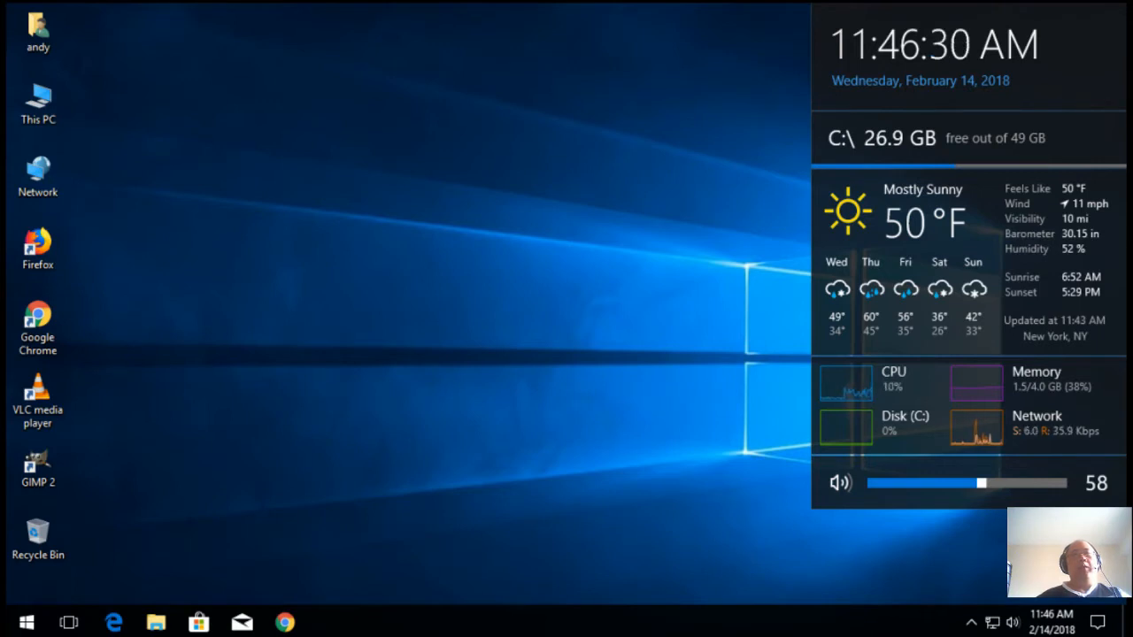
Step: Launch Google Chrome from the taskbar so obsproject.com opens
left_click(35, 466)
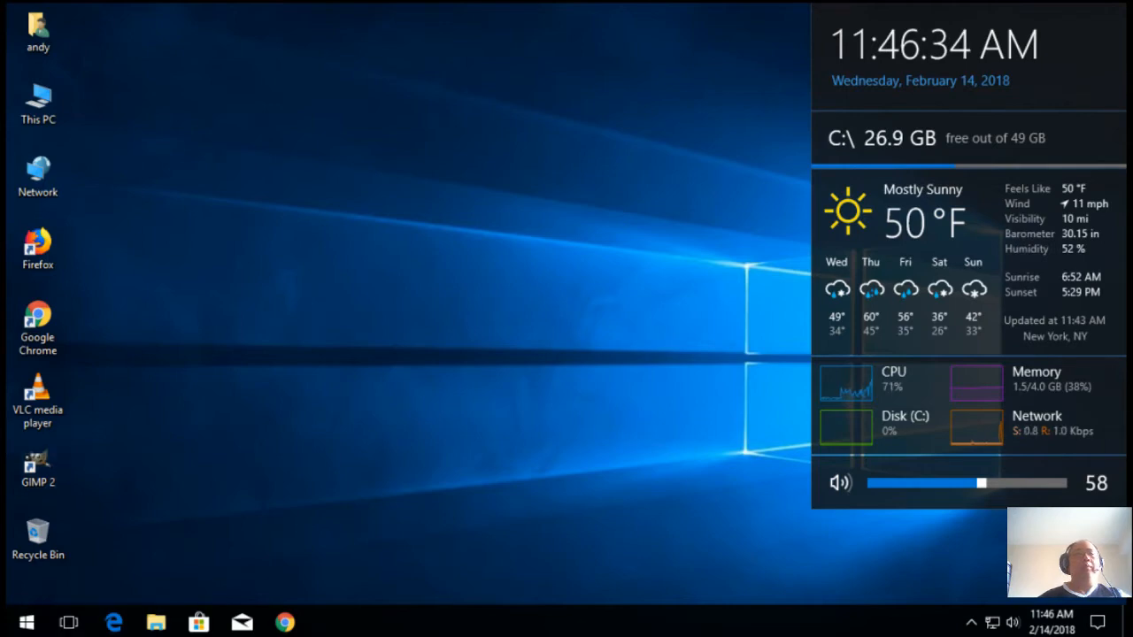
mouse_move(284, 620)
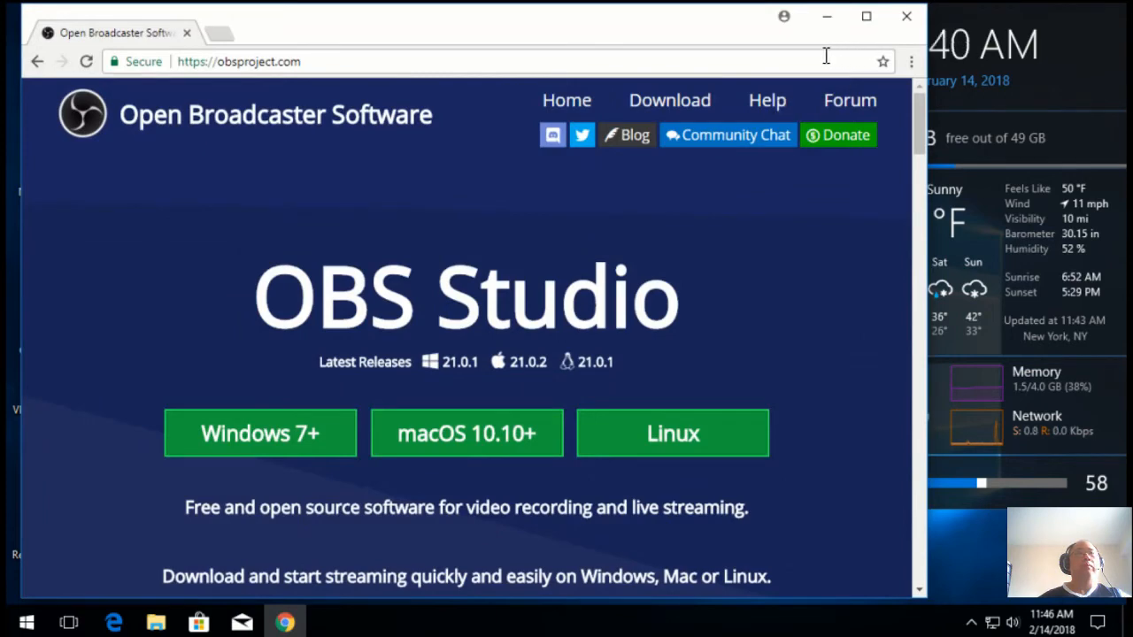
mouse_move(799, 53)
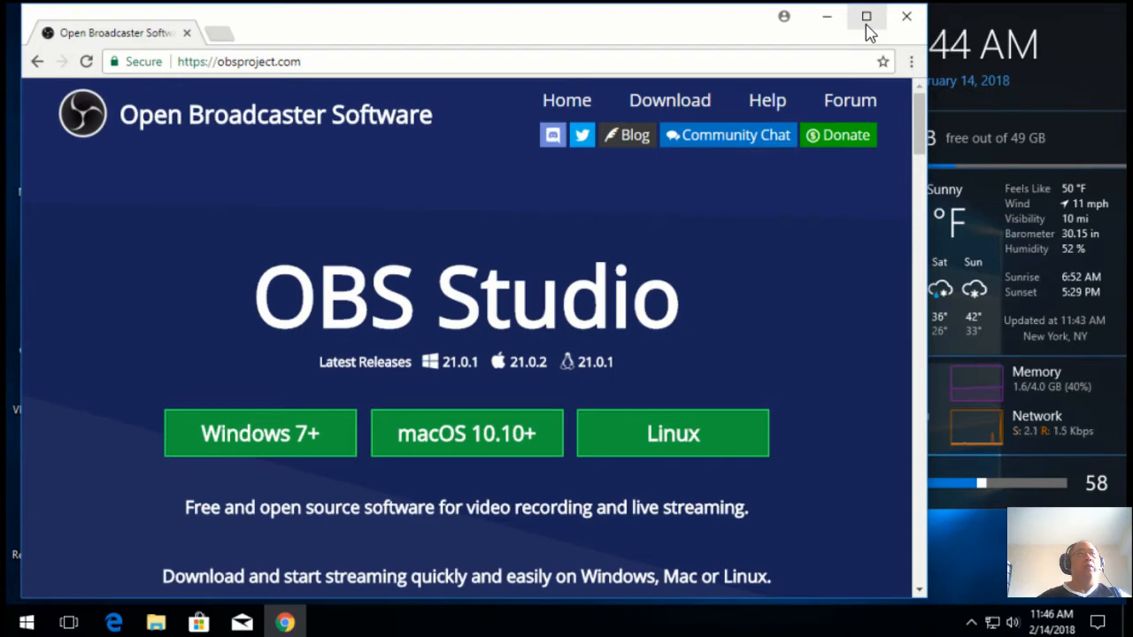
Step: Maximize the Chrome window showing the OBS Studio homepage
left_click(866, 18)
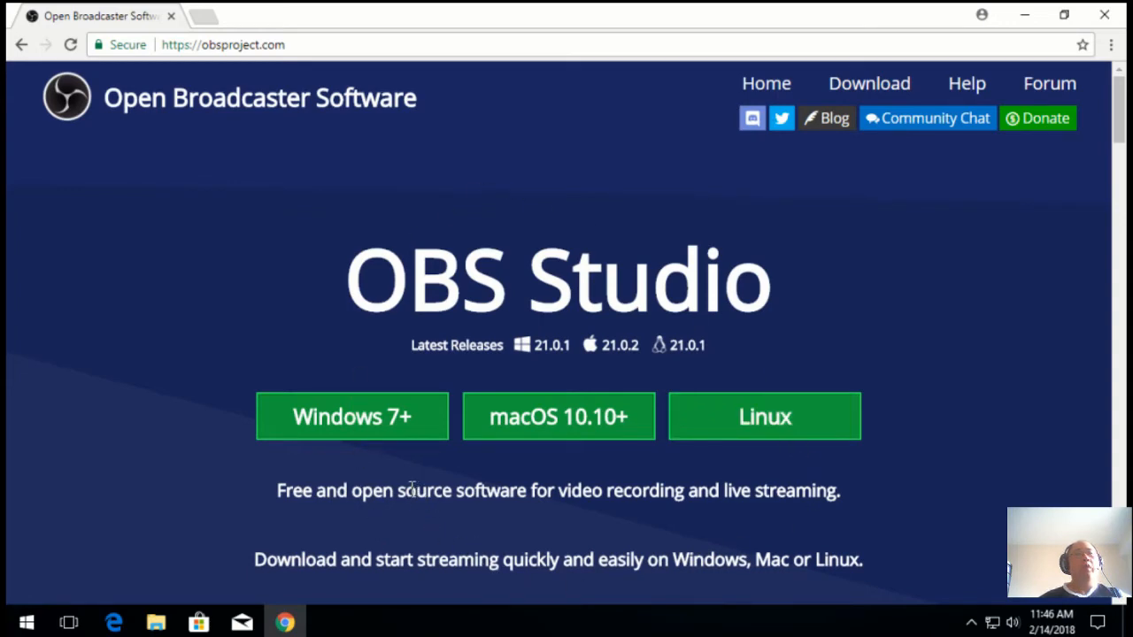
mouse_move(396, 516)
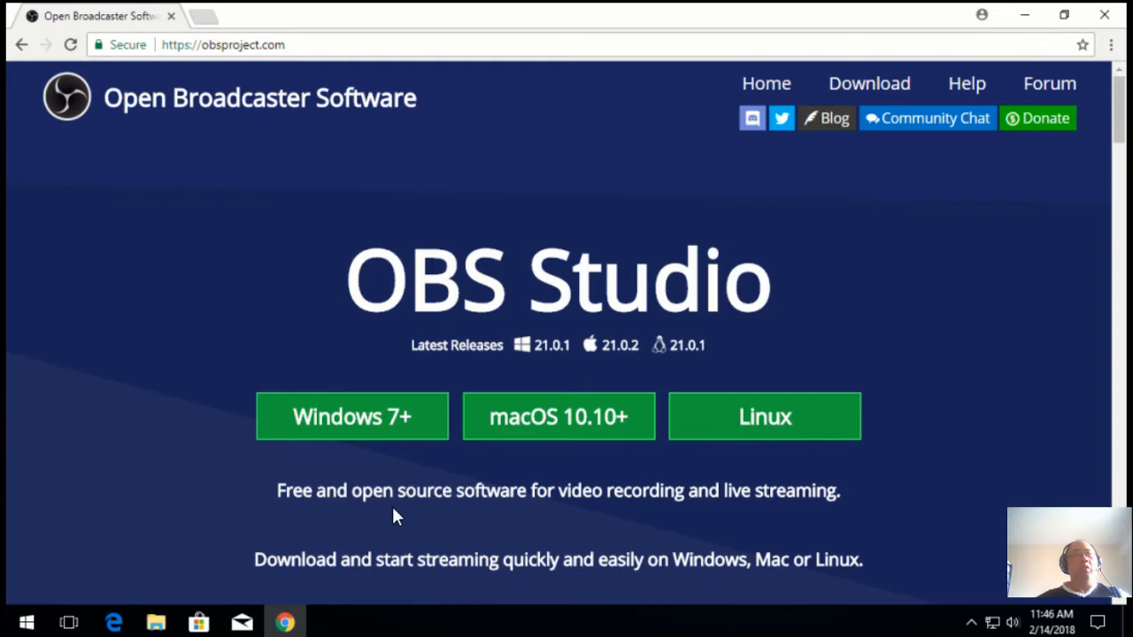
mouse_move(389, 474)
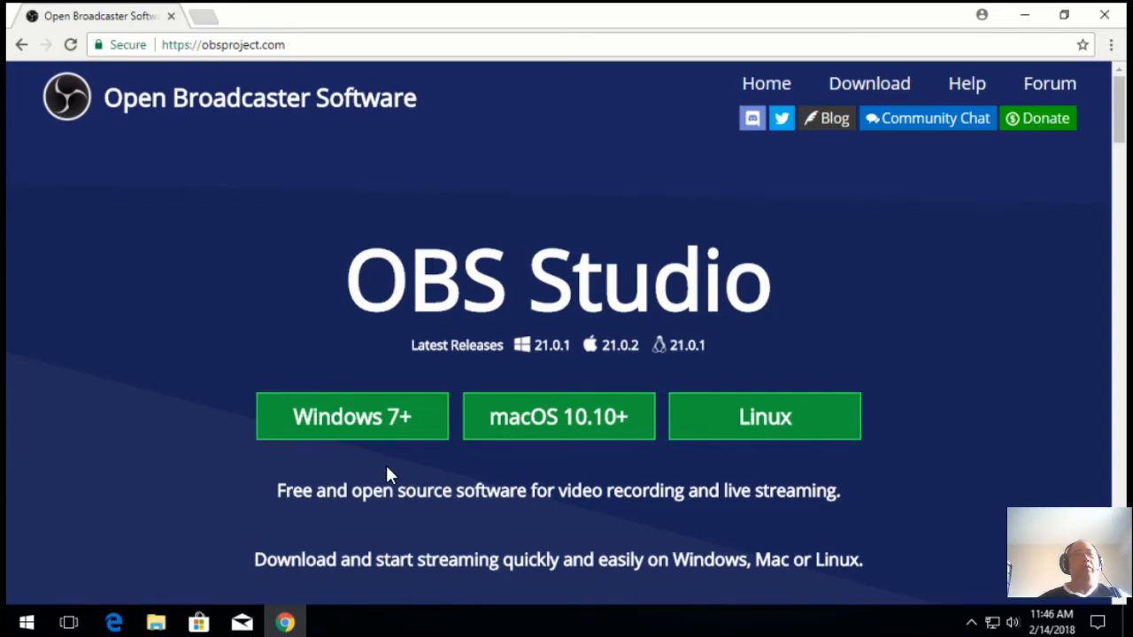
mouse_move(377, 480)
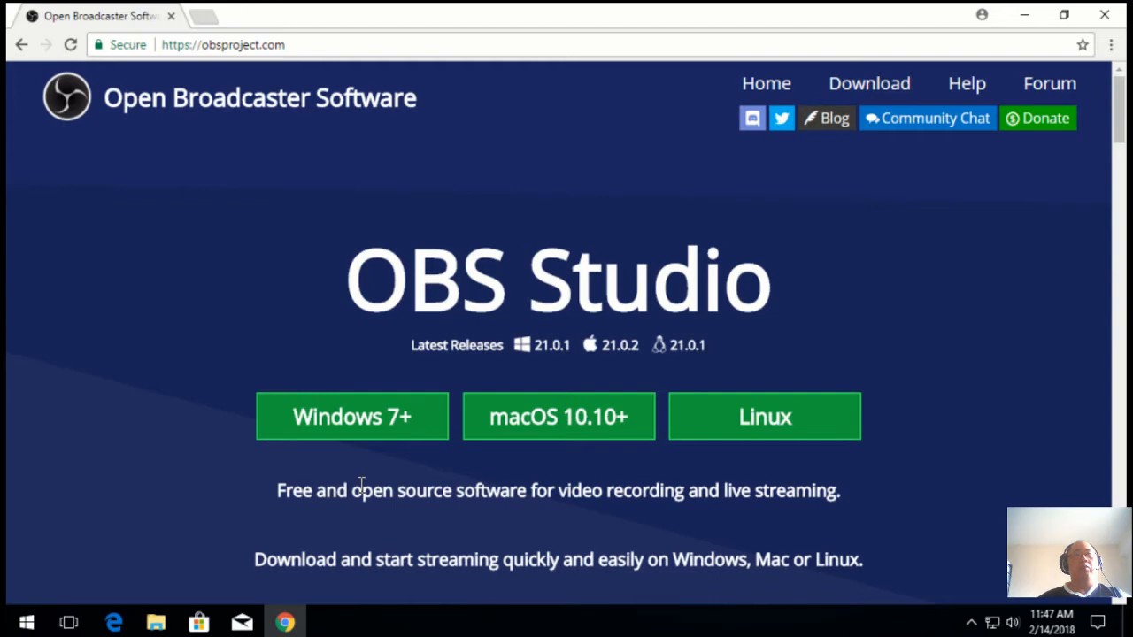
mouse_move(445, 491)
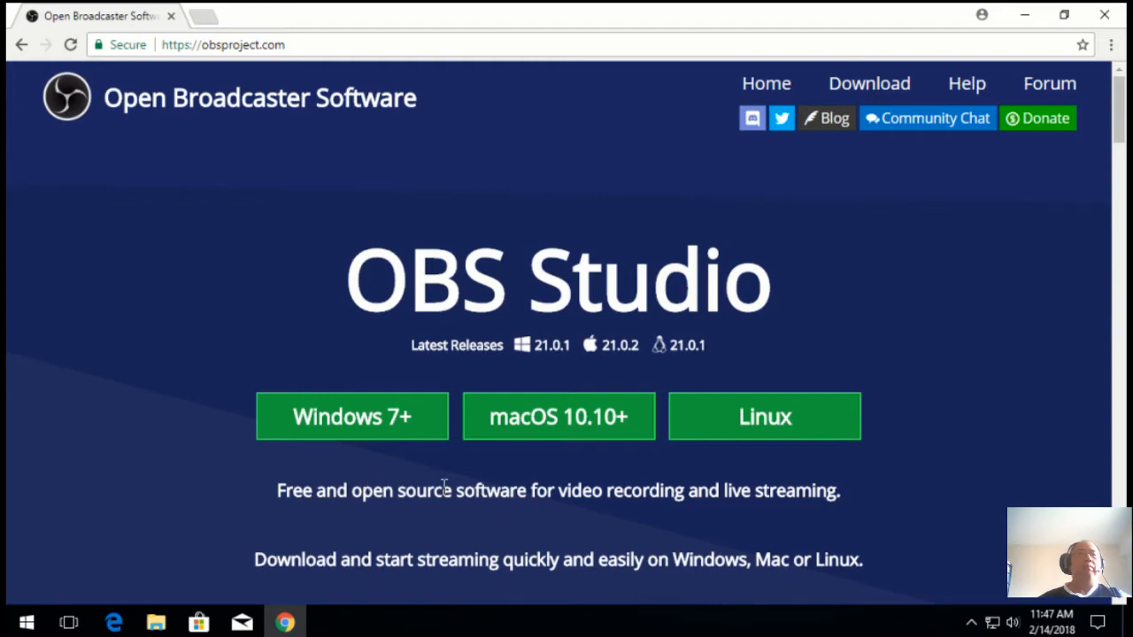
Step: Start downloading the 99.8 MB OBS Studio 21.0.1 installer for Windows
left_click(352, 416)
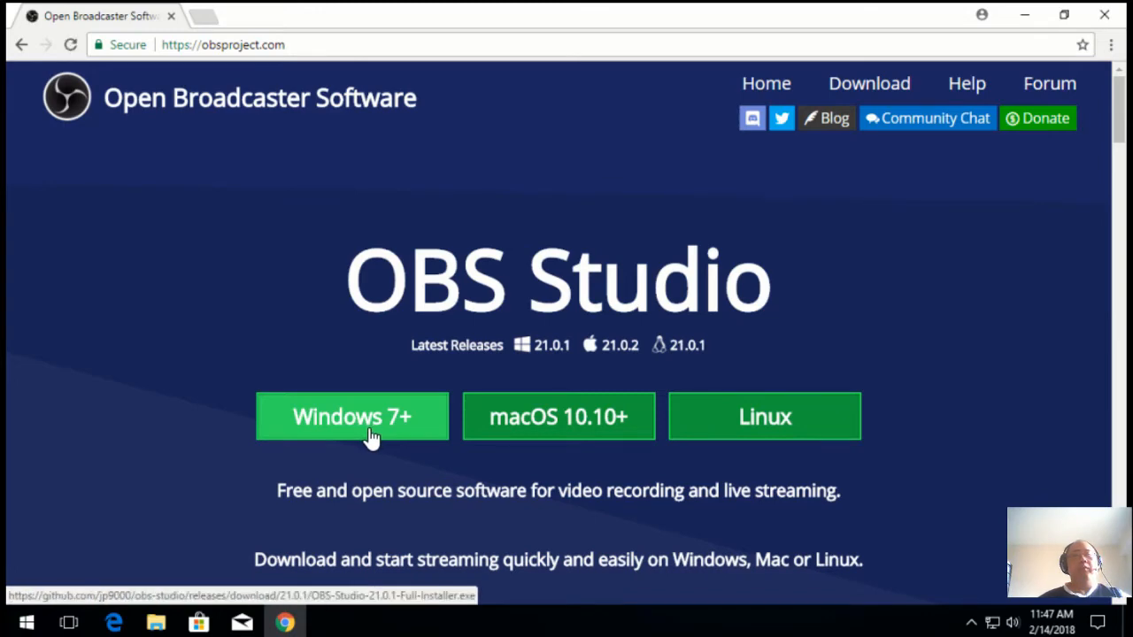
left_click(352, 416)
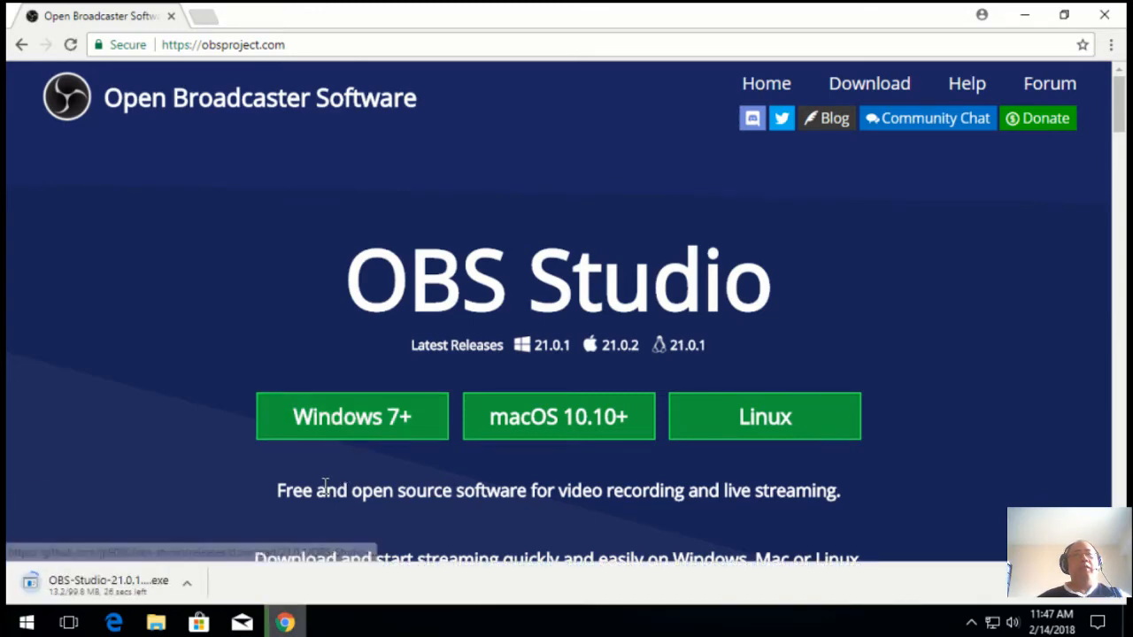
mouse_move(175, 536)
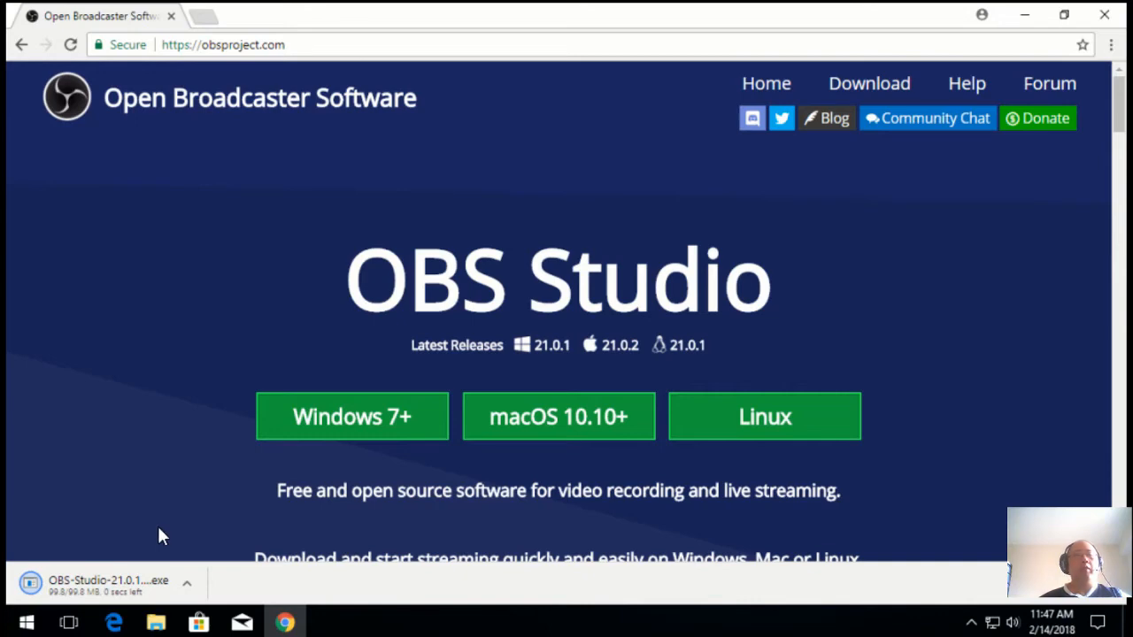
mouse_move(187, 562)
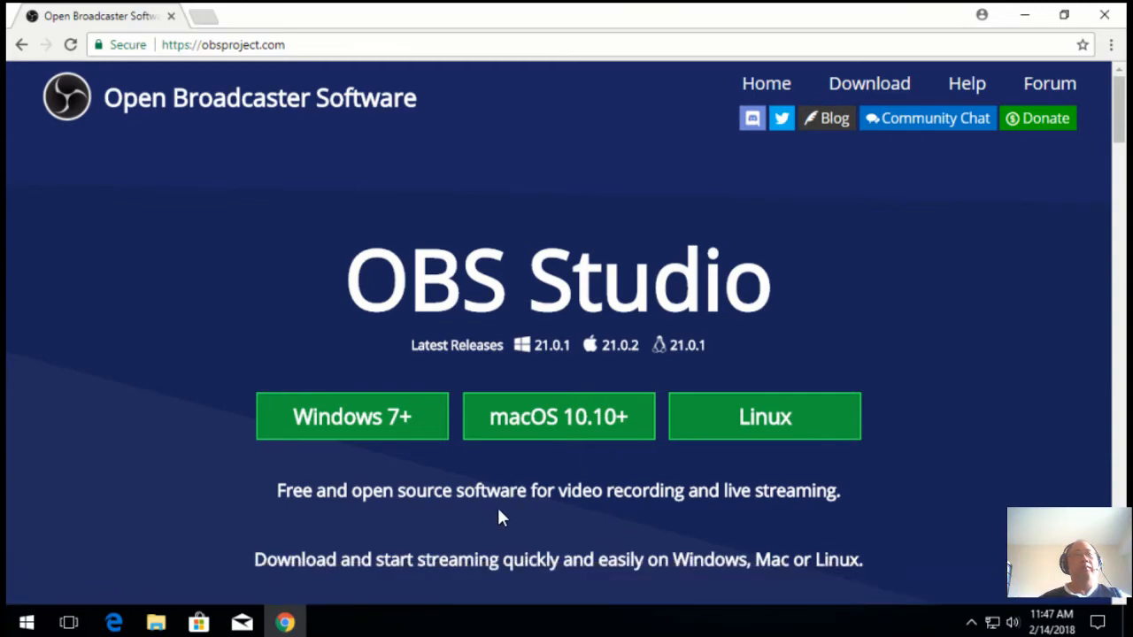
mouse_move(492, 515)
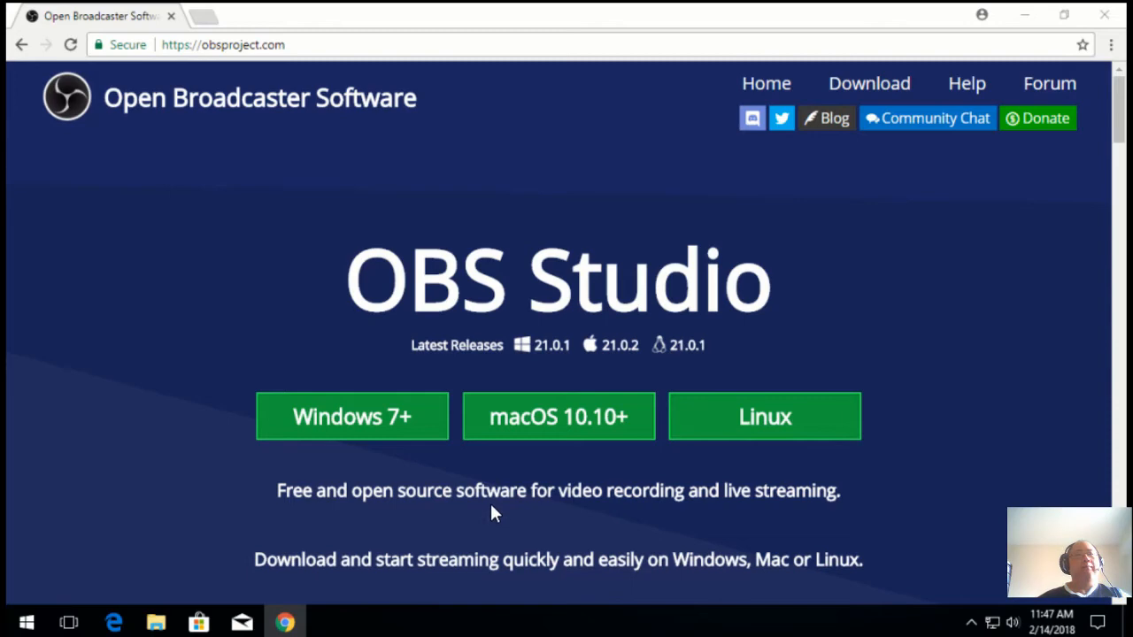
mouse_move(492, 504)
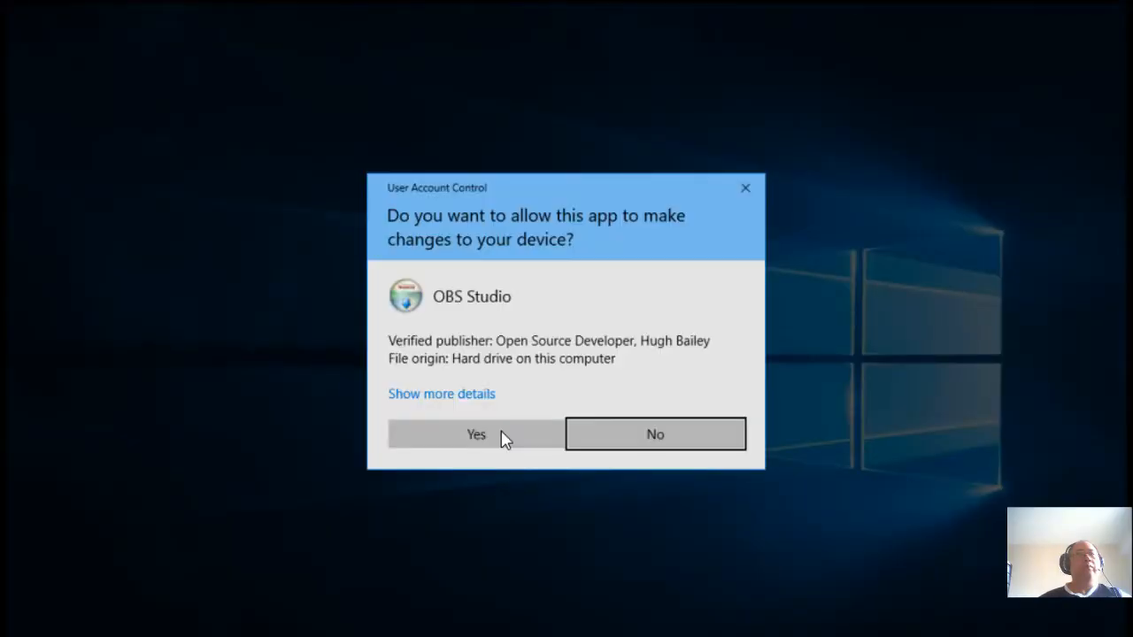
Step: Allow the OBS 21.0.1 installer through UAC and advance past the setup welcome page
left_click(475, 434)
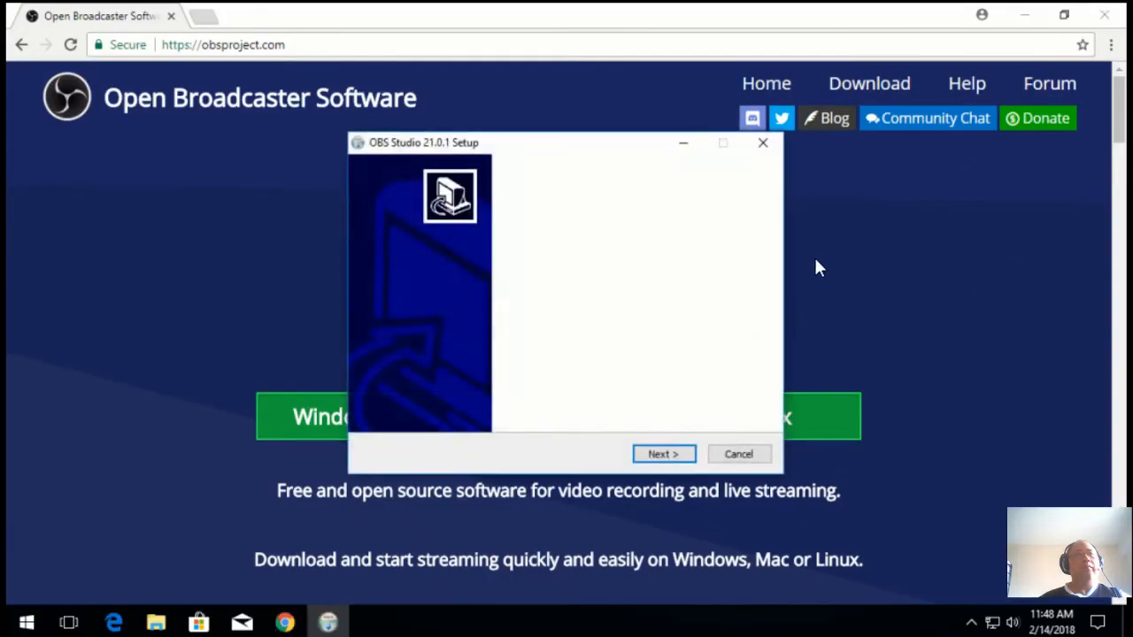
left_click(664, 453)
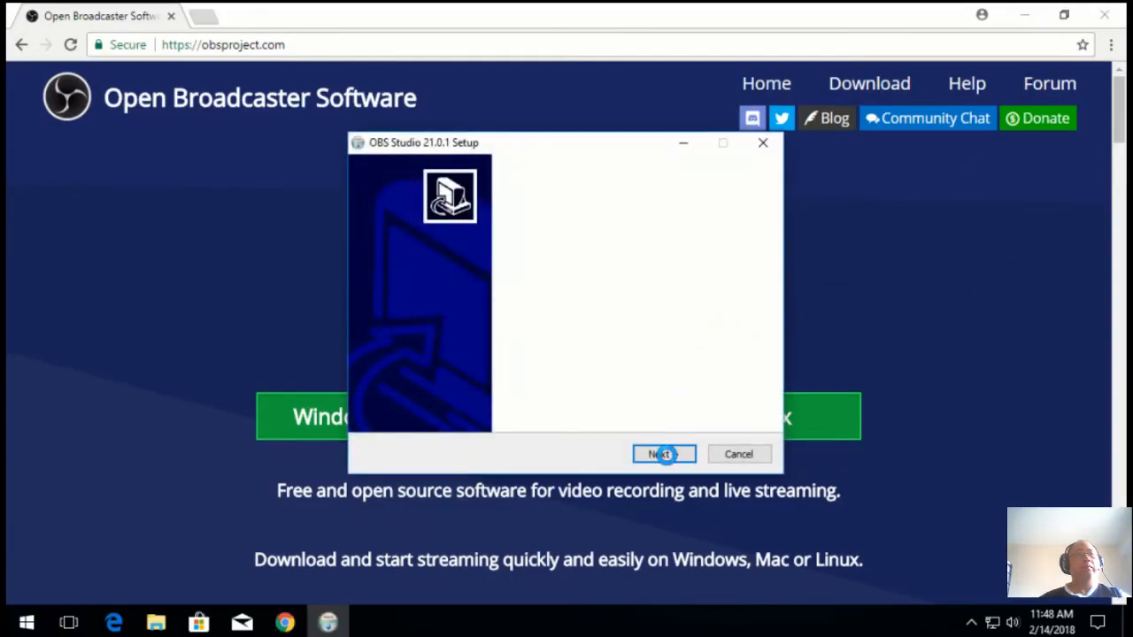
left_click(664, 454)
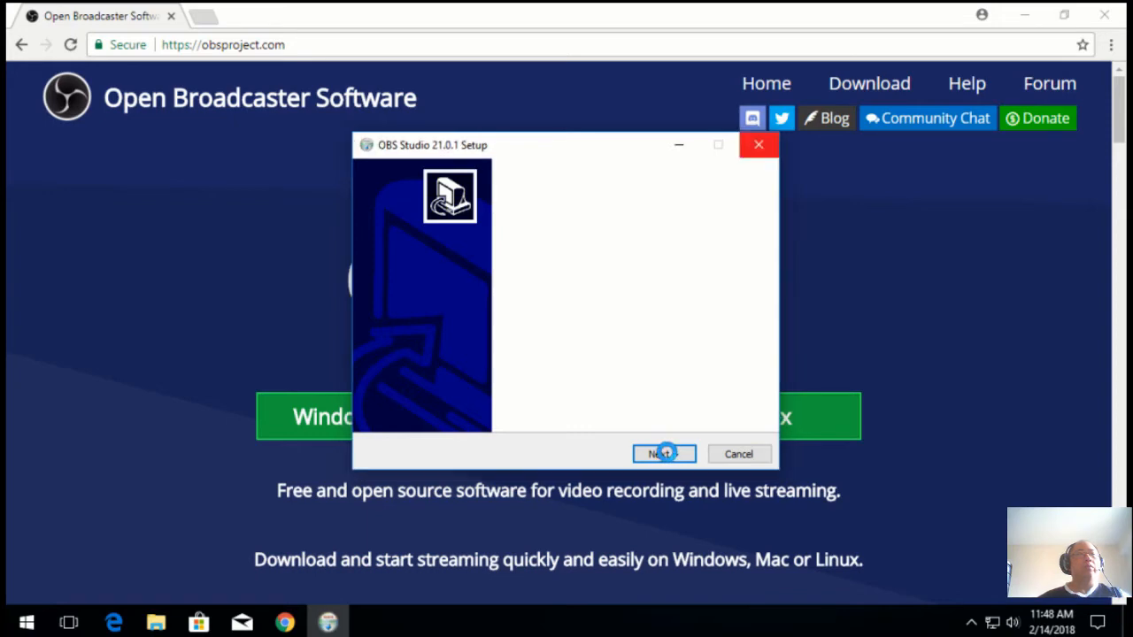
left_click(663, 454)
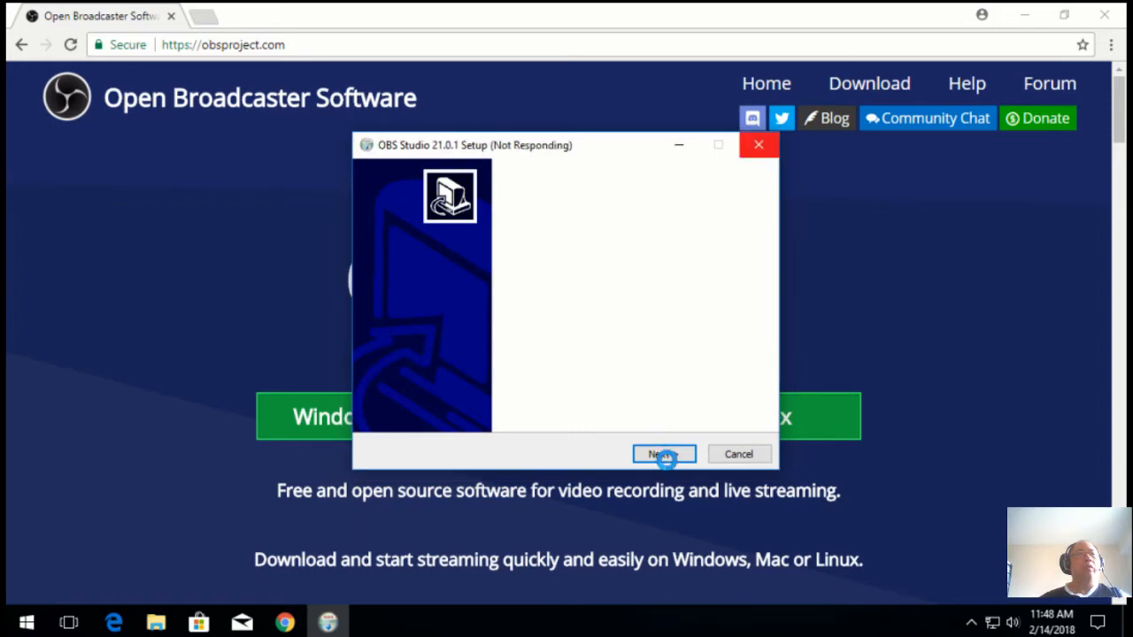
left_click(663, 454)
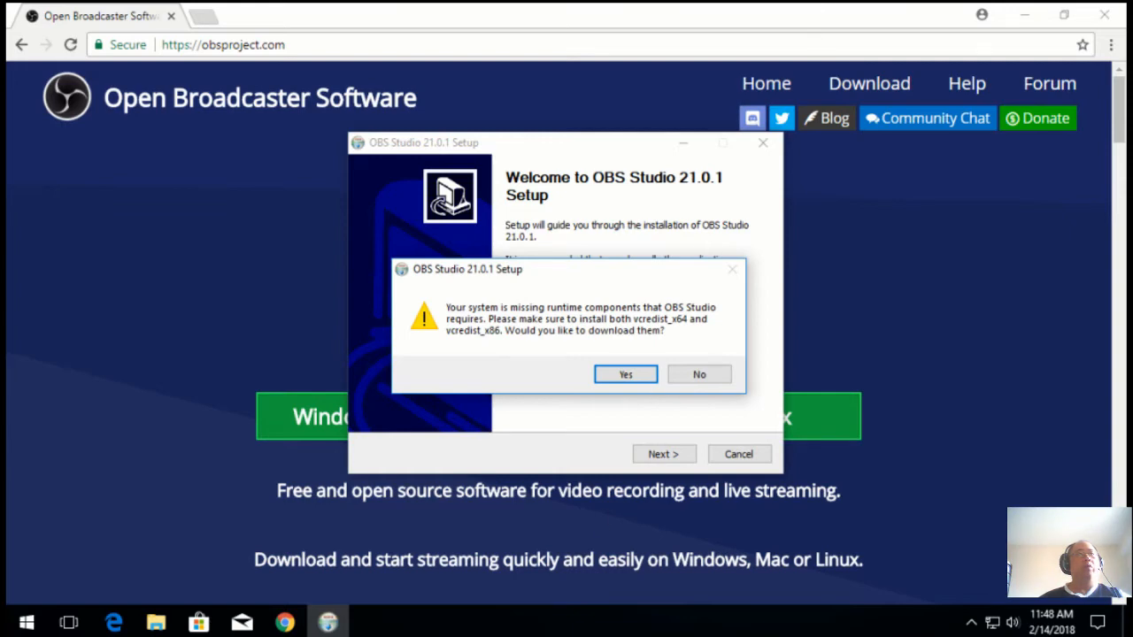
mouse_move(680, 405)
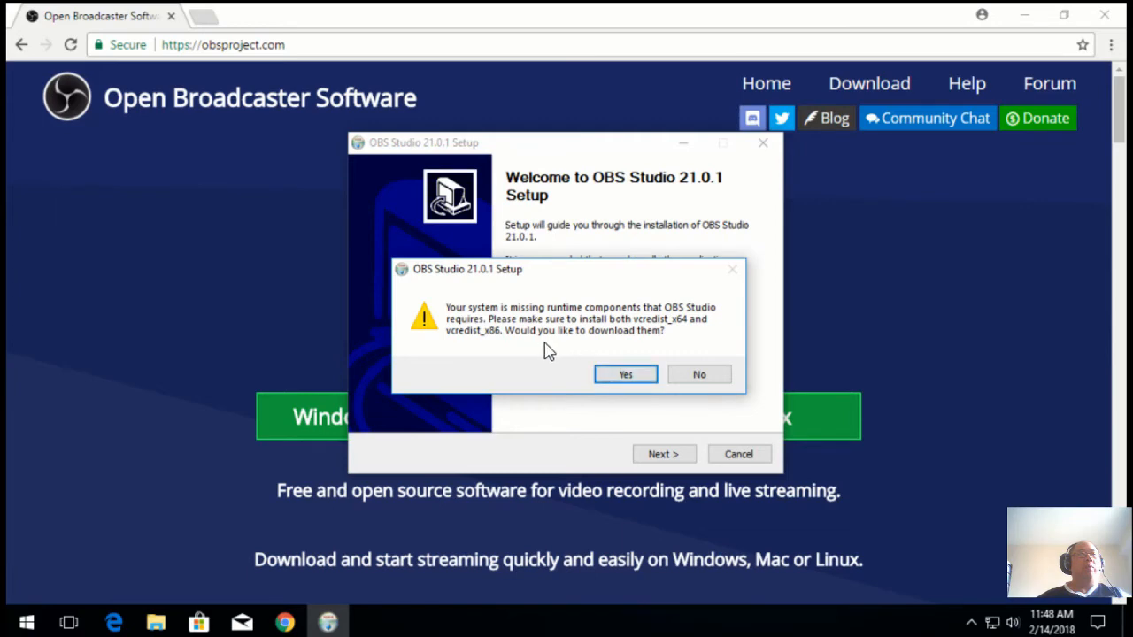
mouse_move(619, 367)
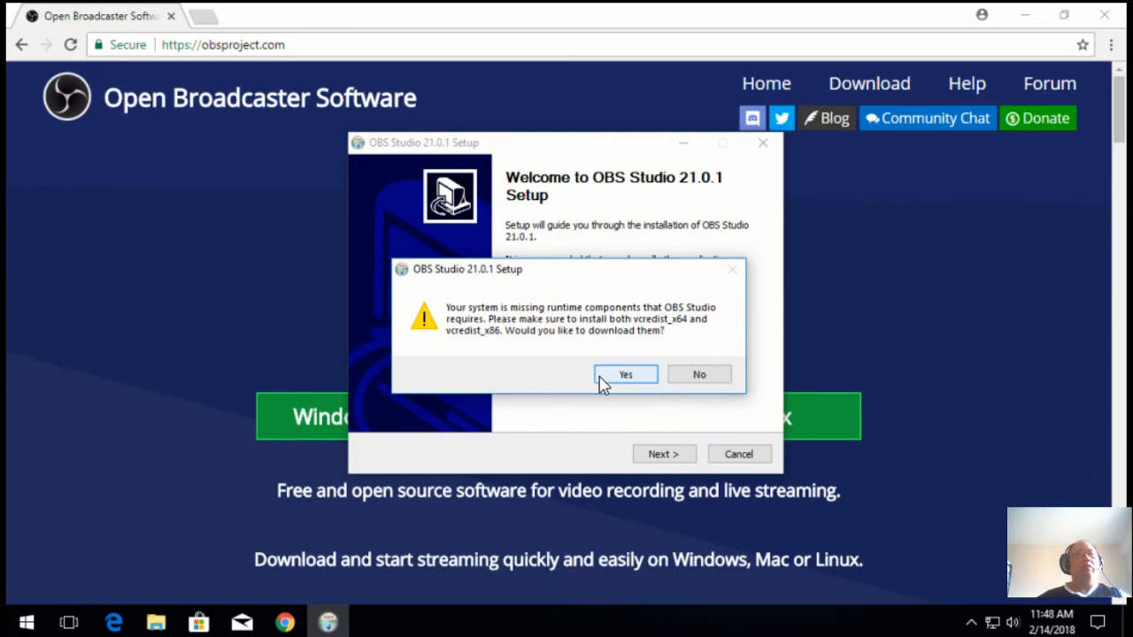
mouse_move(619, 385)
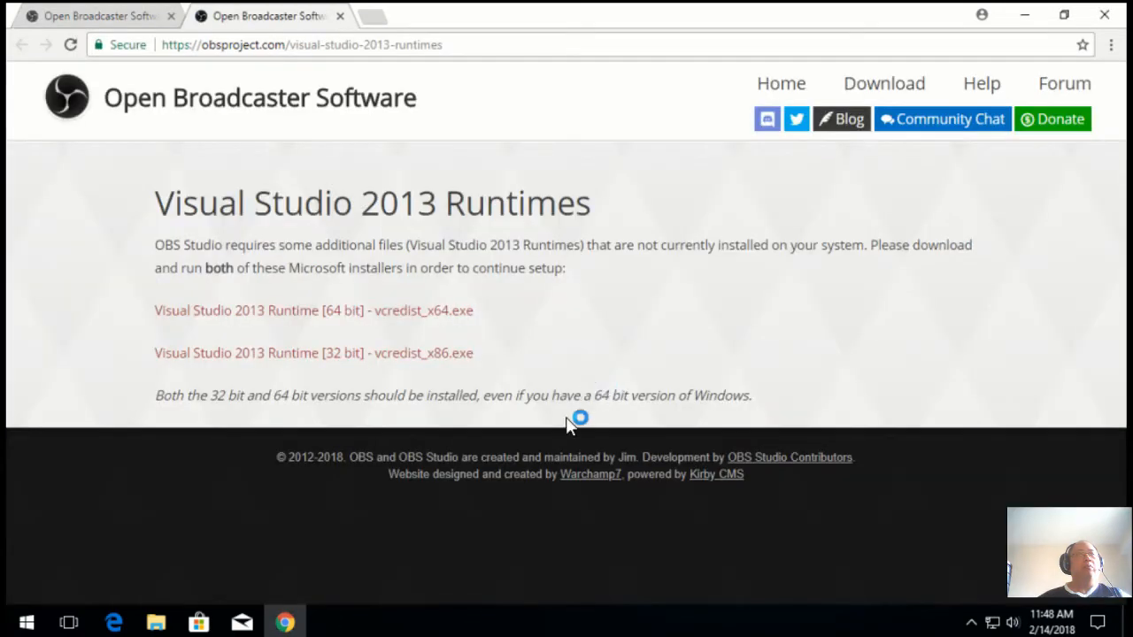
mouse_move(748, 352)
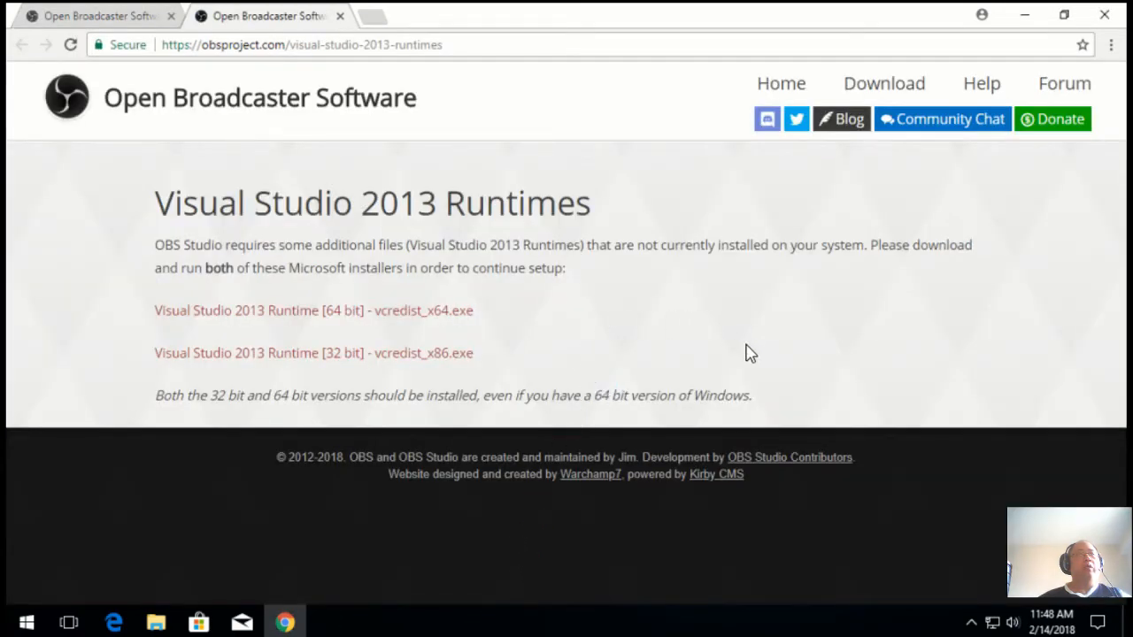
mouse_move(307, 439)
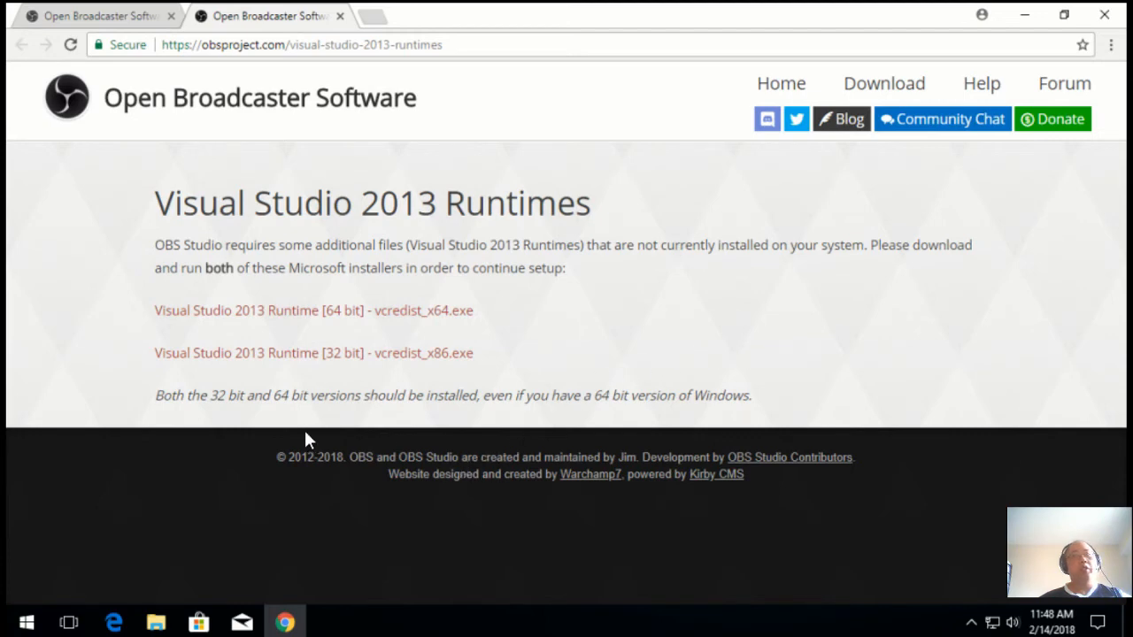
mouse_move(336, 365)
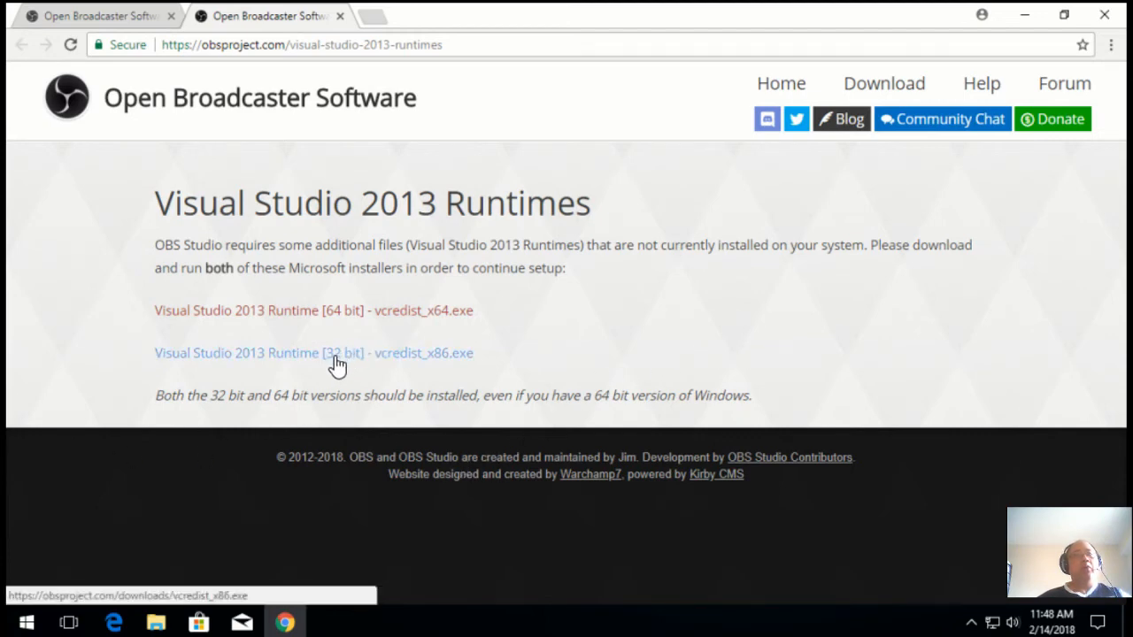
mouse_move(343, 366)
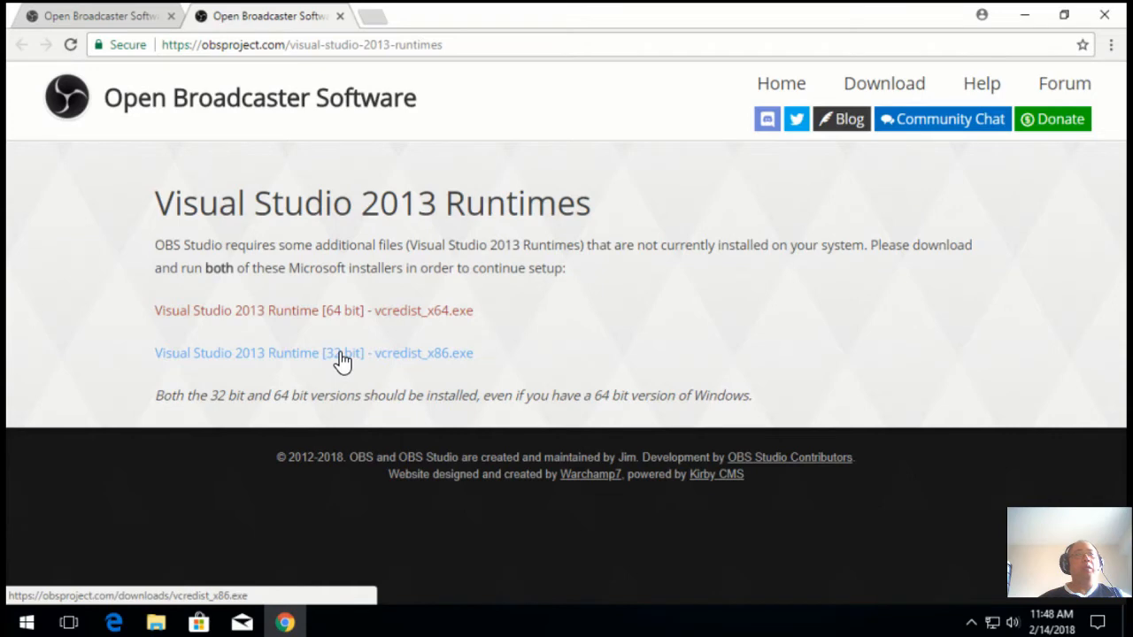
Step: Download the 32-bit Visual Studio 2013 runtime, vcredist_x86.exe
left_click(340, 360)
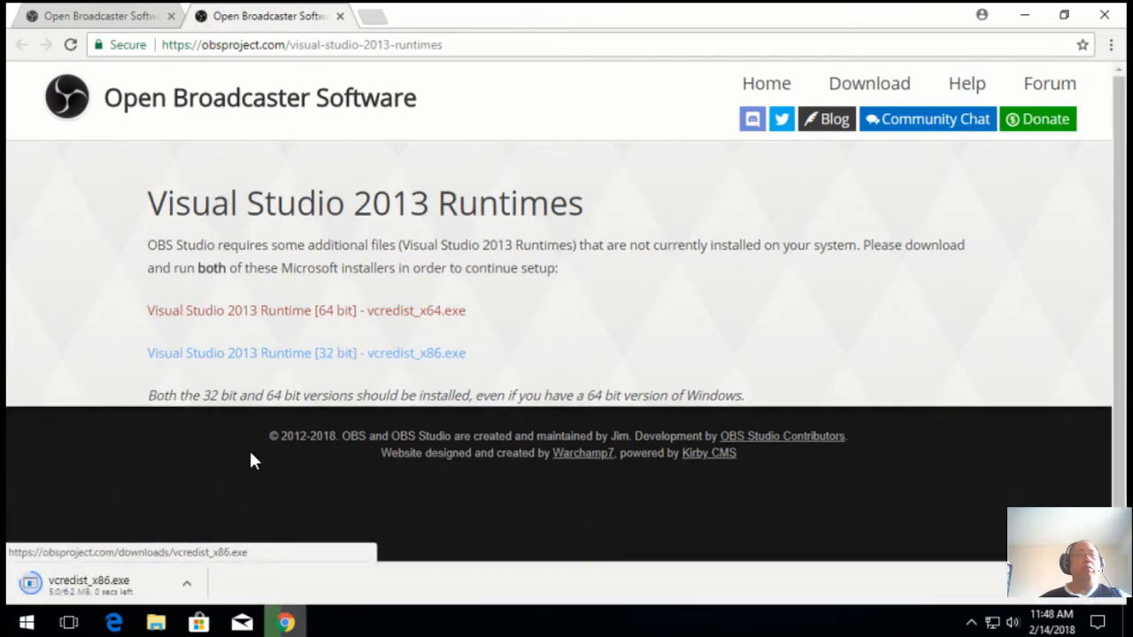
mouse_move(343, 369)
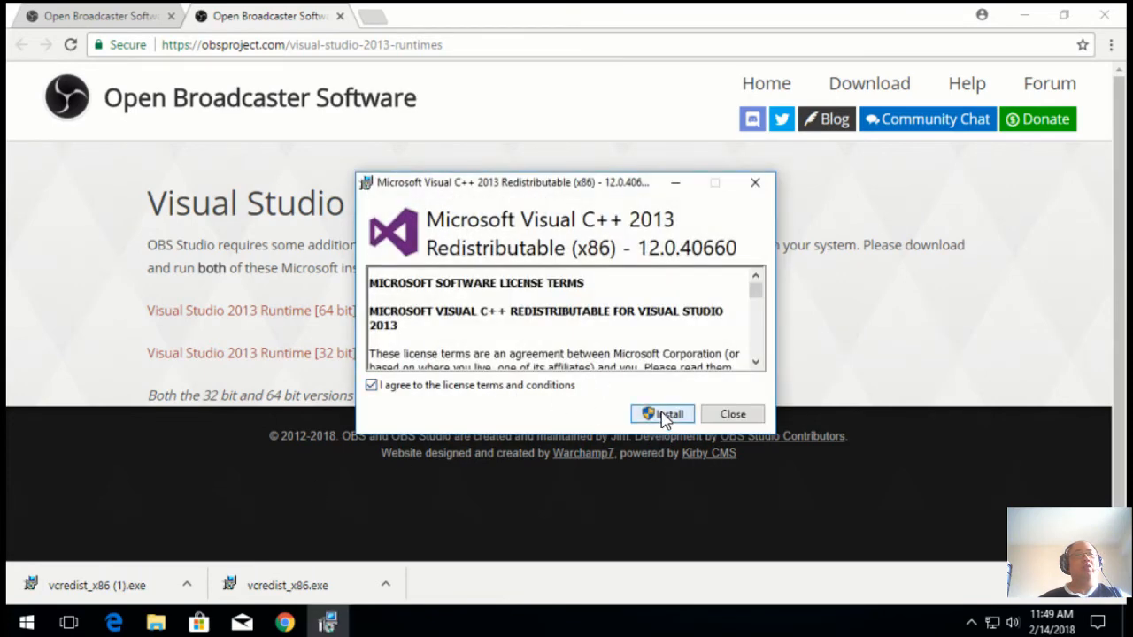
Step: Install the Visual C++ 2013 x86 redistributable with UAC approval, then close it
left_click(667, 414)
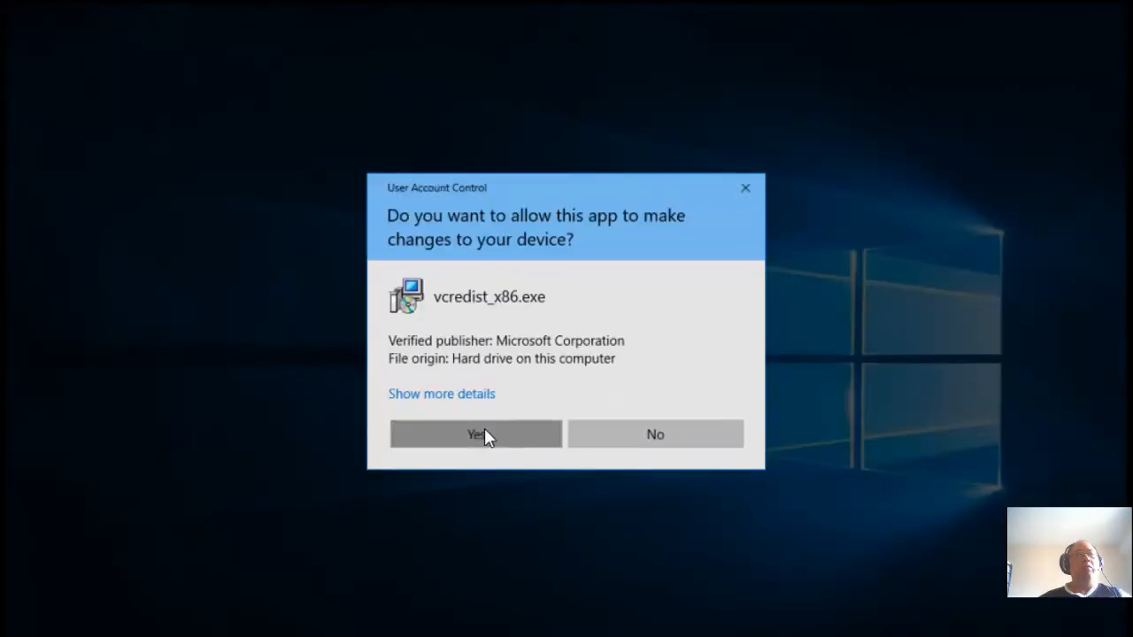
left_click(475, 433)
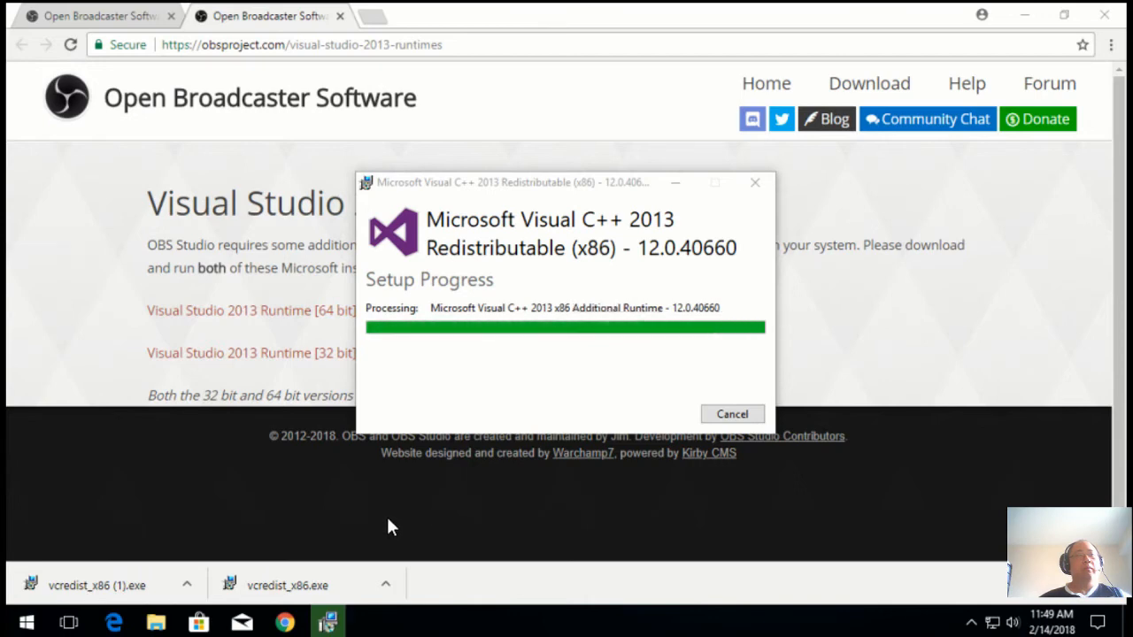
mouse_move(401, 519)
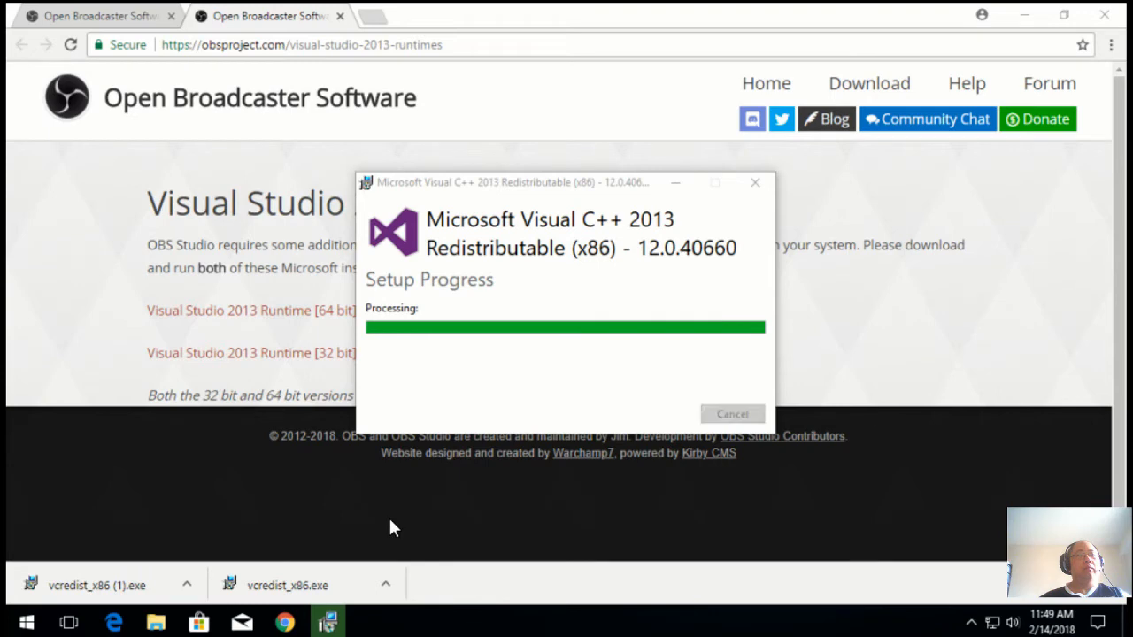
mouse_move(732, 414)
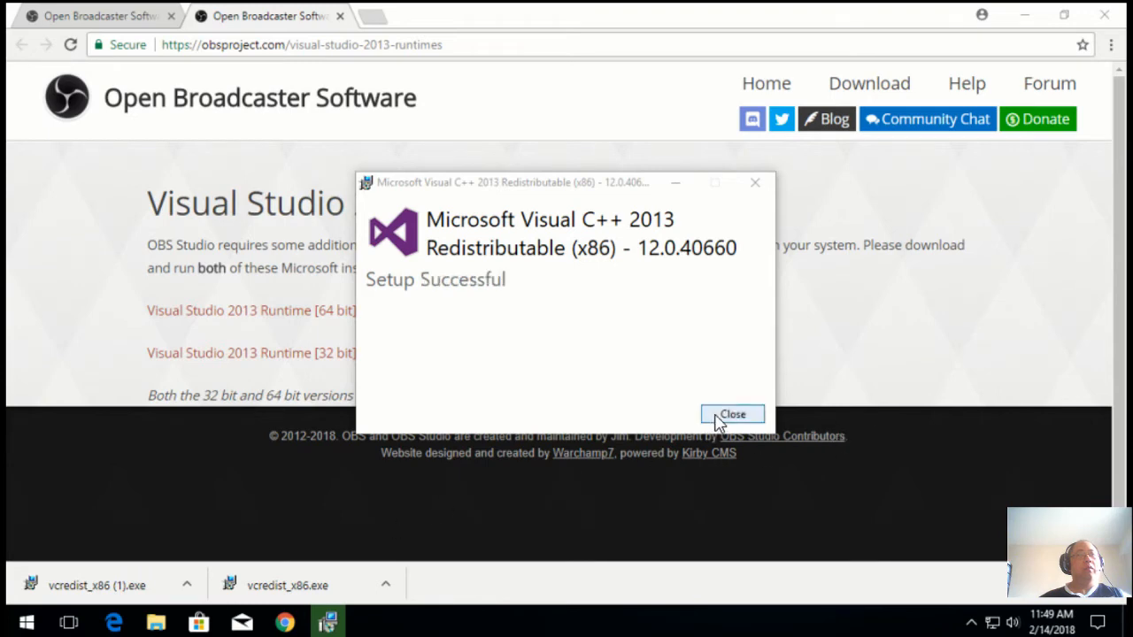
left_click(733, 414)
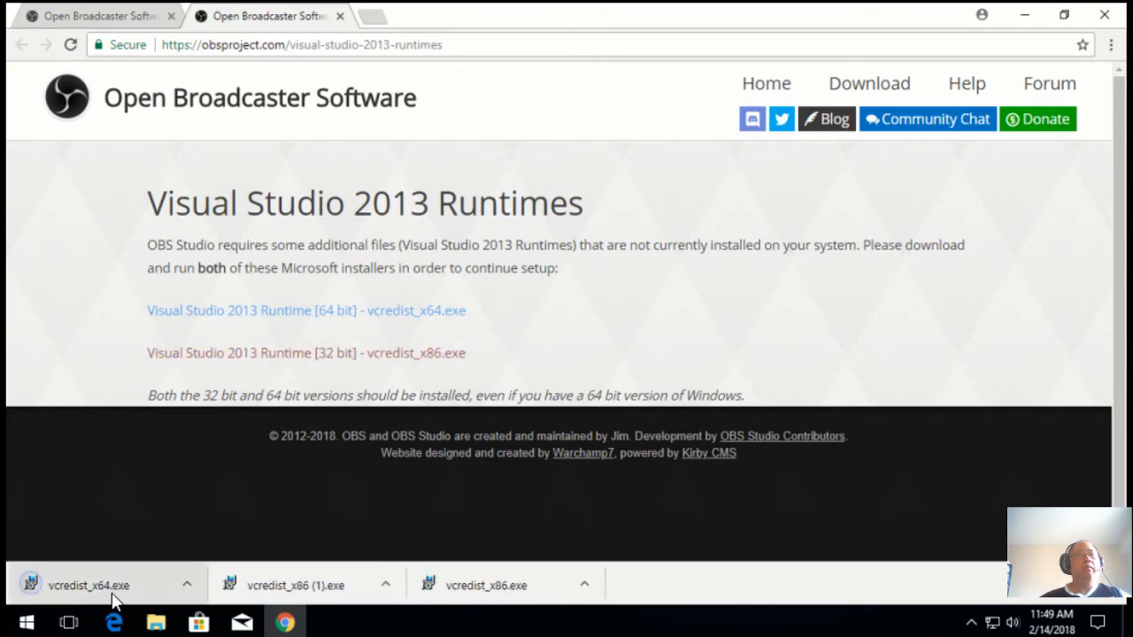
Step: Run vcredist_x64.exe, accept its licence, install it, and close the finished installer
left_click(84, 580)
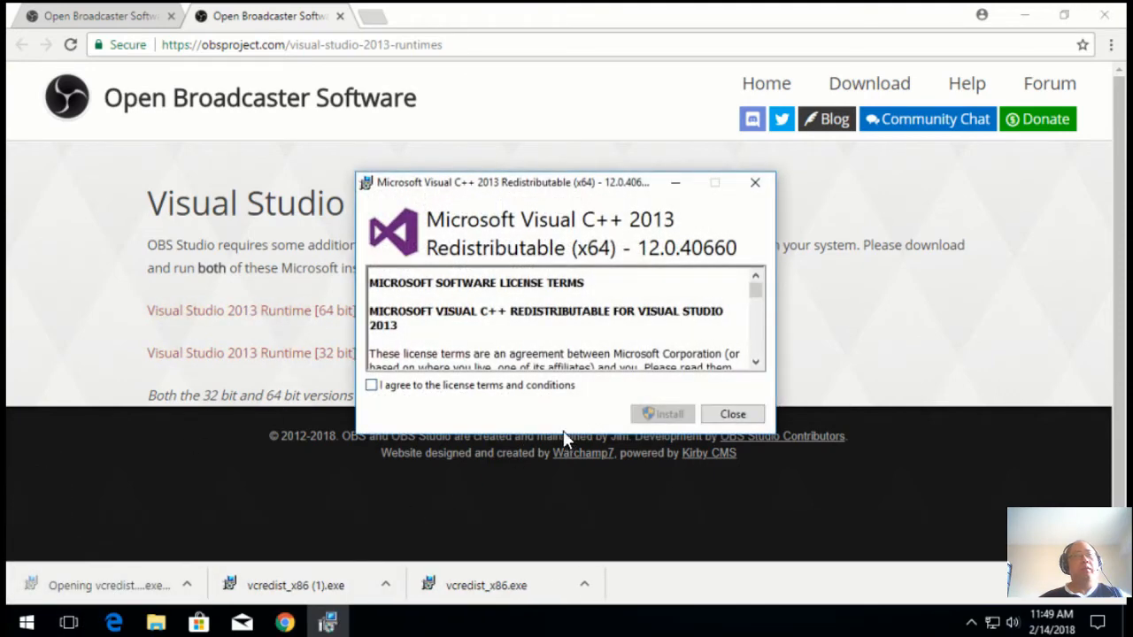
left_click(372, 386)
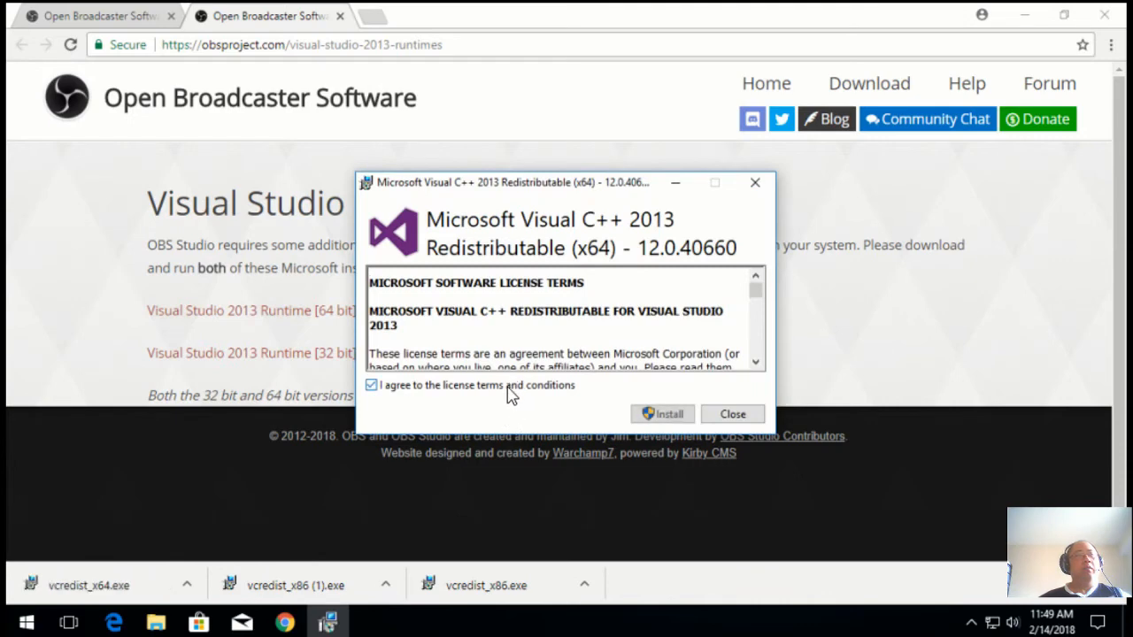
left_click(663, 414)
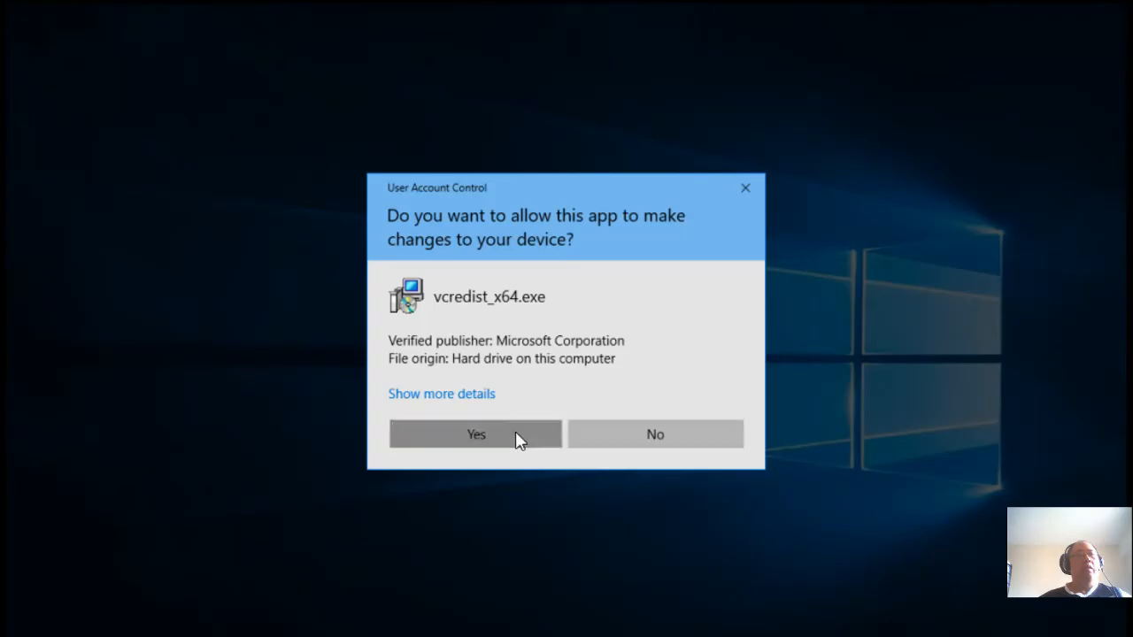
left_click(474, 434)
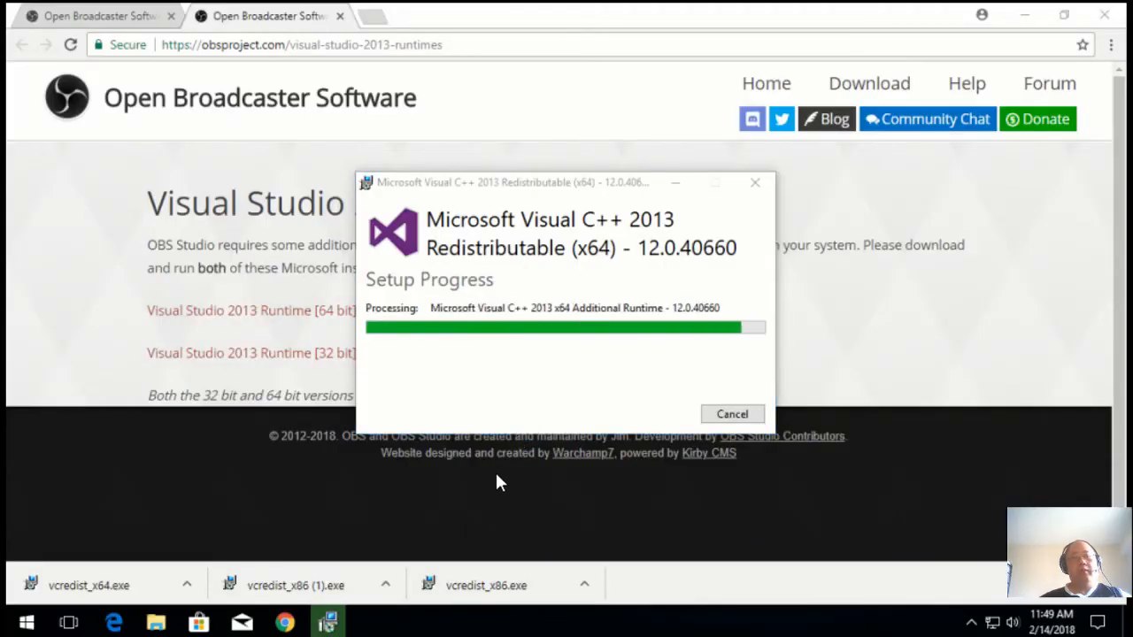
mouse_move(732, 414)
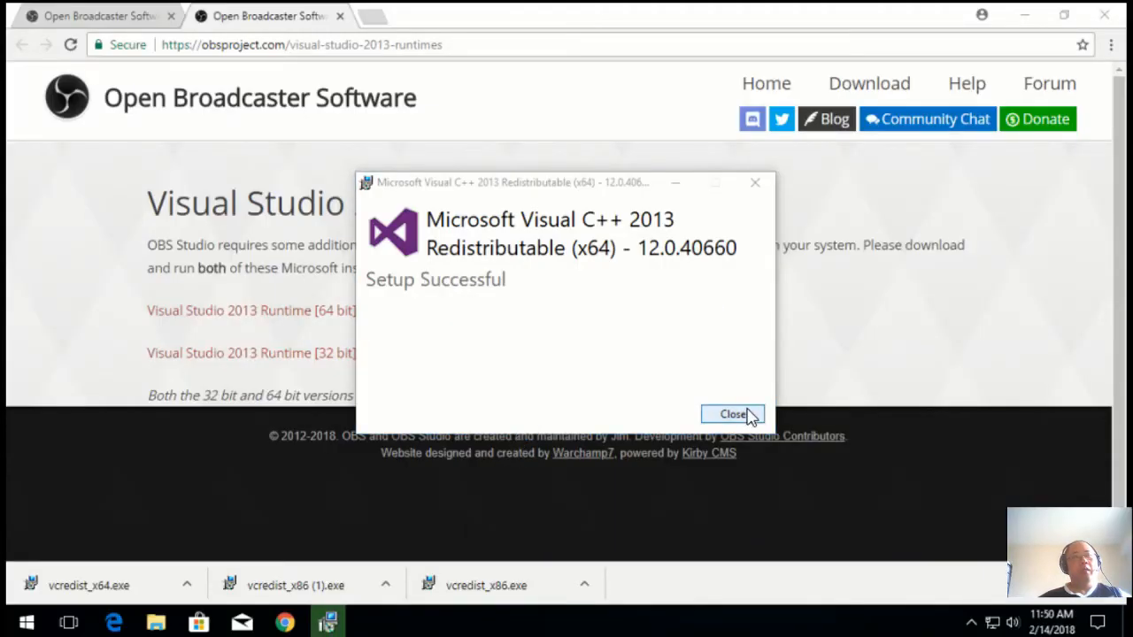
left_click(732, 415)
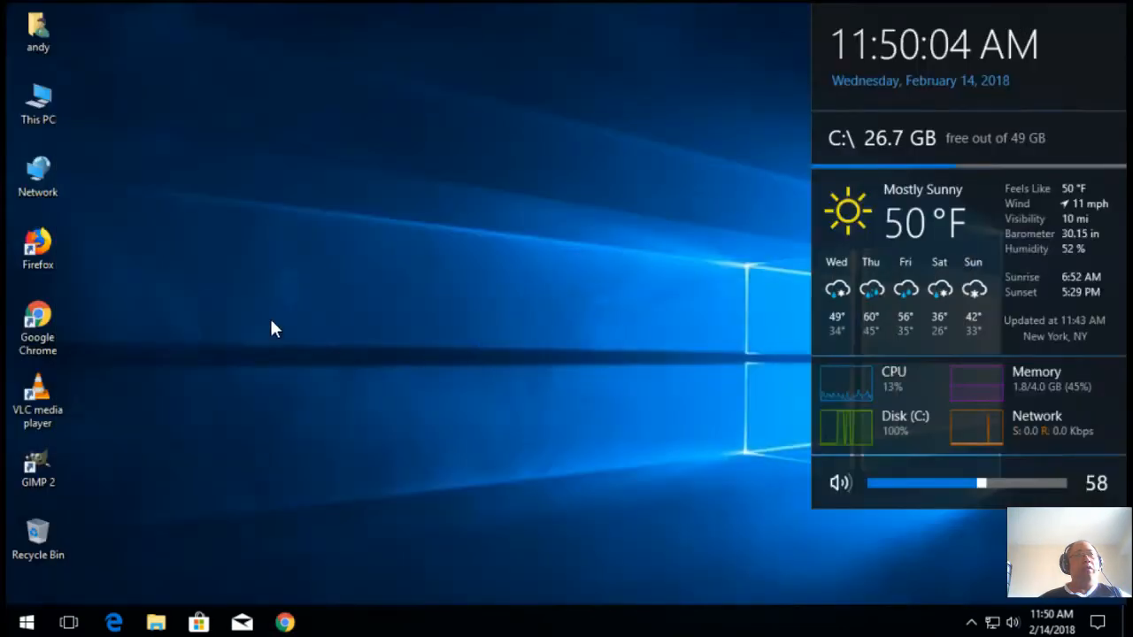
Step: Browse to the user's Downloads folder and run OBS-Studio-21.0.1-Full-Installer
left_click(38, 24)
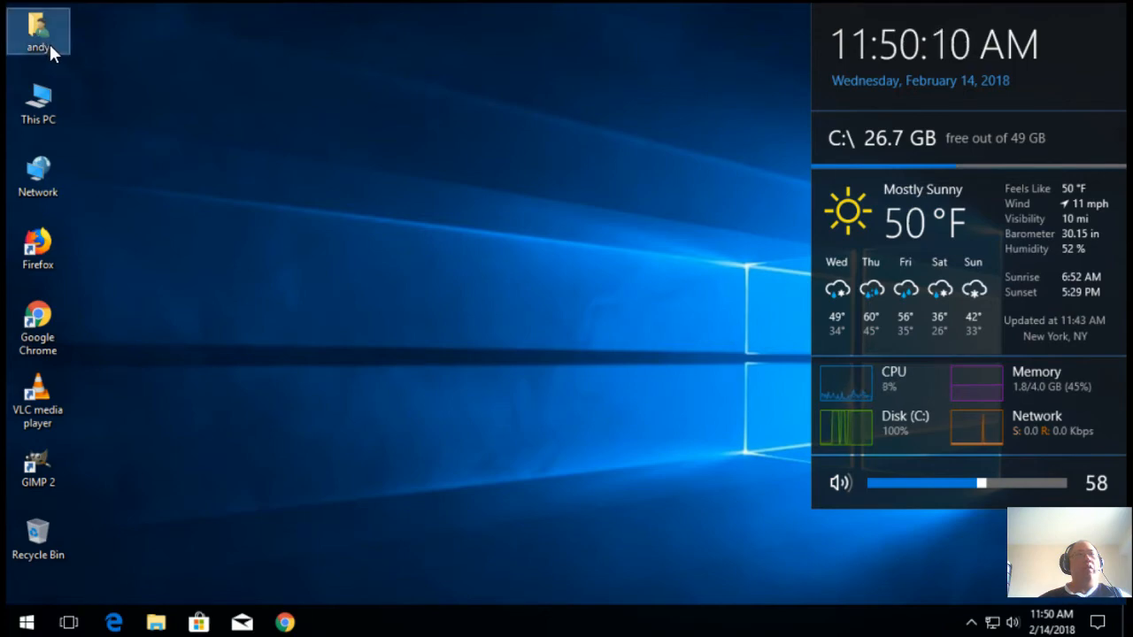
double_click(38, 19)
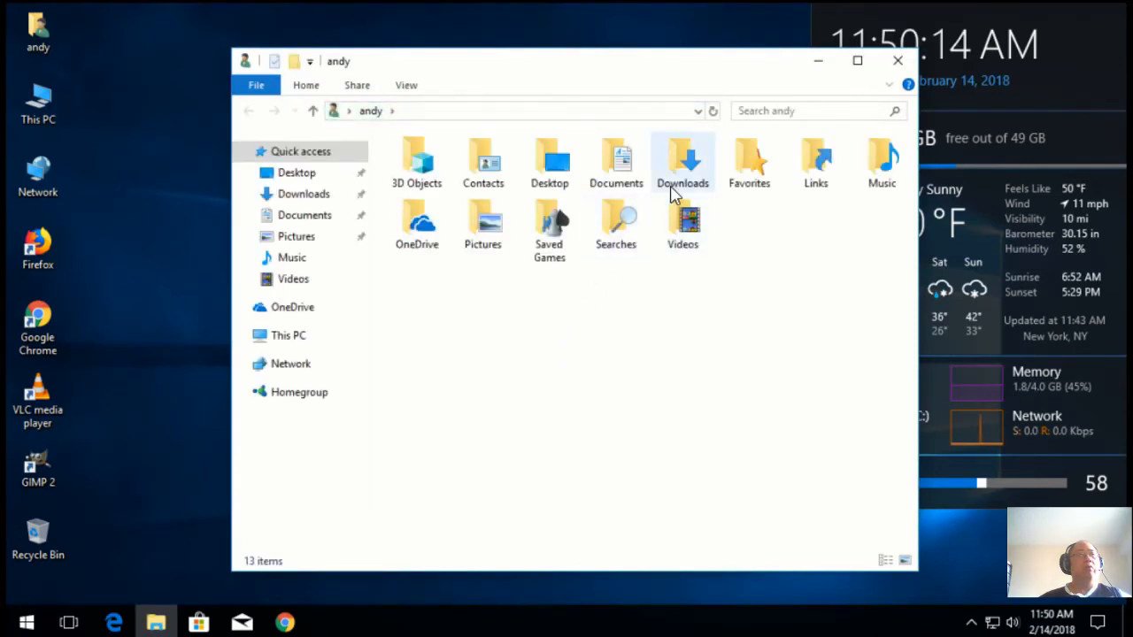
double_click(681, 158)
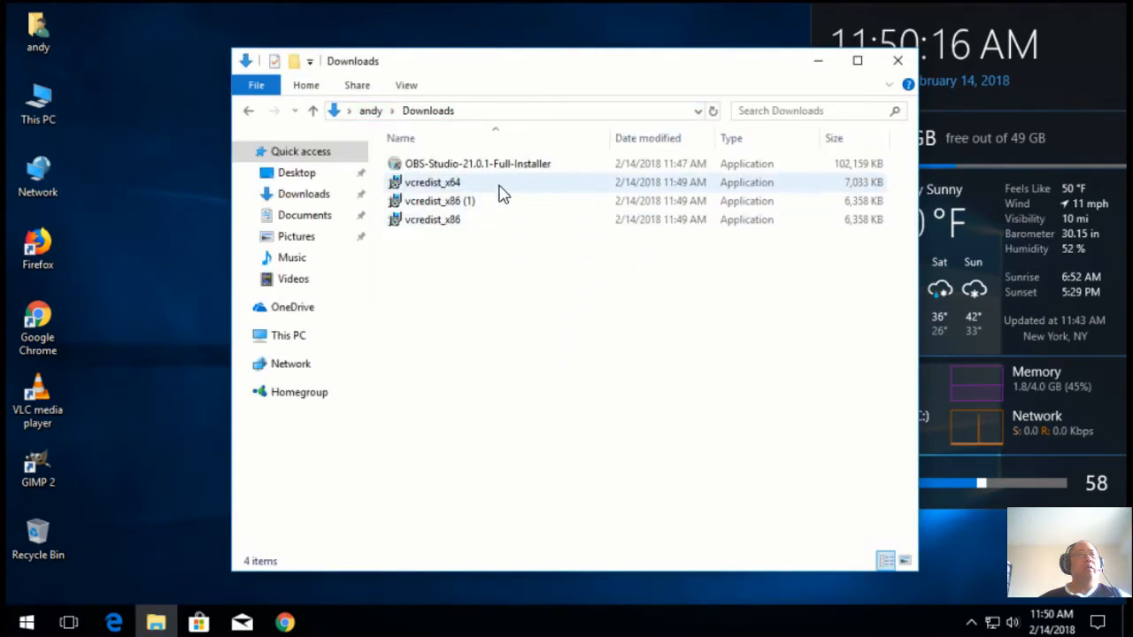
left_click(504, 163)
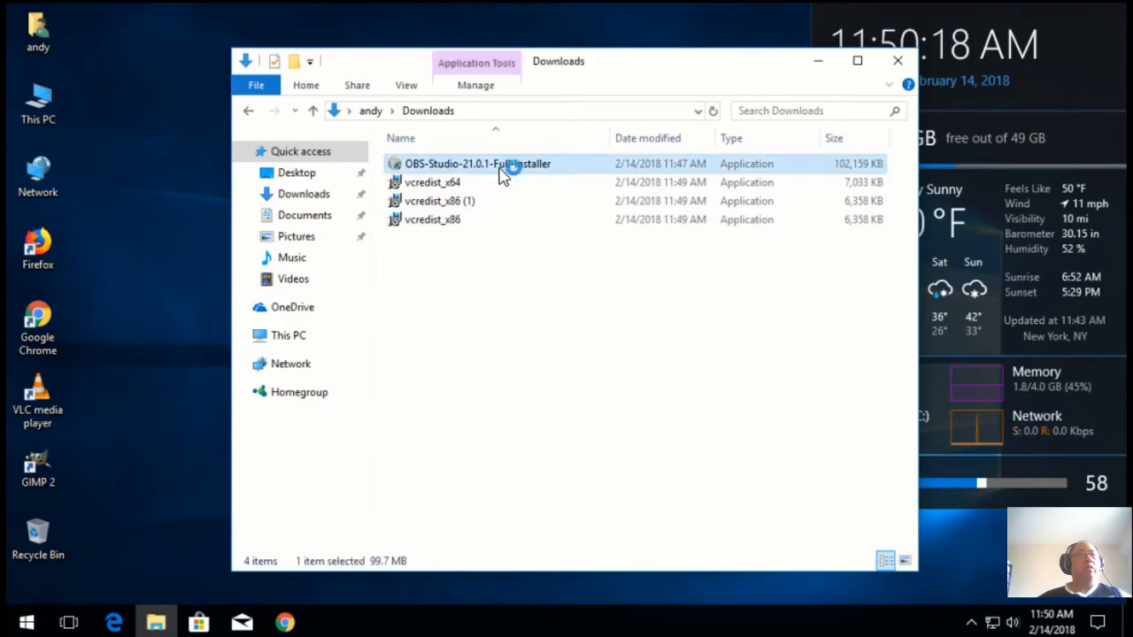
double_click(500, 164)
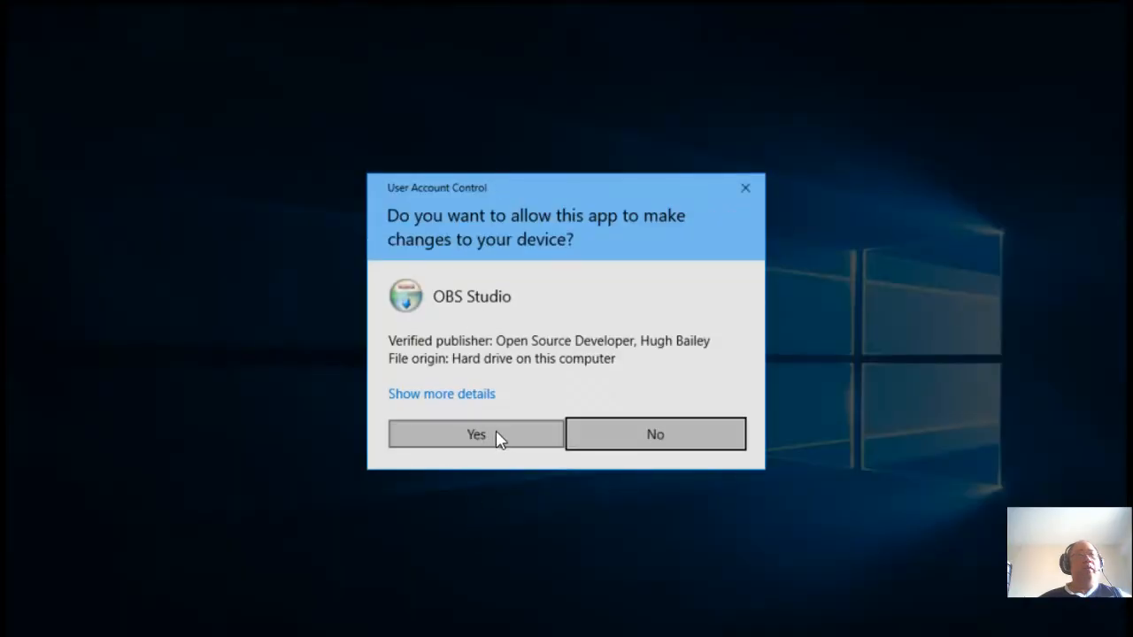
Step: Install OBS Studio 21.0.1 with default folder and components, finishing with launch enabled
left_click(475, 434)
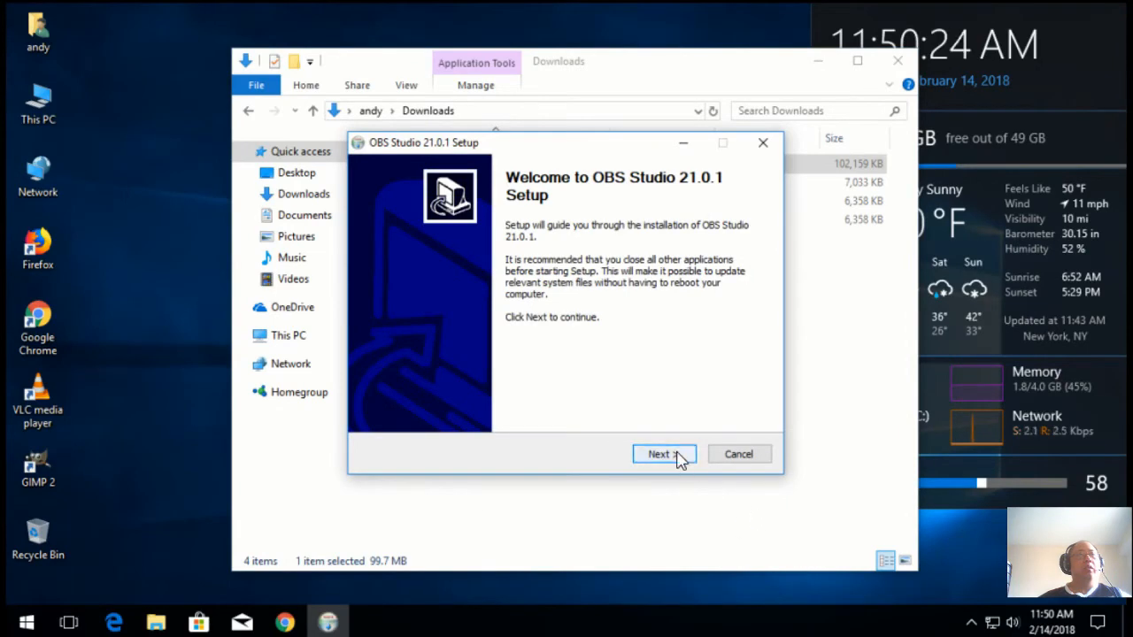
left_click(664, 453)
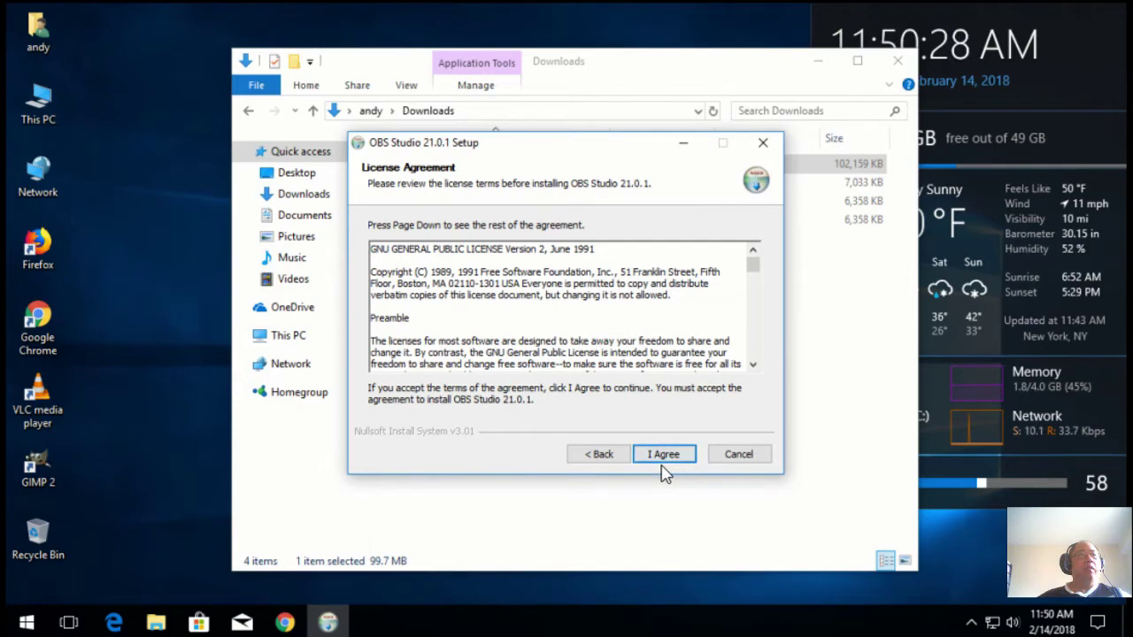
left_click(664, 453)
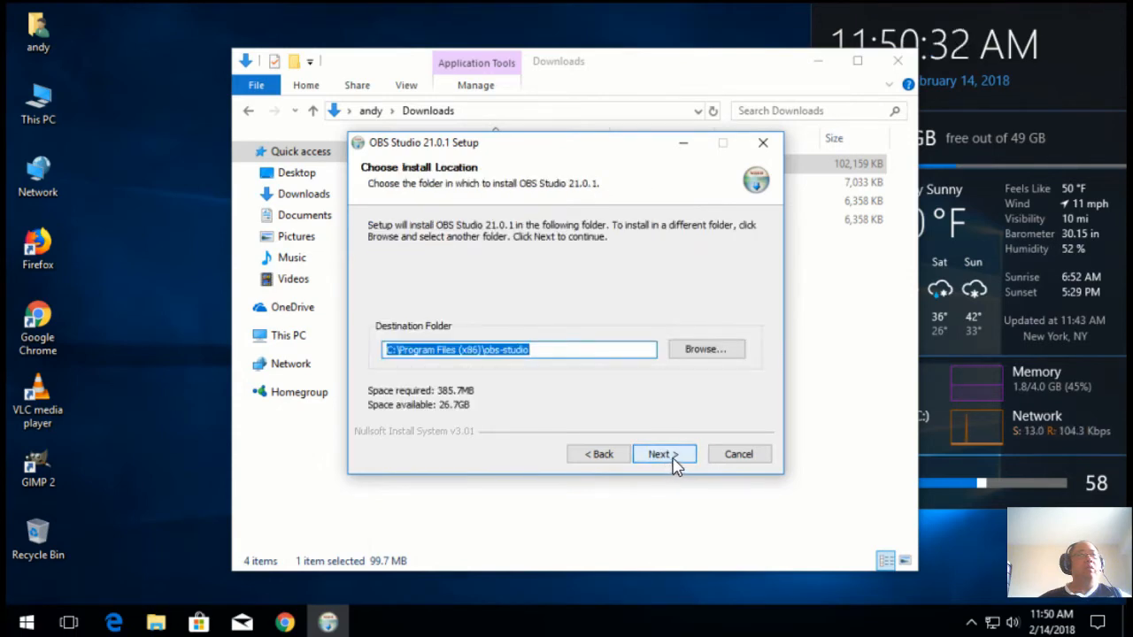
left_click(663, 454)
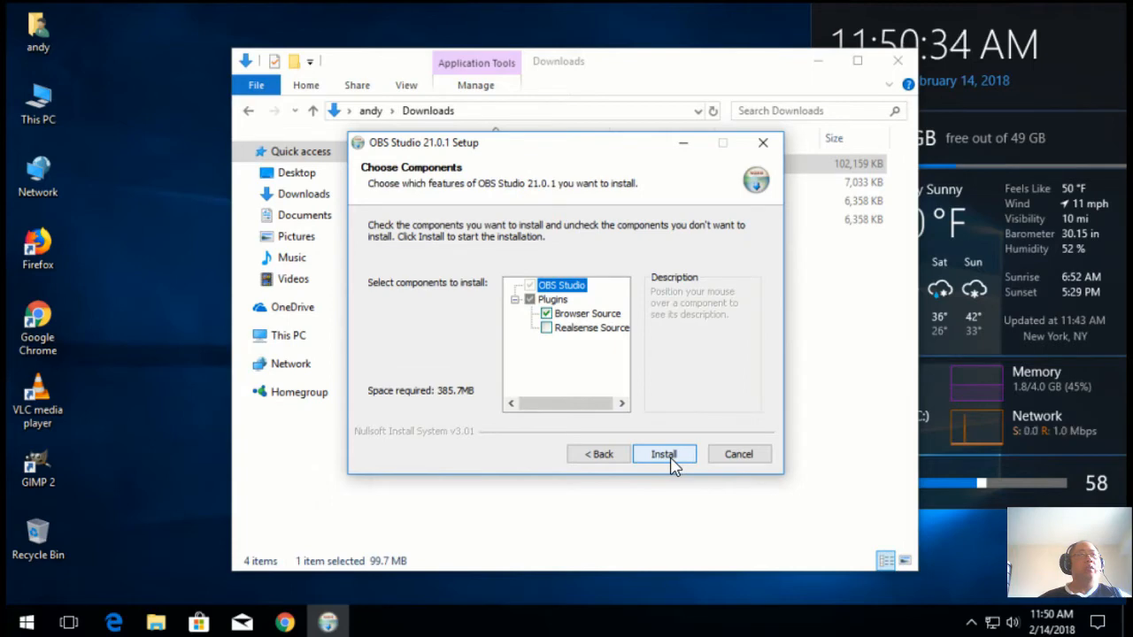
left_click(664, 453)
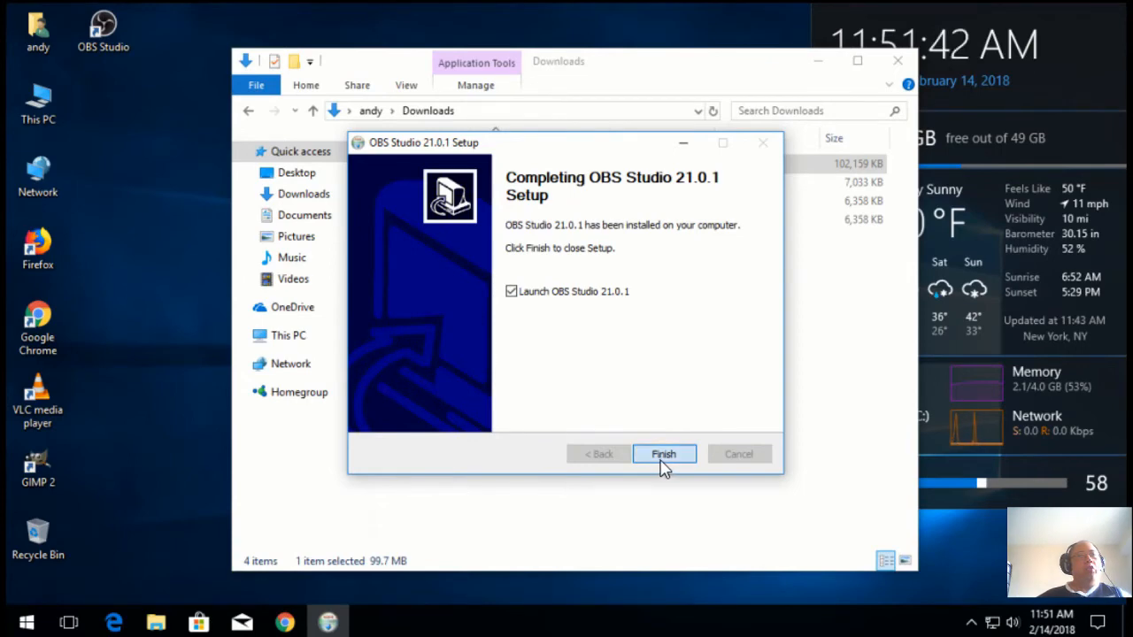
left_click(664, 454)
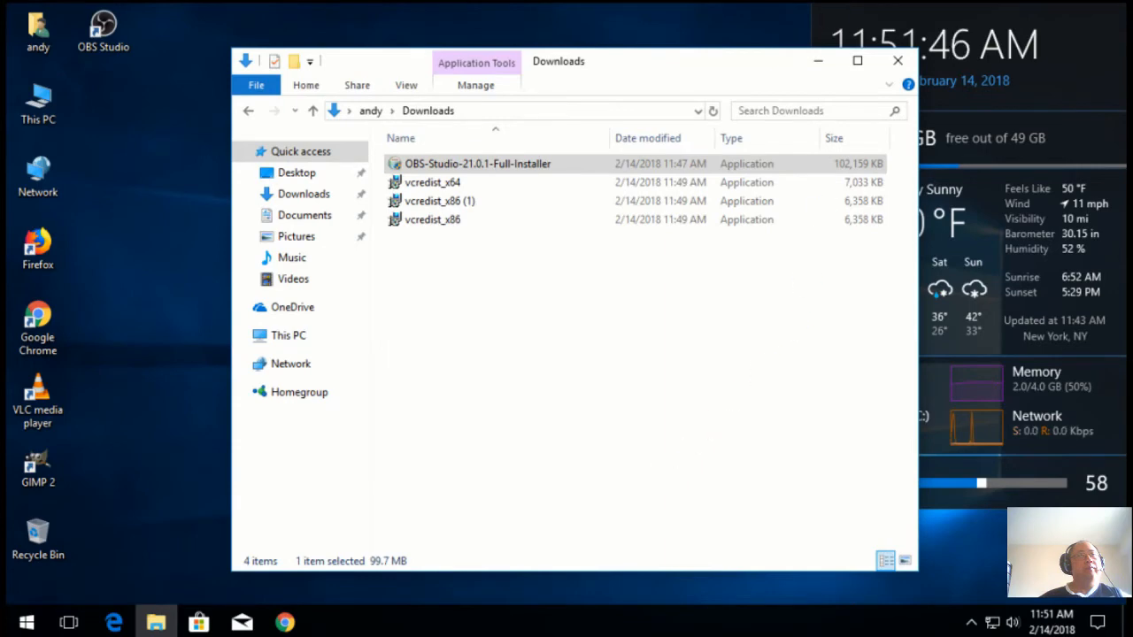
Step: Close the Downloads window and accept the OBS licence agreement
left_click(895, 60)
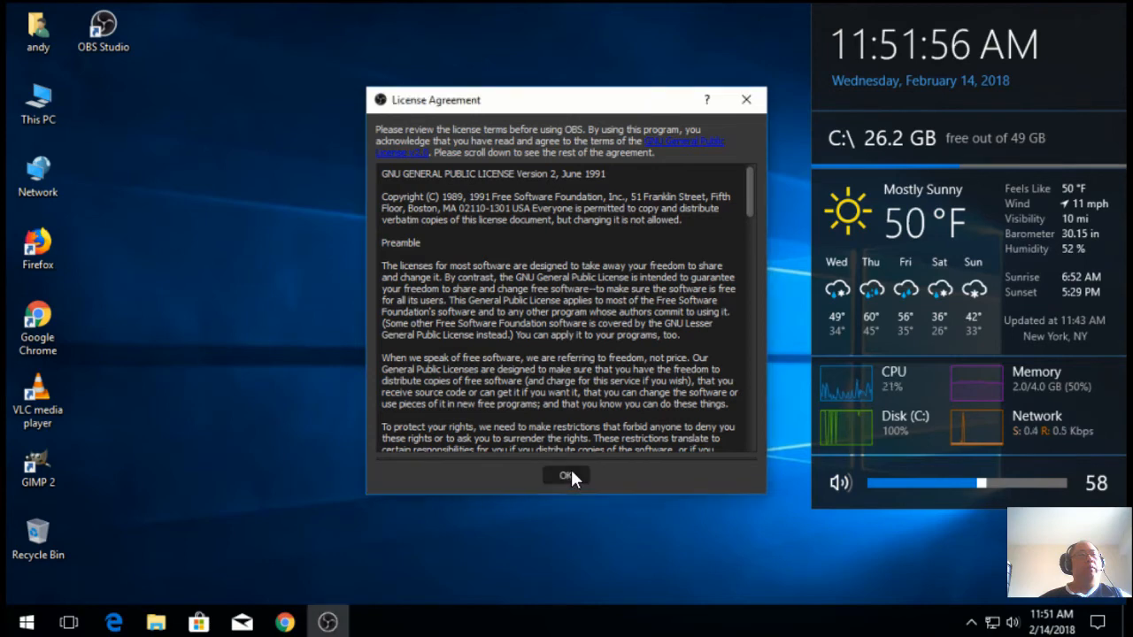
left_click(564, 476)
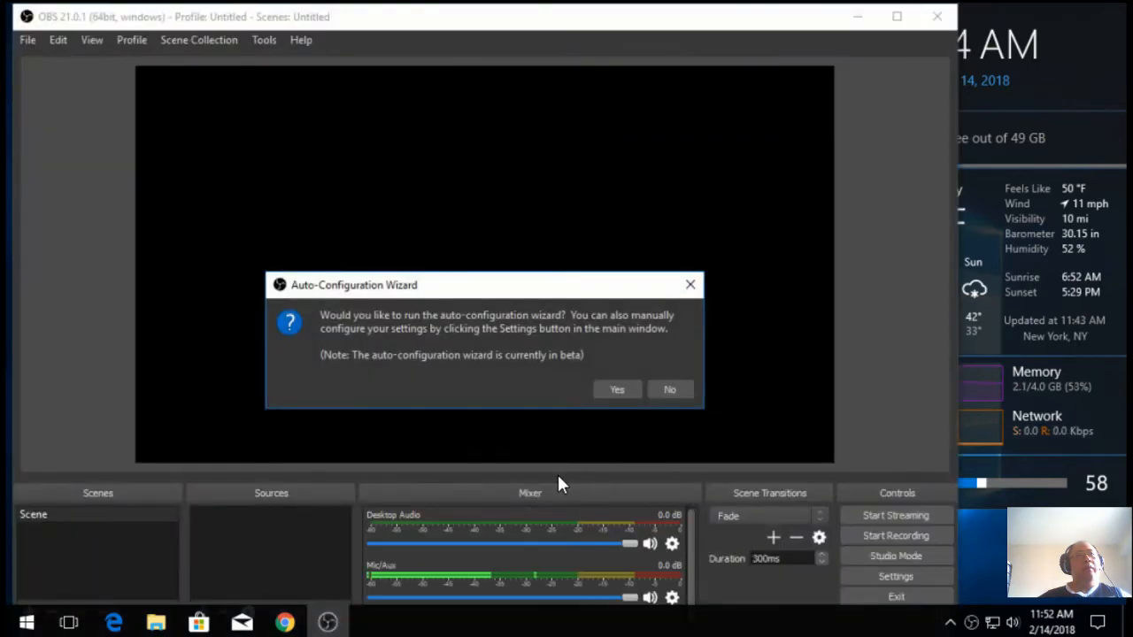
mouse_move(532, 471)
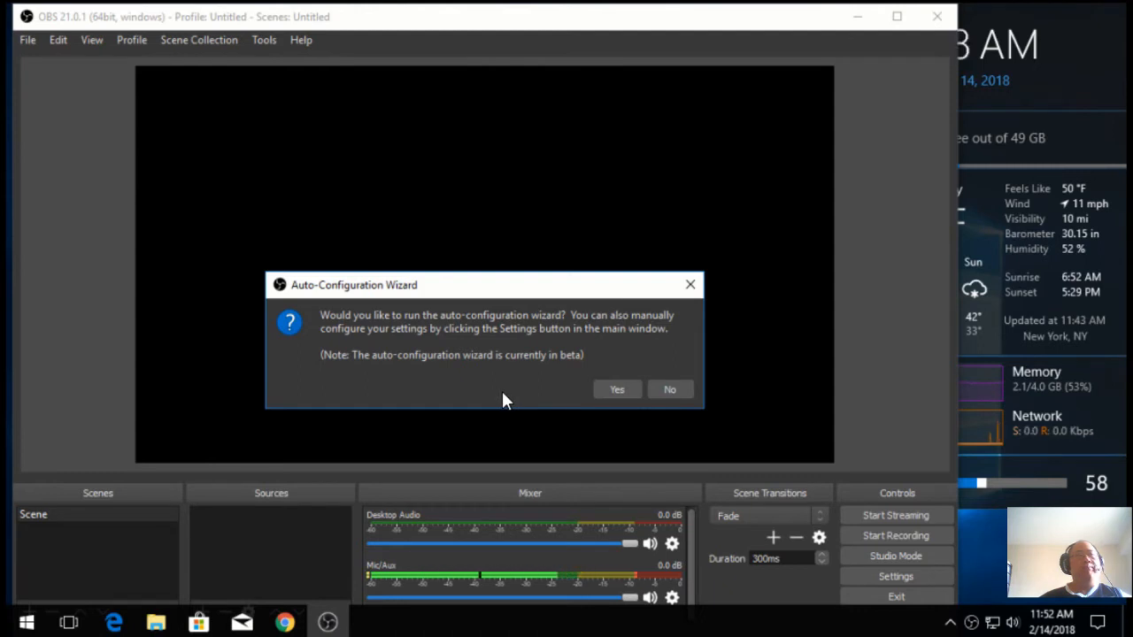
mouse_move(470, 386)
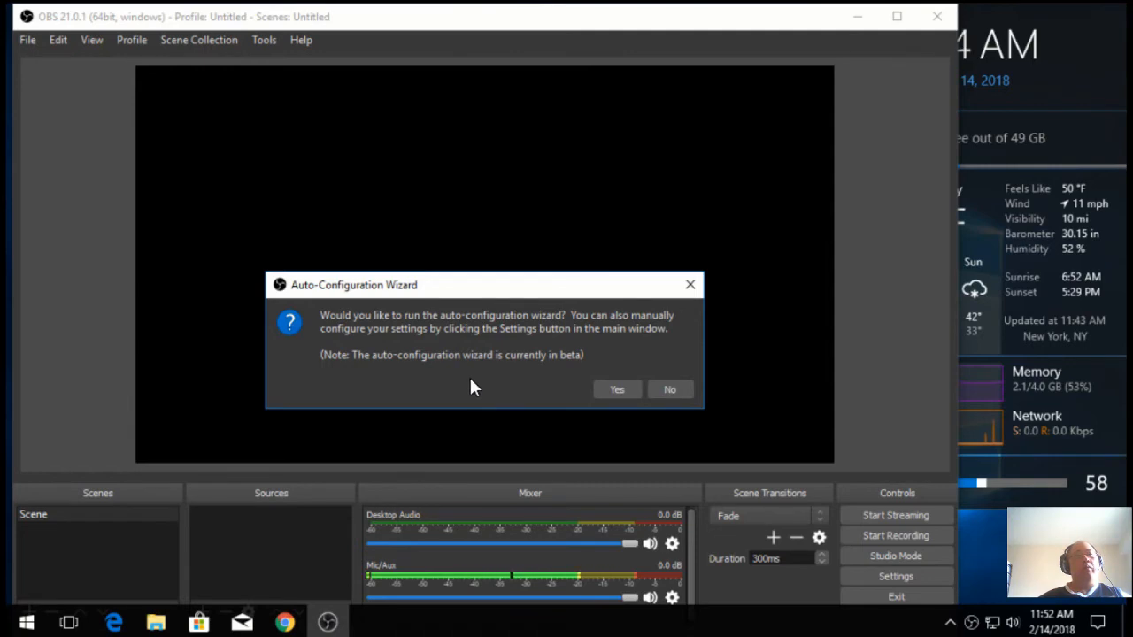
mouse_move(485, 394)
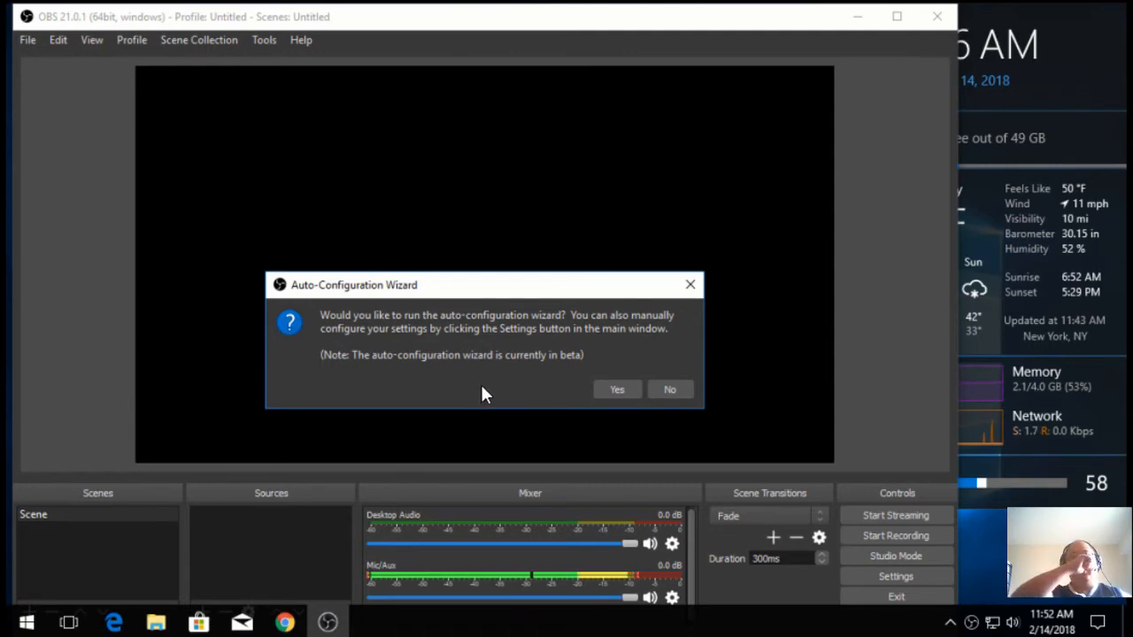
mouse_move(497, 389)
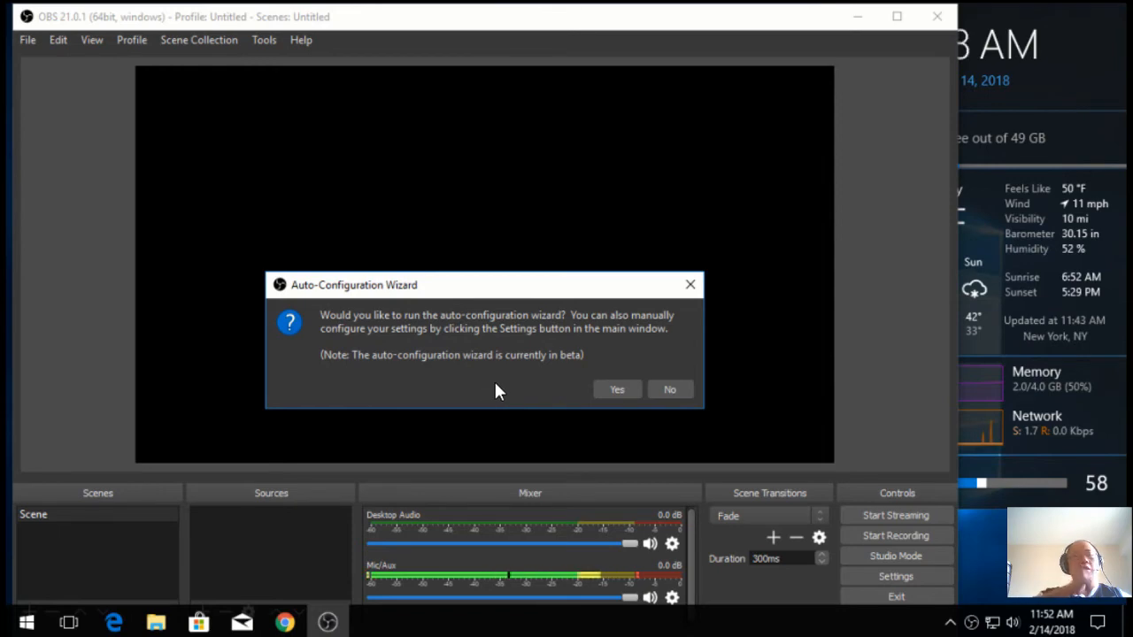
mouse_move(744, 466)
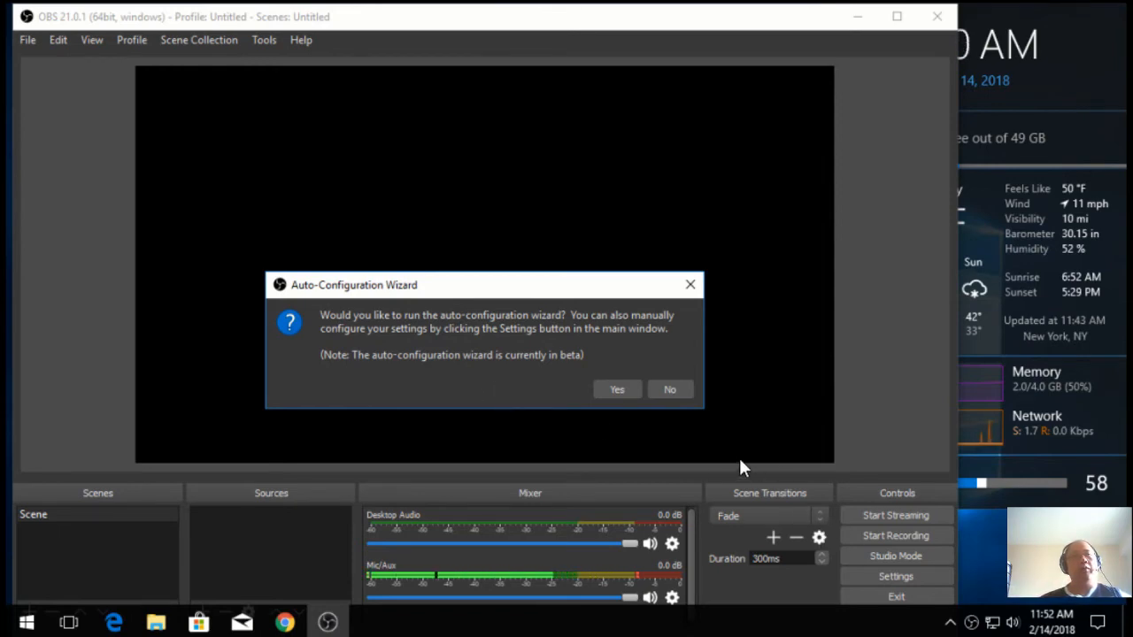
Step: Answer No to the Auto-Configuration Wizard and dismiss the follow-up notice with OK
left_click(670, 389)
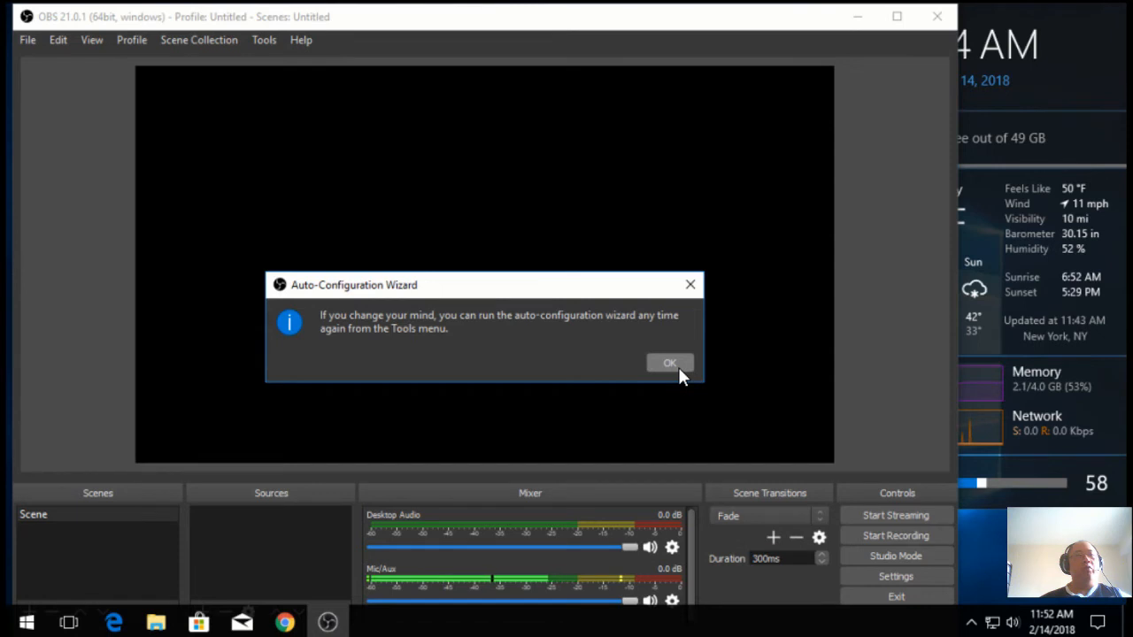
left_click(669, 363)
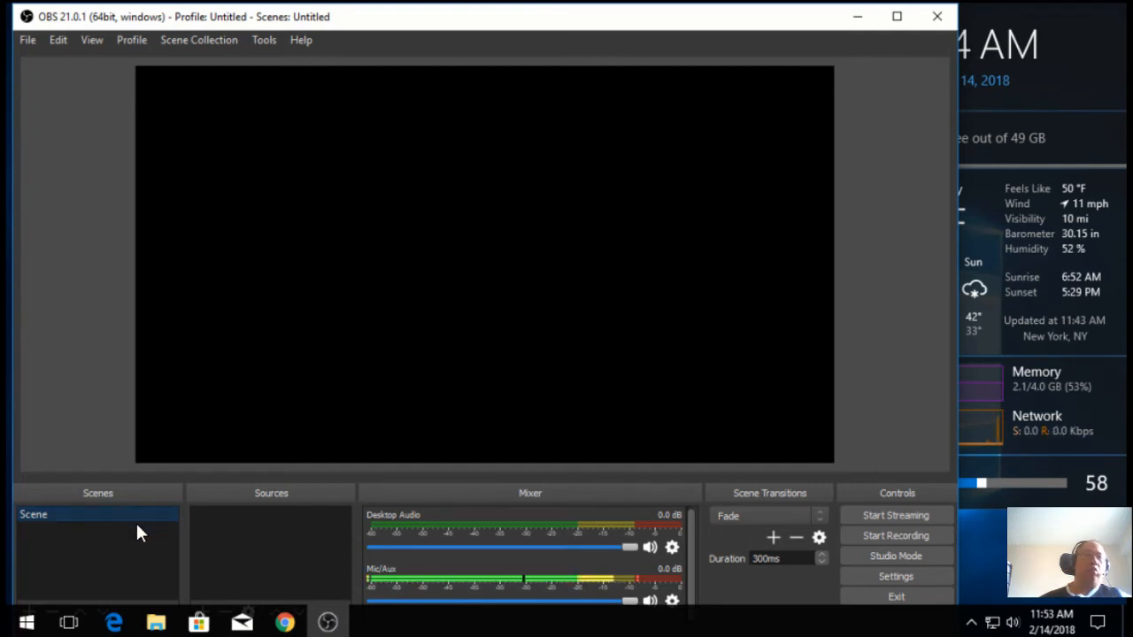
mouse_move(128, 541)
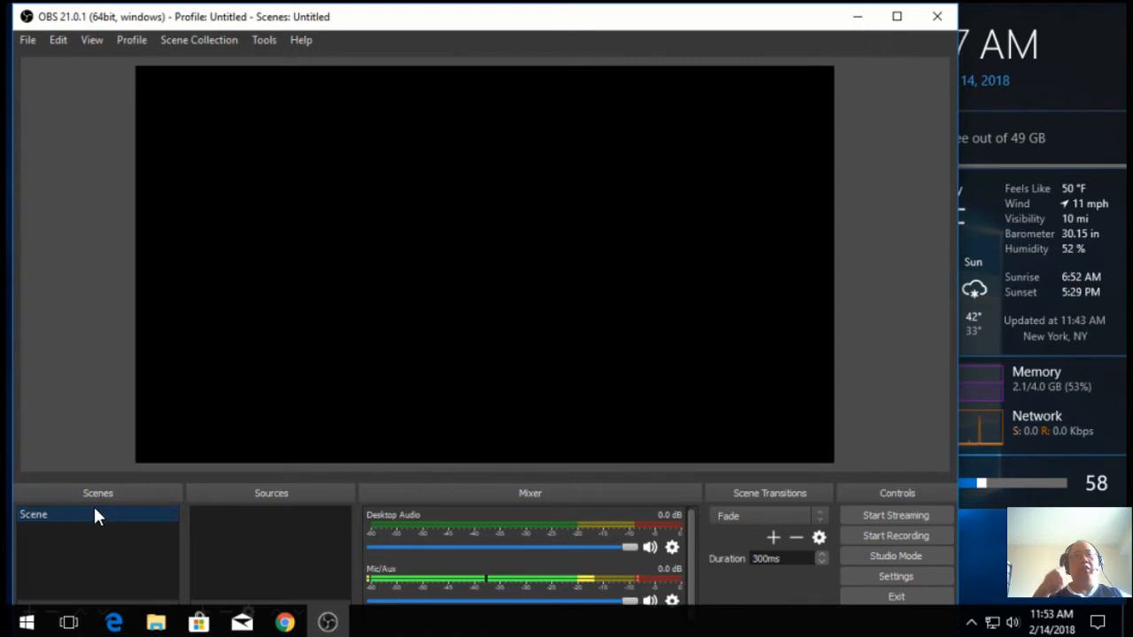
mouse_move(139, 560)
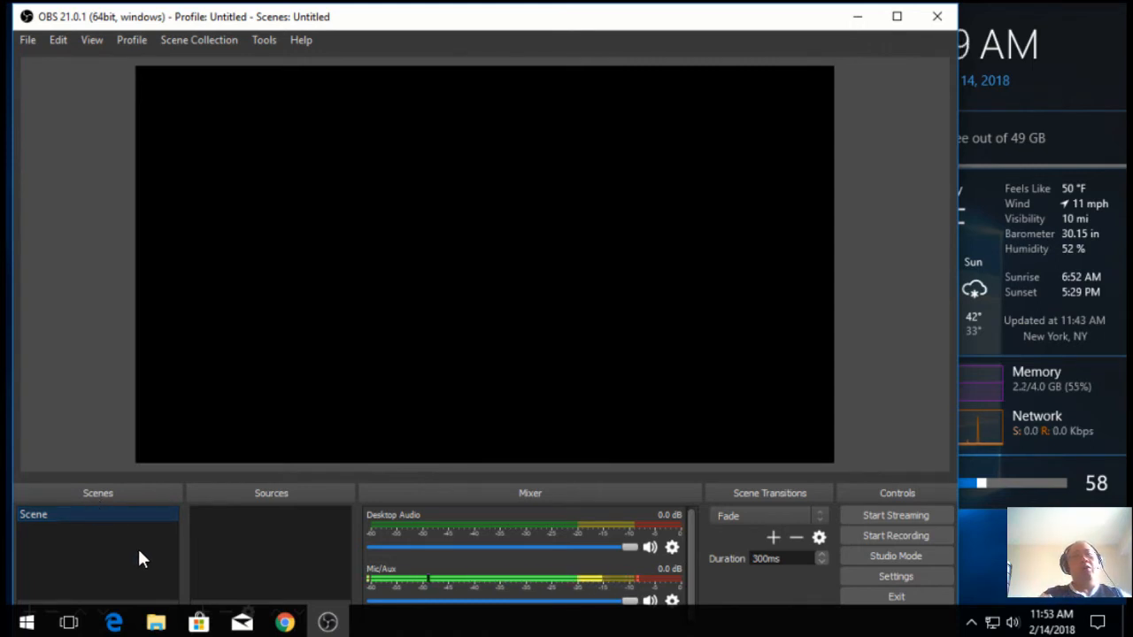
mouse_move(126, 555)
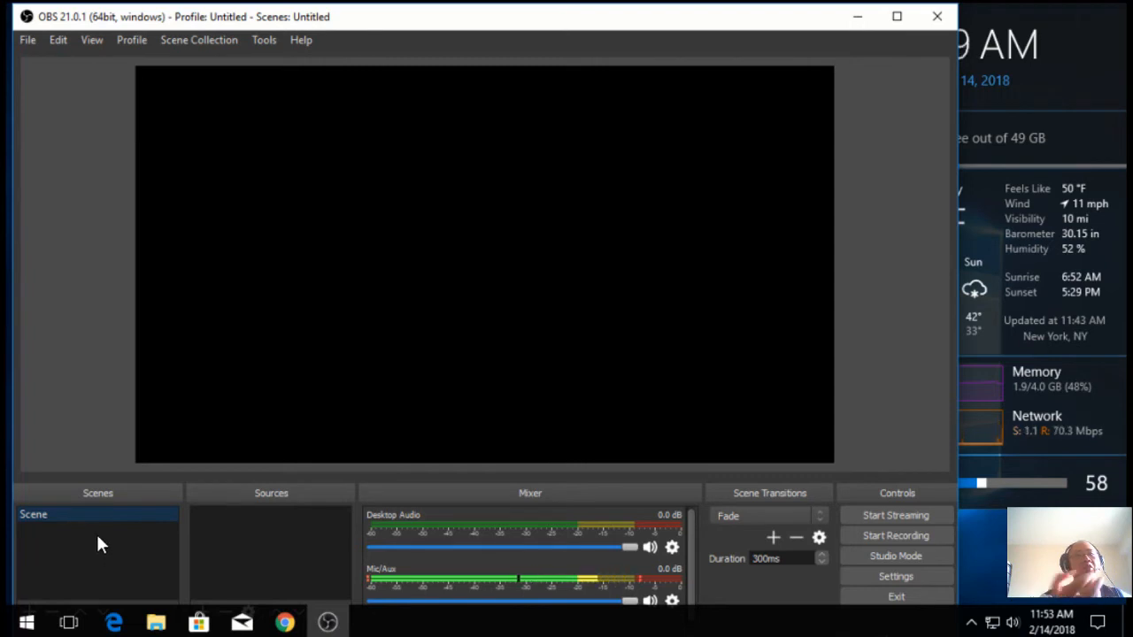
mouse_move(115, 536)
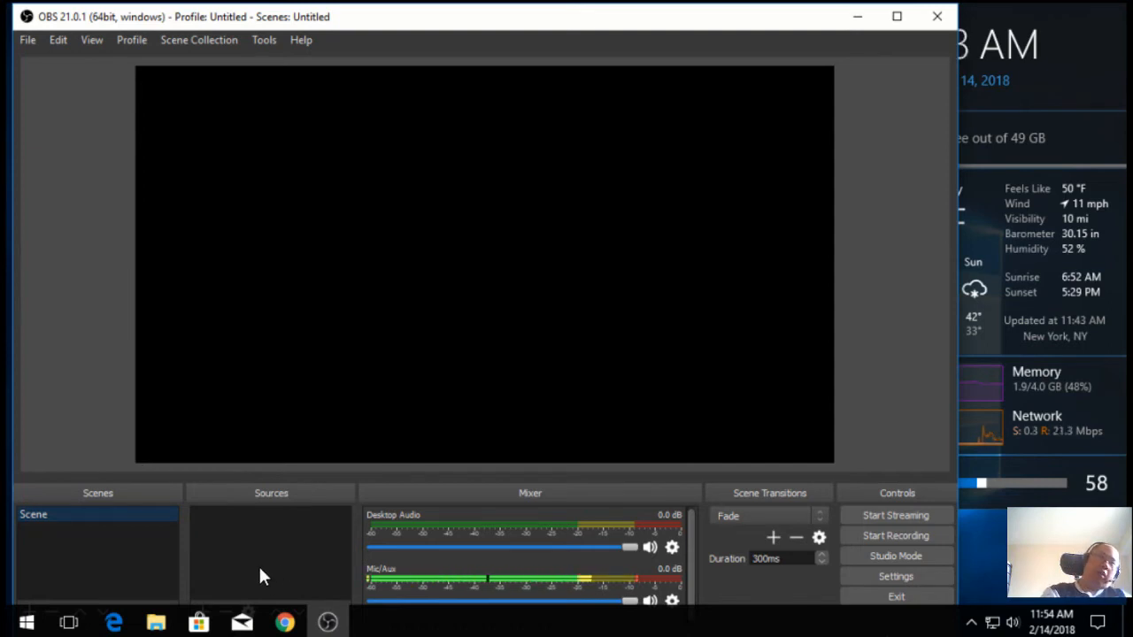
mouse_move(268, 575)
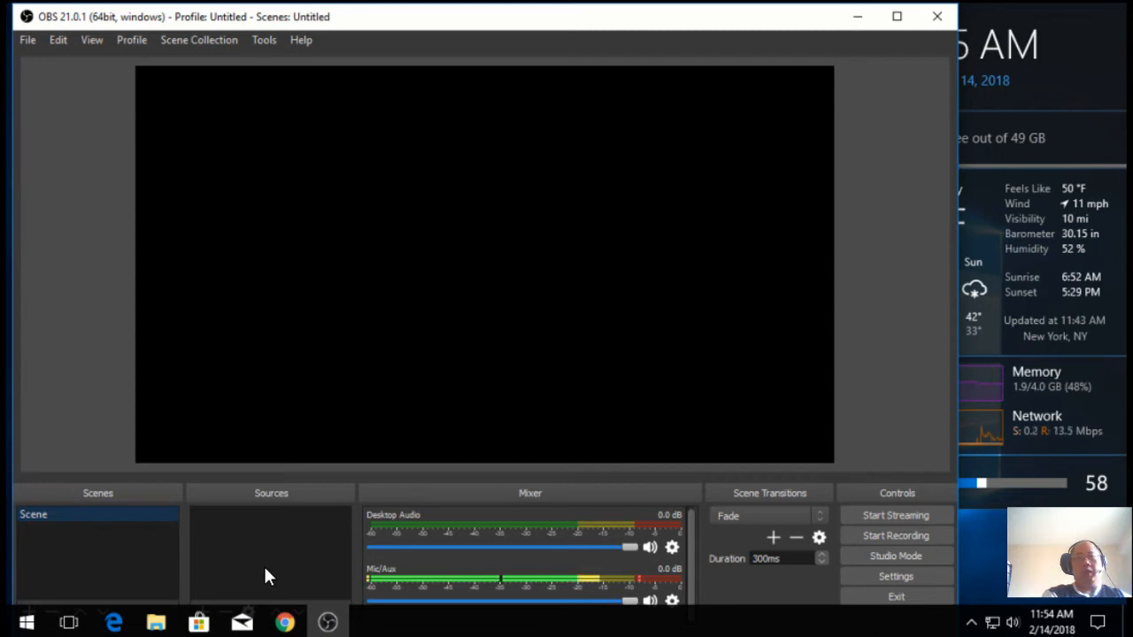
mouse_move(275, 556)
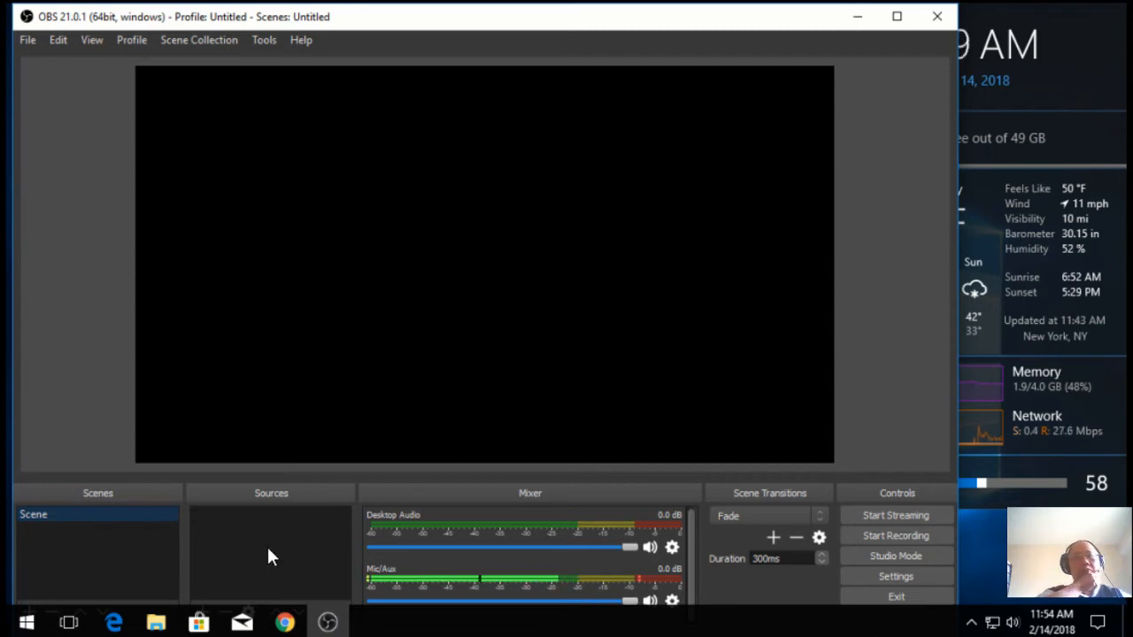
mouse_move(319, 532)
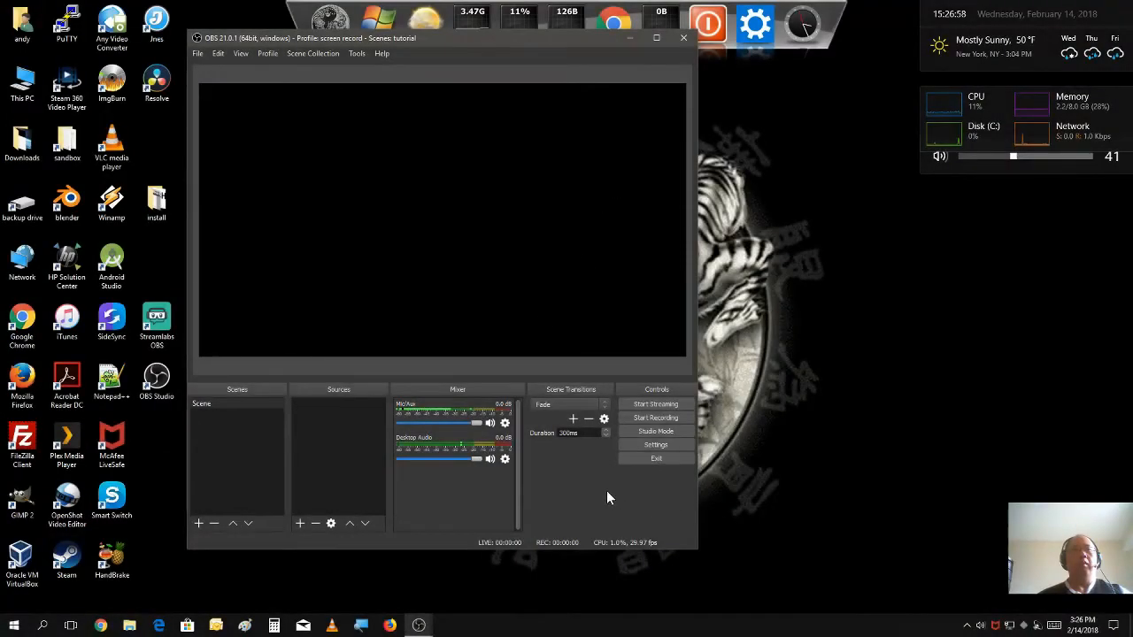
mouse_move(640, 515)
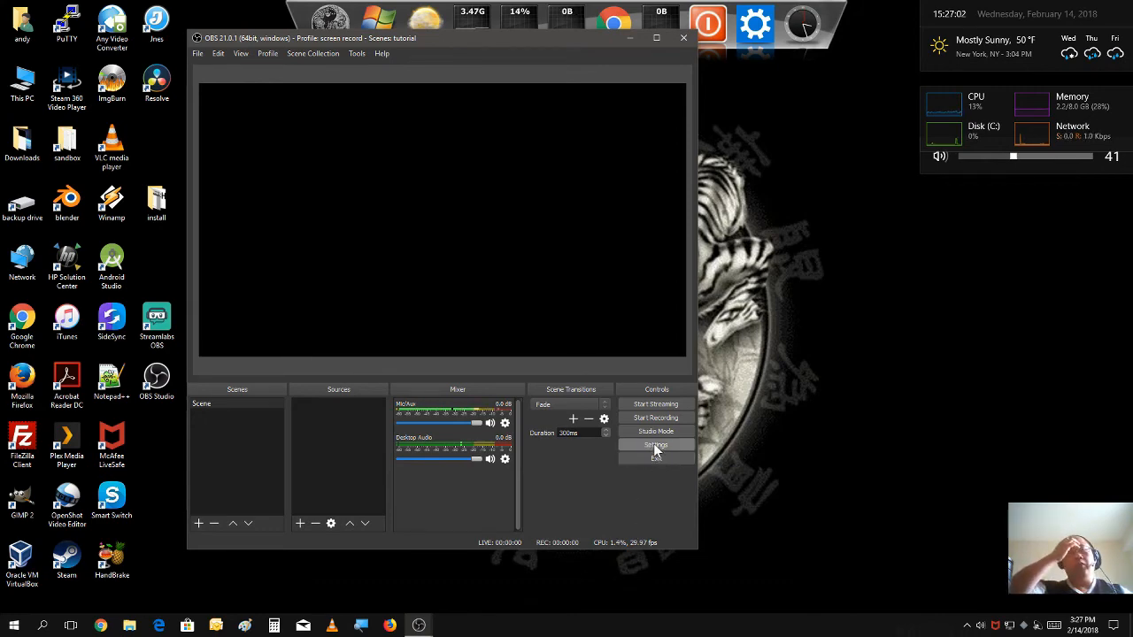
Step: Open the Output settings page and switch Output Mode to Simple, then back to Advanced
left_click(655, 444)
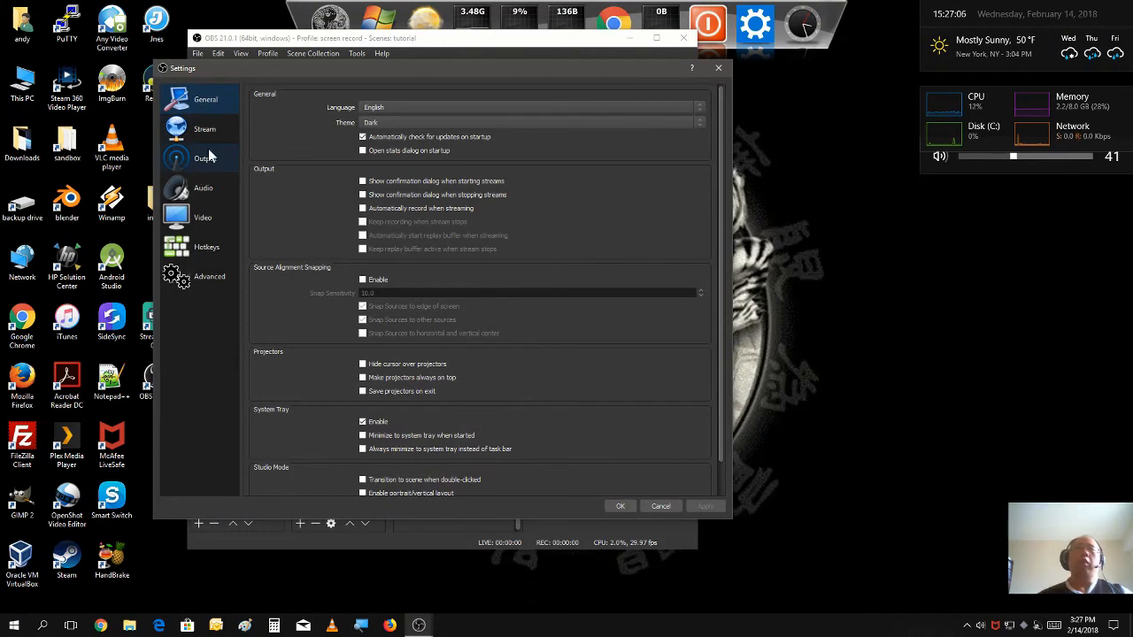
left_click(204, 158)
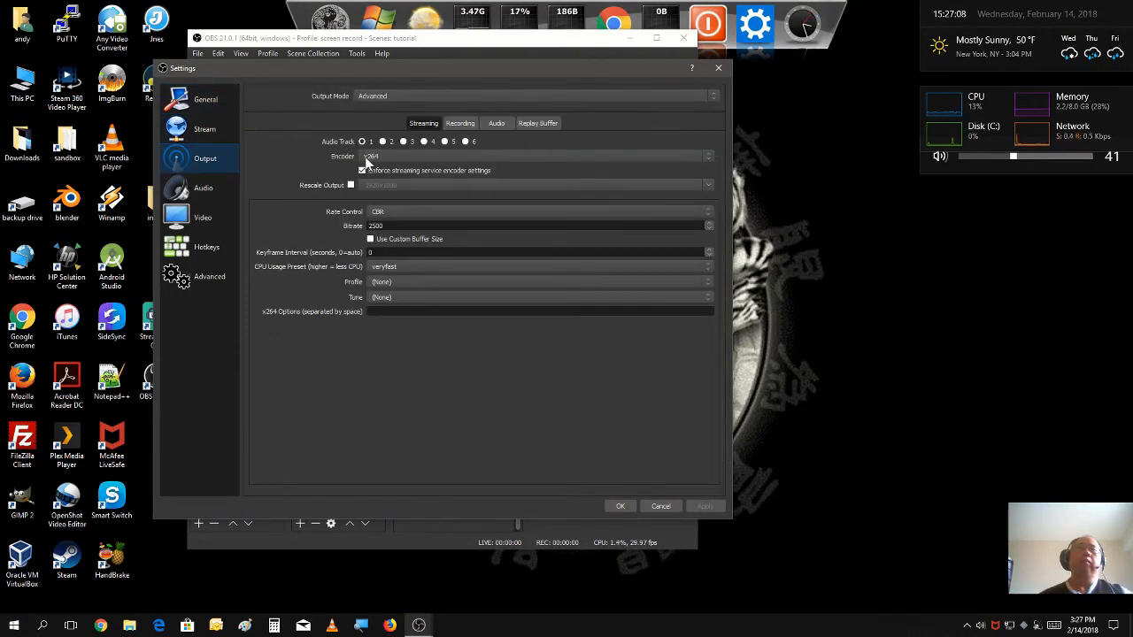
left_click(362, 170)
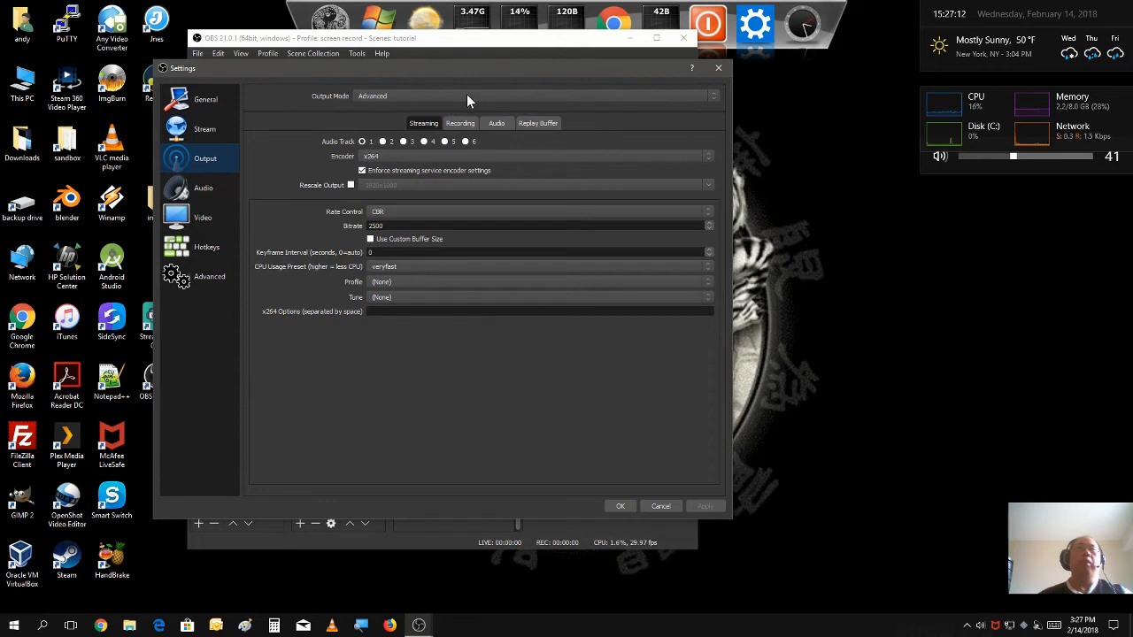
left_click(539, 95)
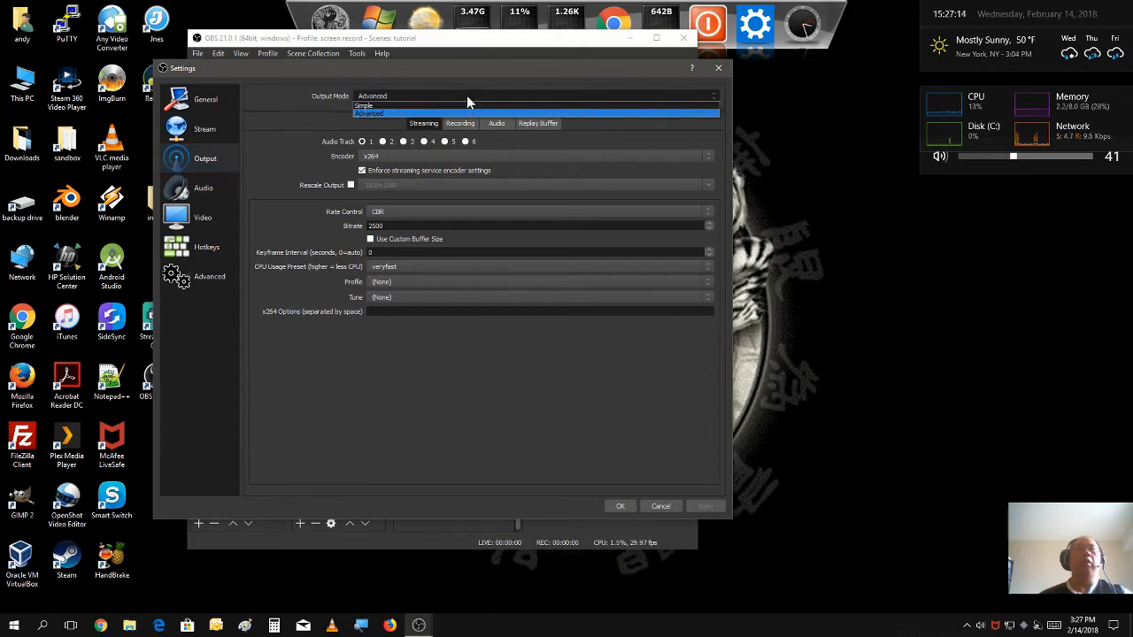
left_click(364, 104)
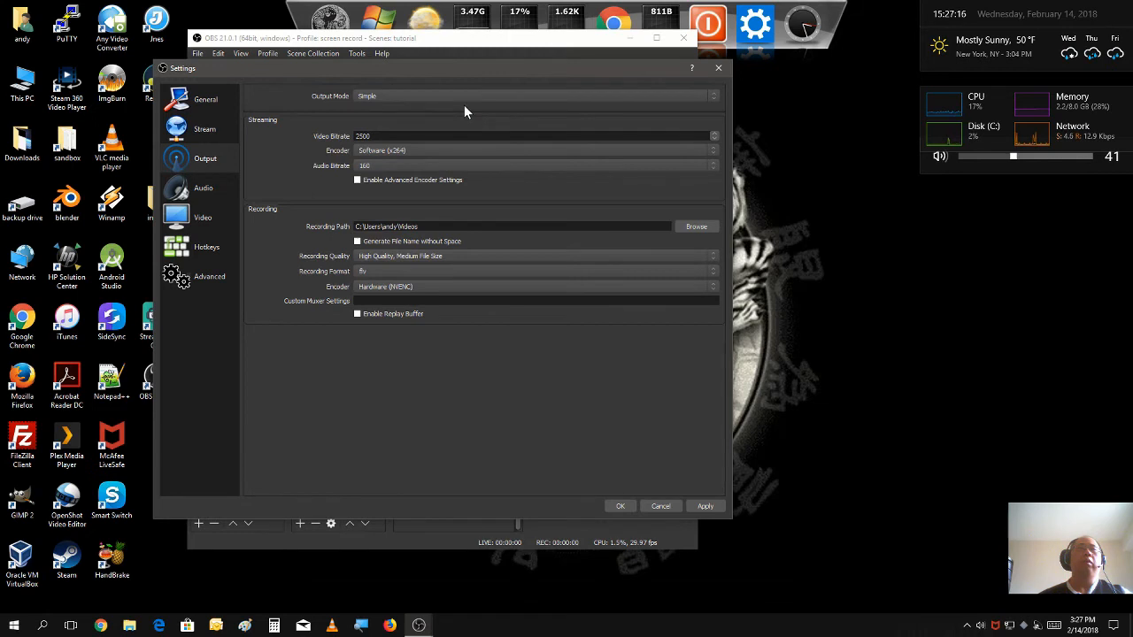
left_click(533, 96)
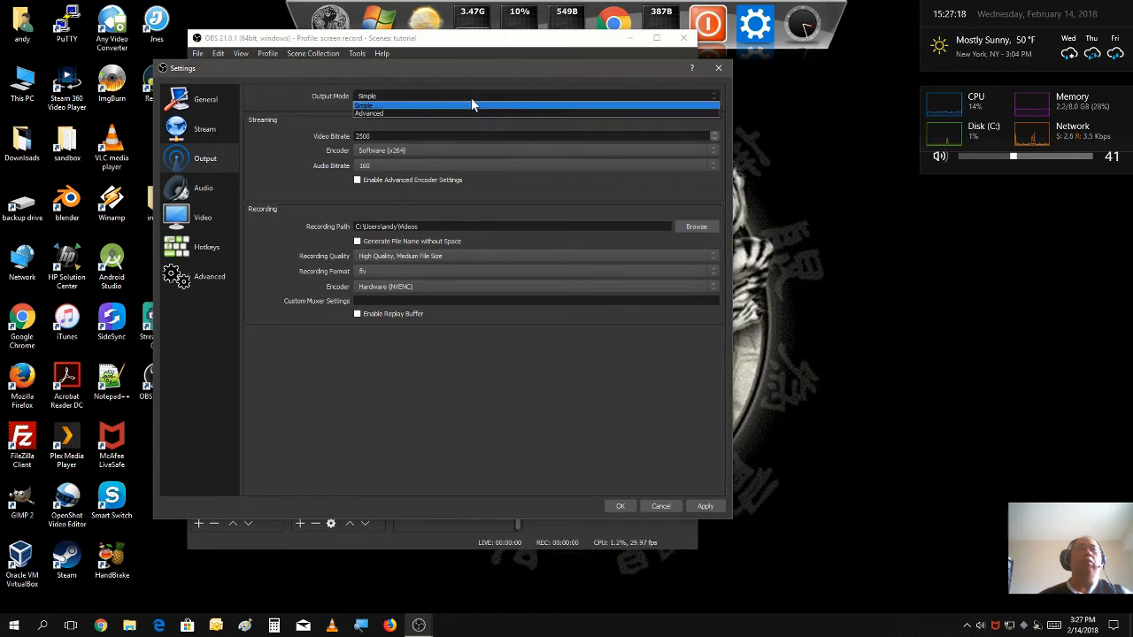
left_click(369, 113)
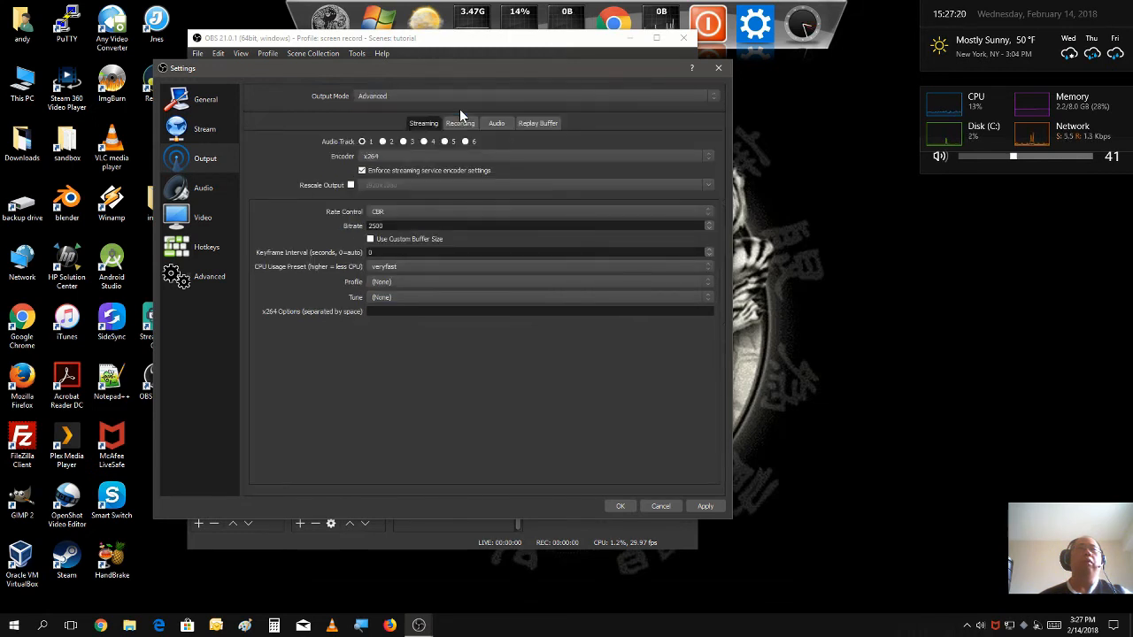
mouse_move(446, 128)
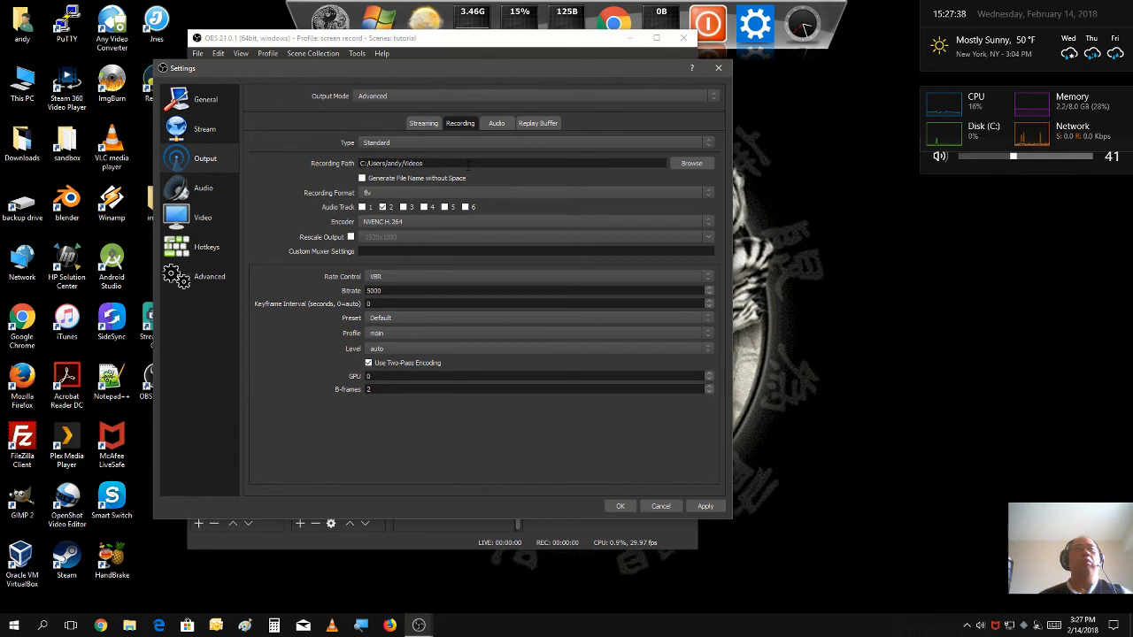
mouse_move(813, 240)
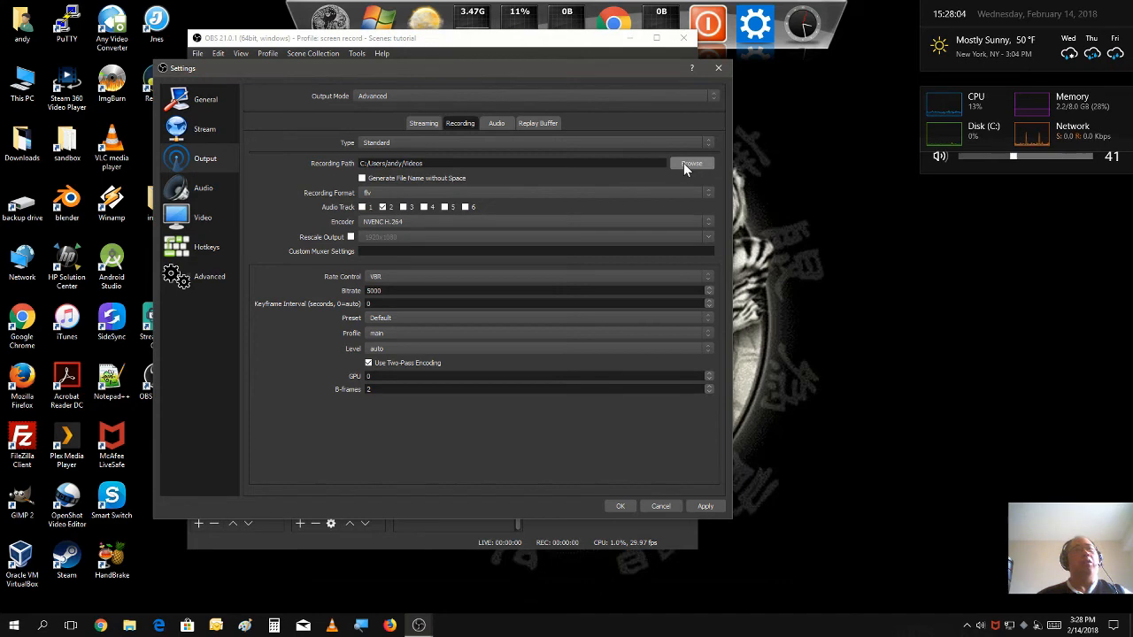
Step: Set the Recording Path to the Desktop folder
left_click(691, 163)
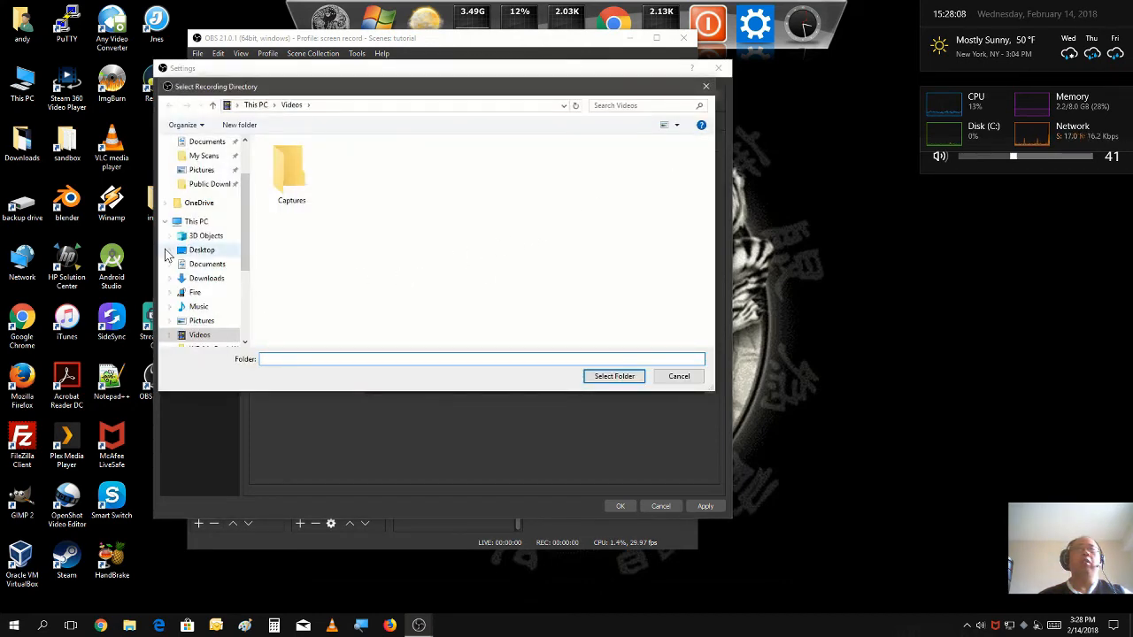
left_click(201, 250)
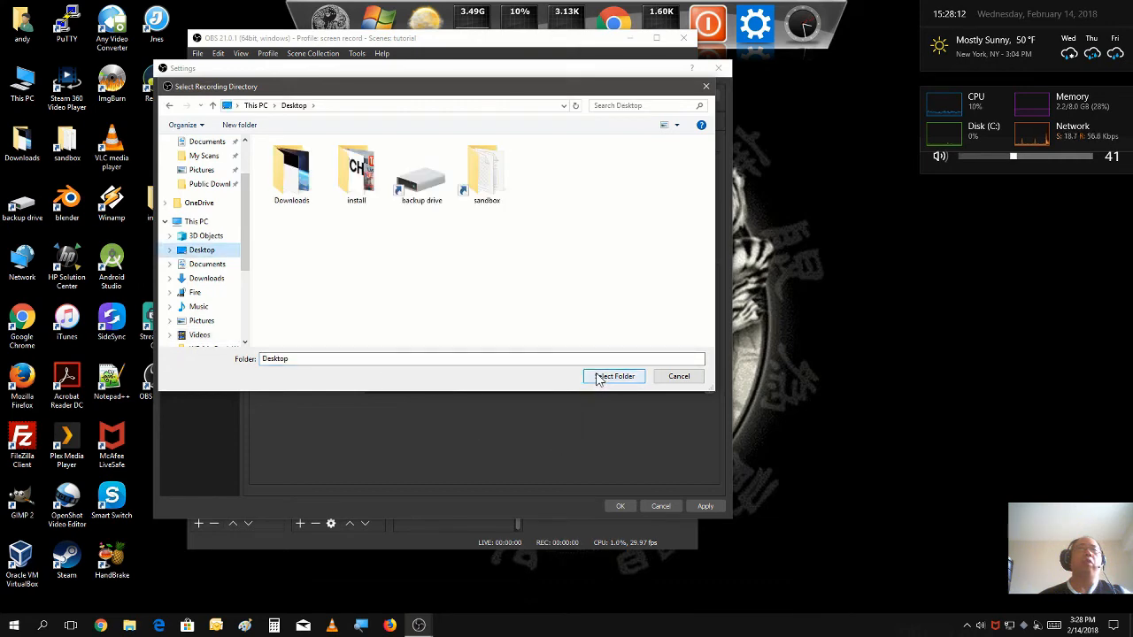
left_click(613, 376)
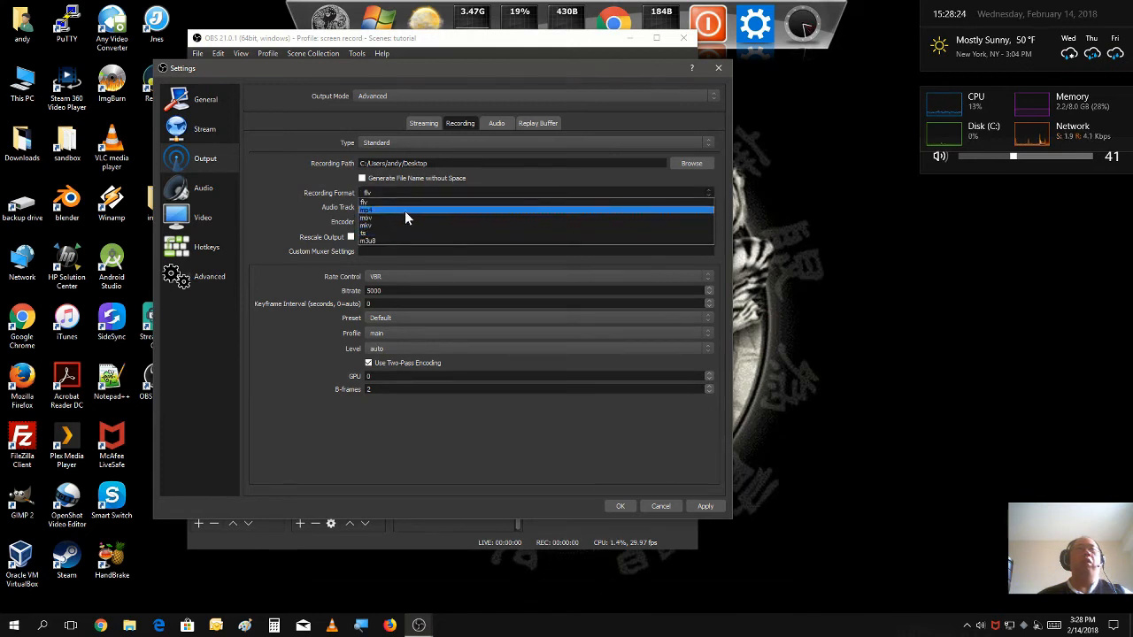
Step: Change the Recording Format from flv to mp4
left_click(385, 210)
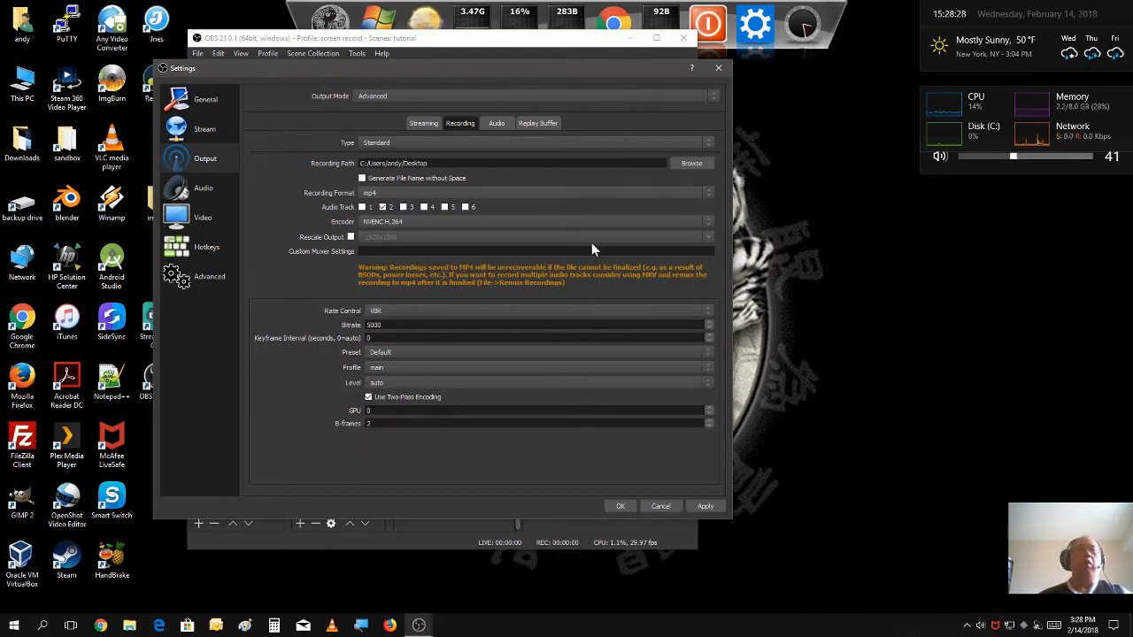
mouse_move(516, 324)
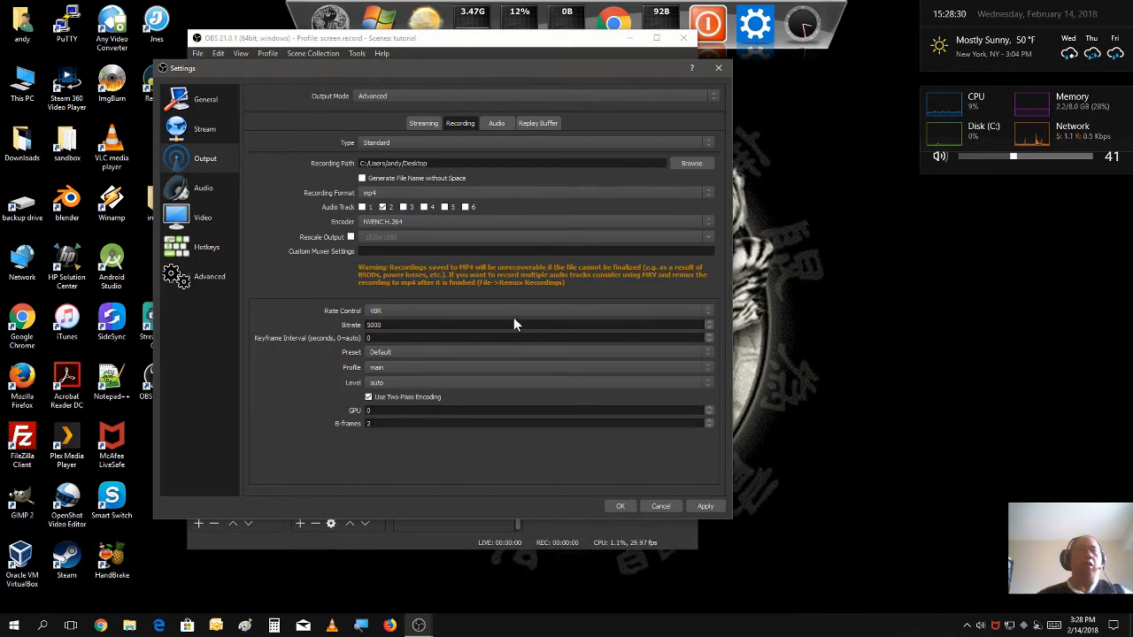
mouse_move(514, 292)
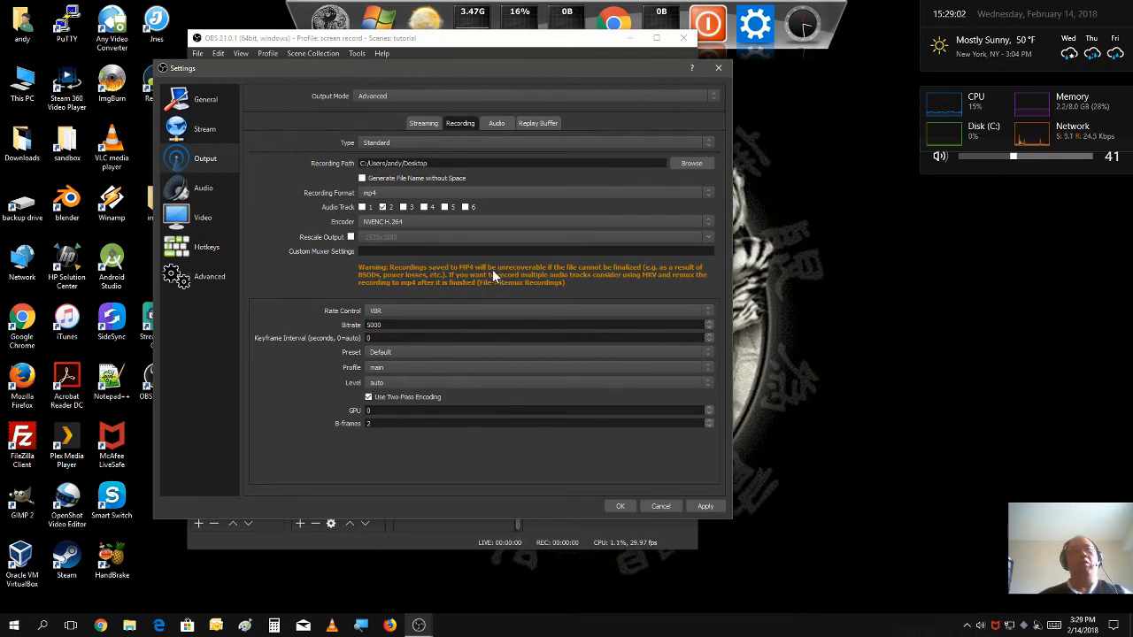
mouse_move(493, 278)
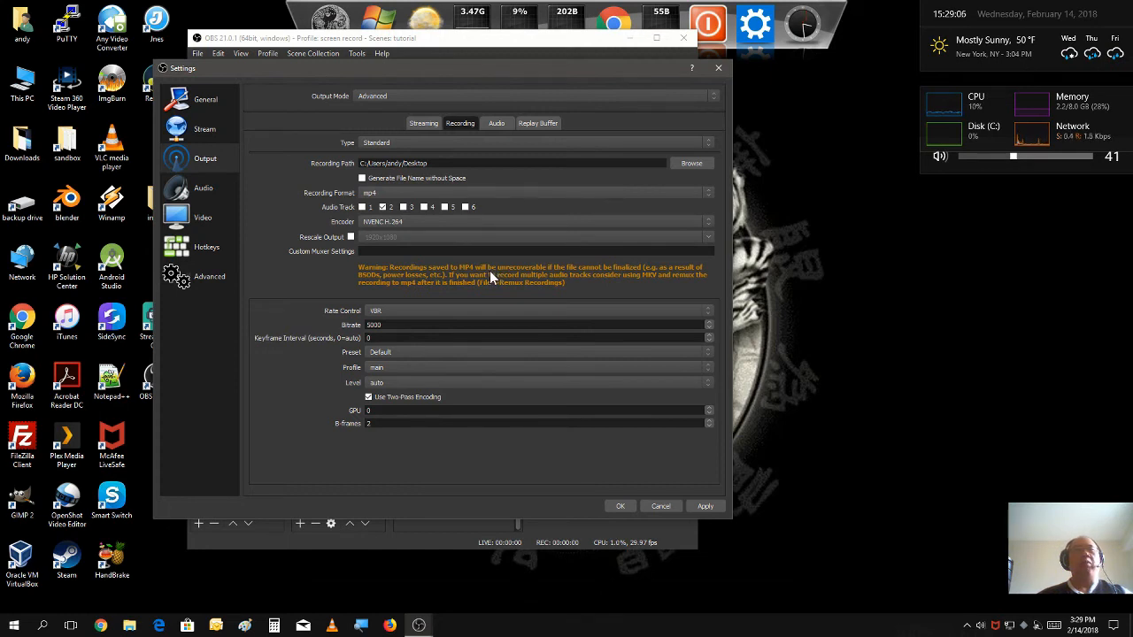
mouse_move(482, 288)
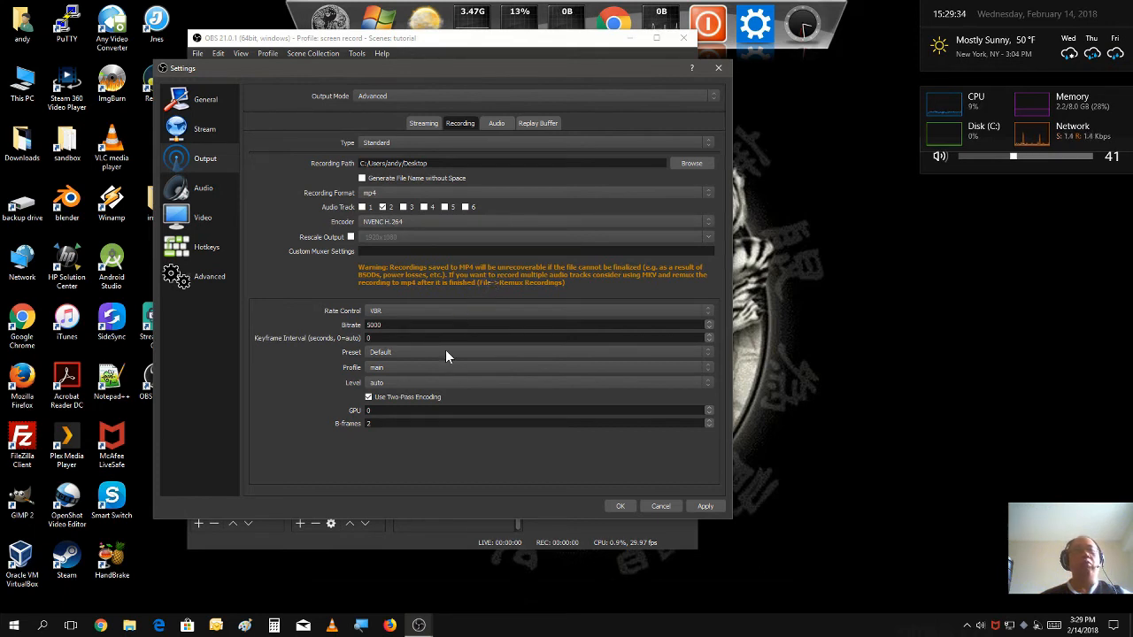
mouse_move(475, 349)
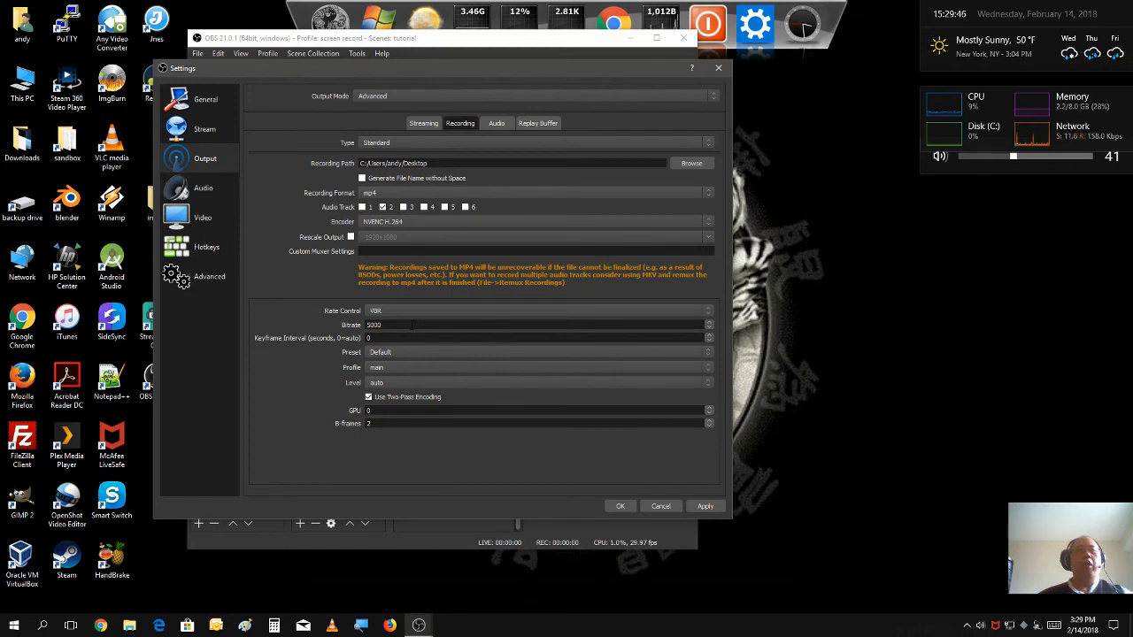
mouse_move(788, 574)
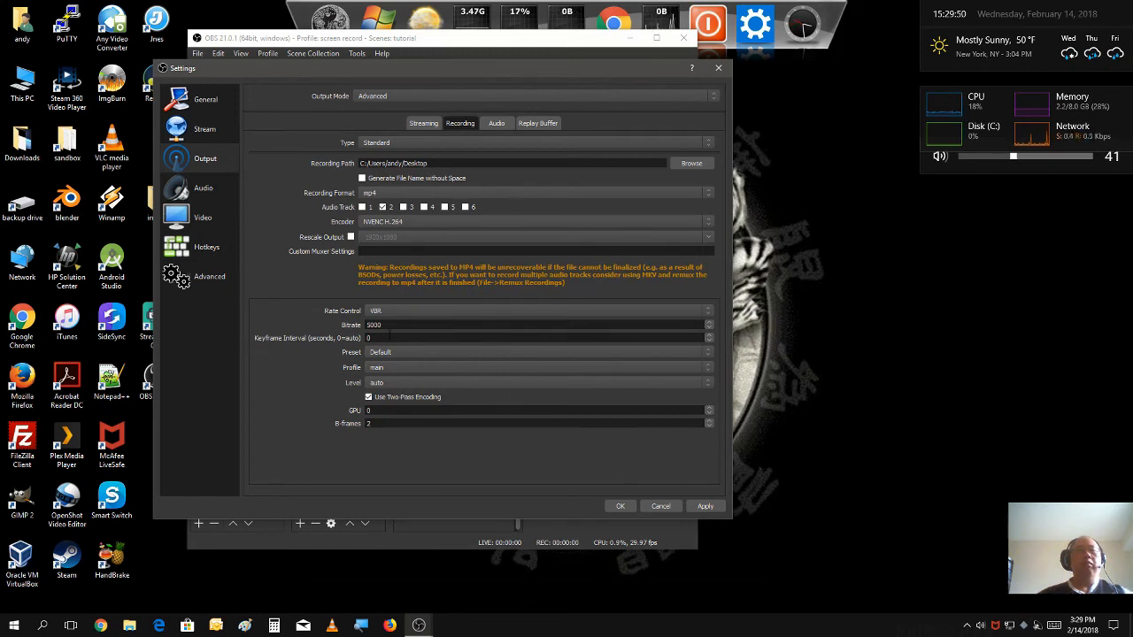
mouse_move(492, 390)
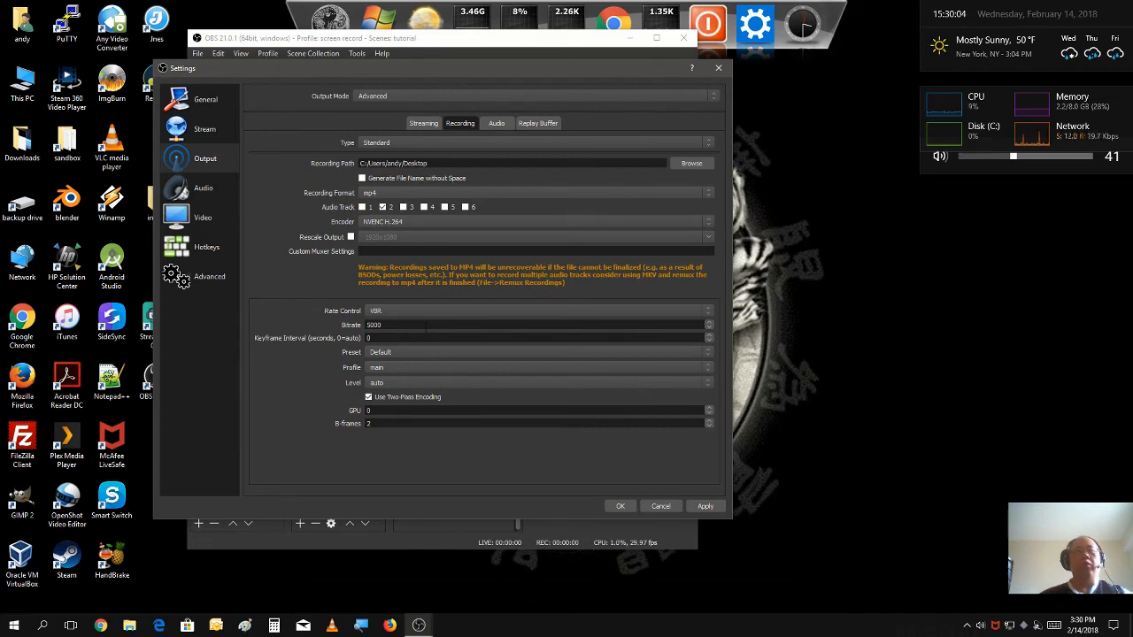
mouse_move(428, 335)
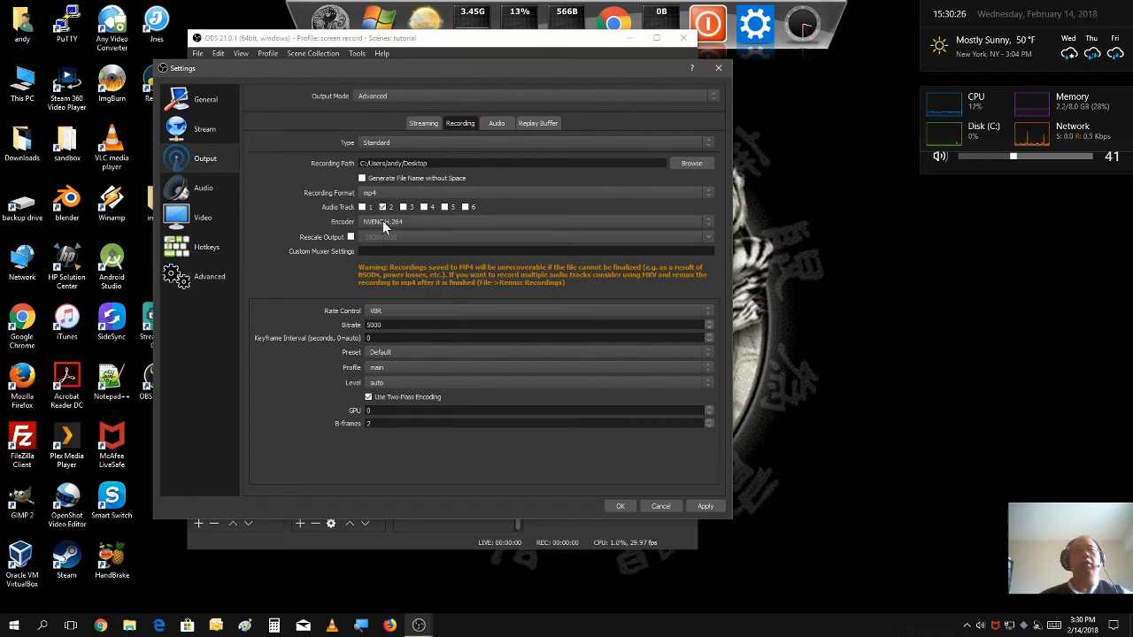
mouse_move(379, 224)
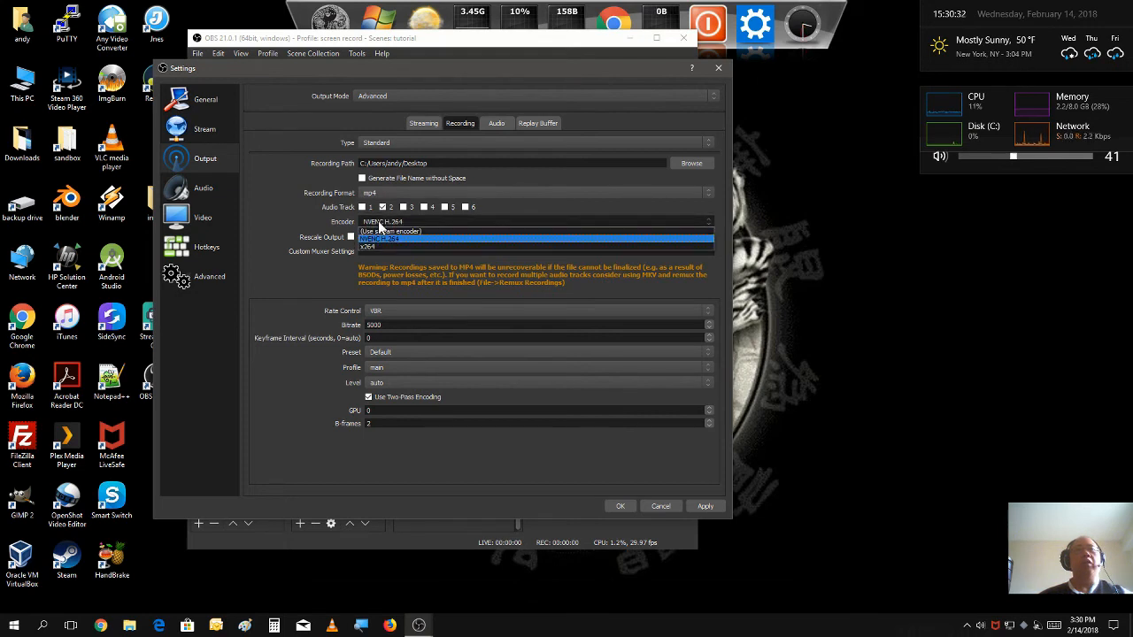
Step: Keep NVENC H.264 as the recording encoder, then apply and save the settings
left_click(380, 238)
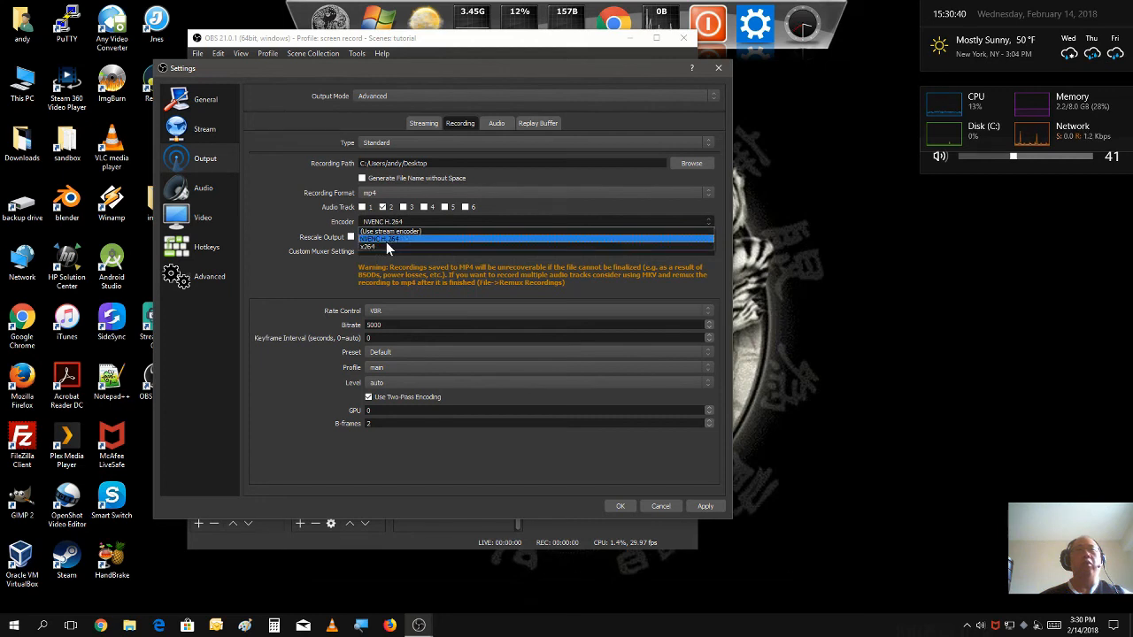
left_click(394, 238)
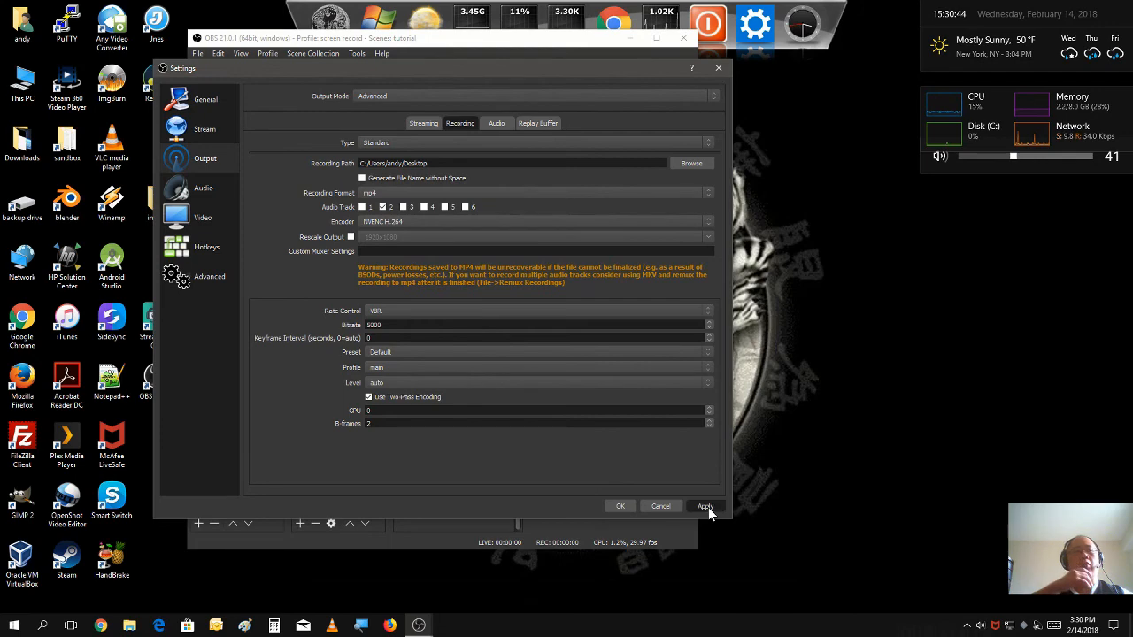
left_click(705, 506)
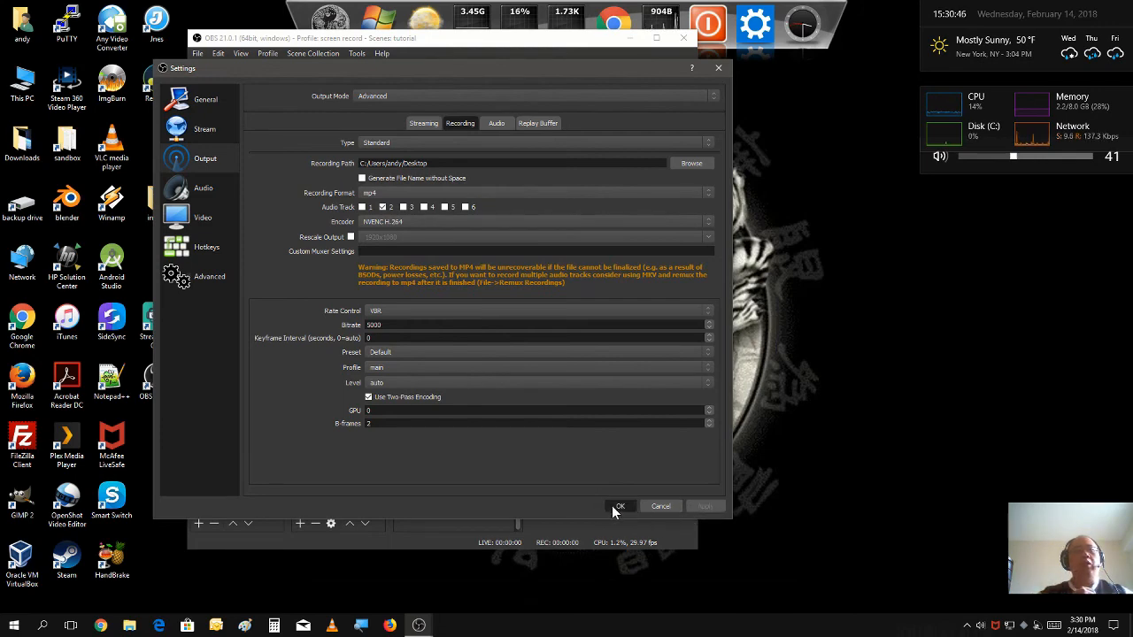
left_click(619, 507)
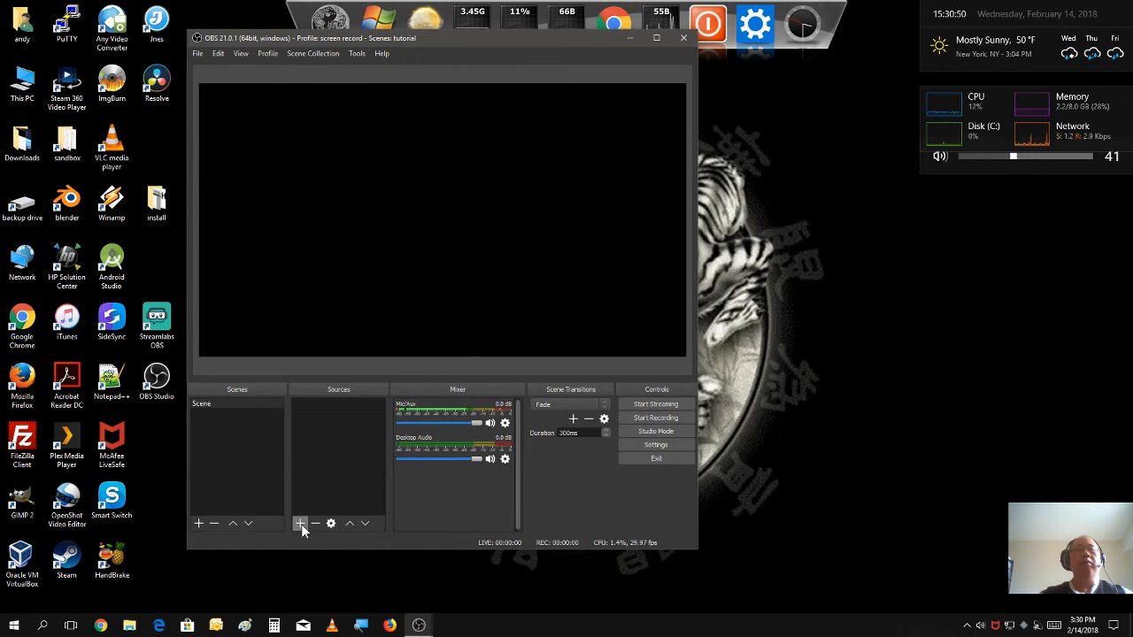
Step: Add a Display Capture source with default properties to the scene
left_click(300, 523)
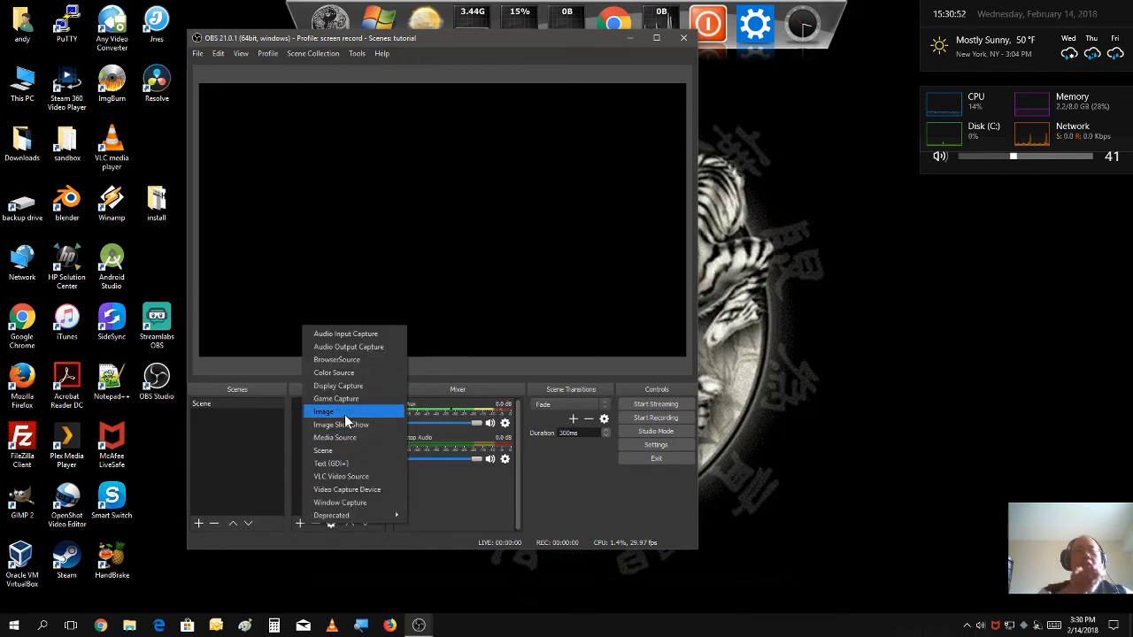
mouse_move(348, 424)
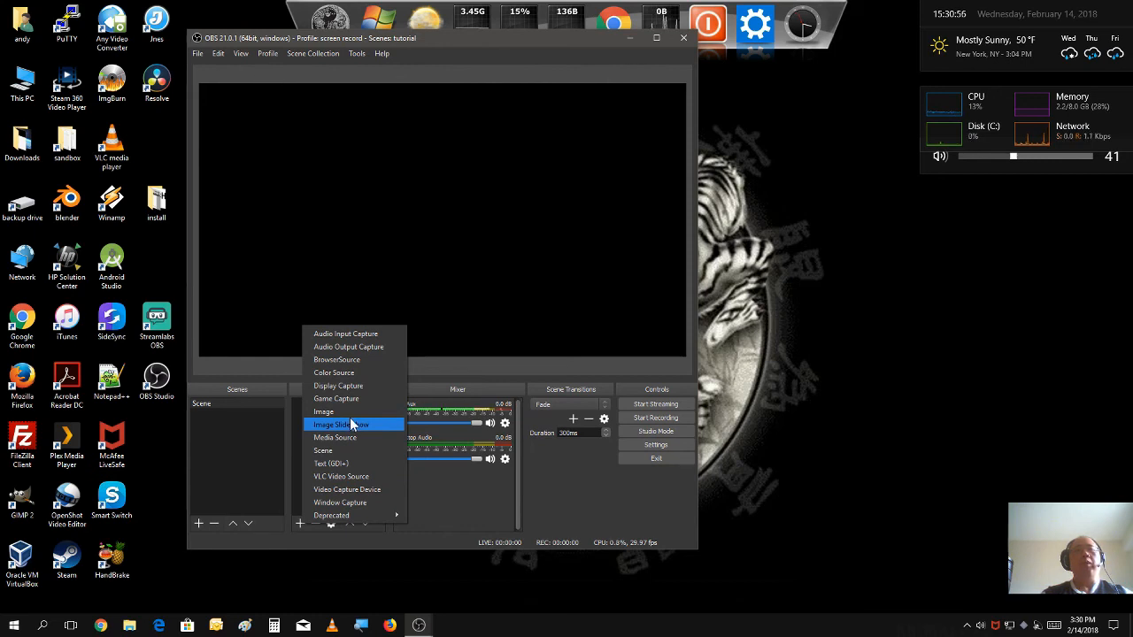
mouse_move(363, 399)
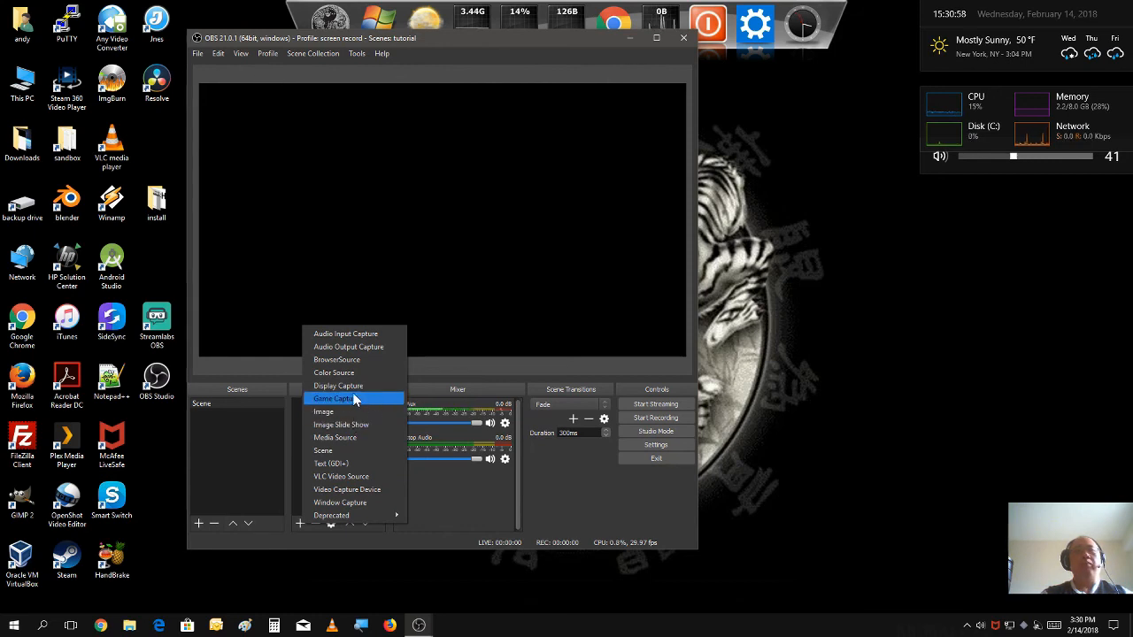
mouse_move(358, 386)
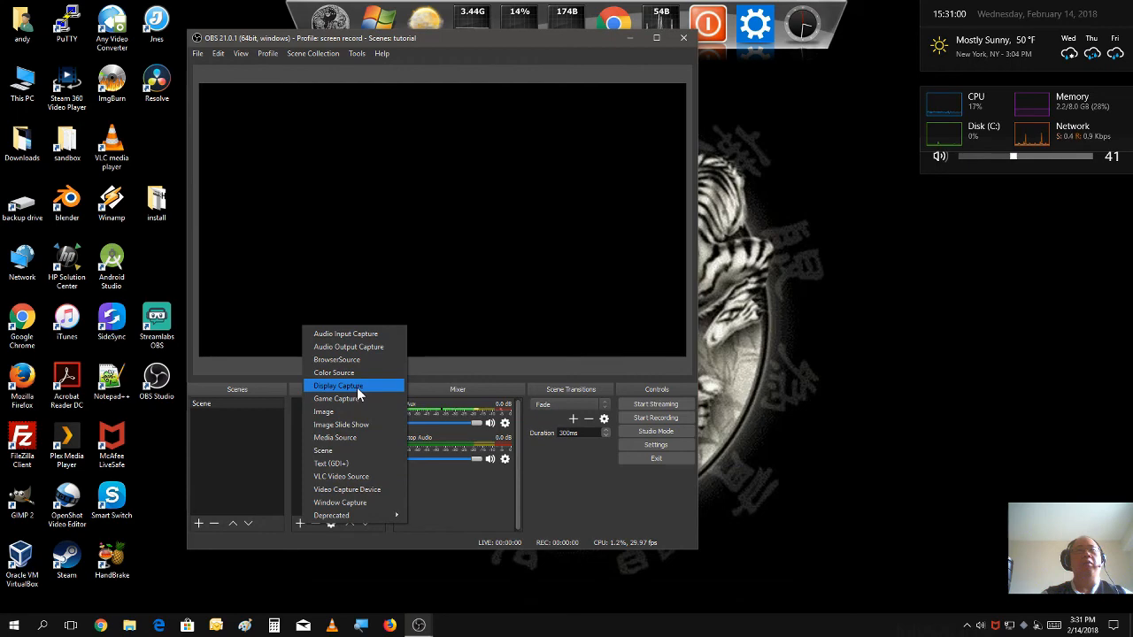
left_click(338, 385)
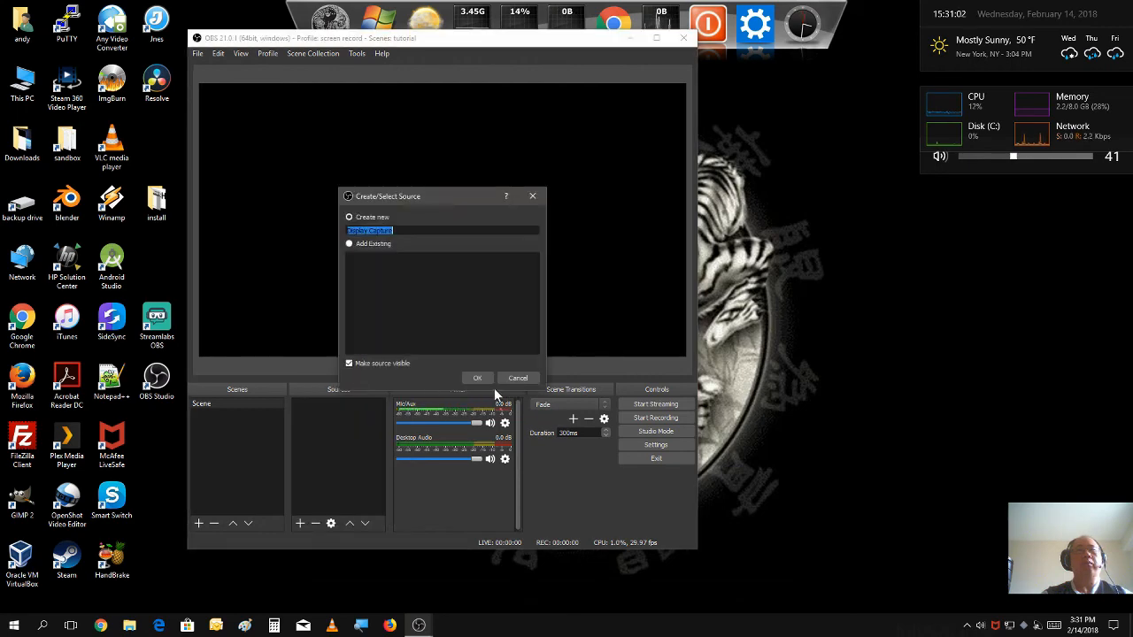
left_click(477, 378)
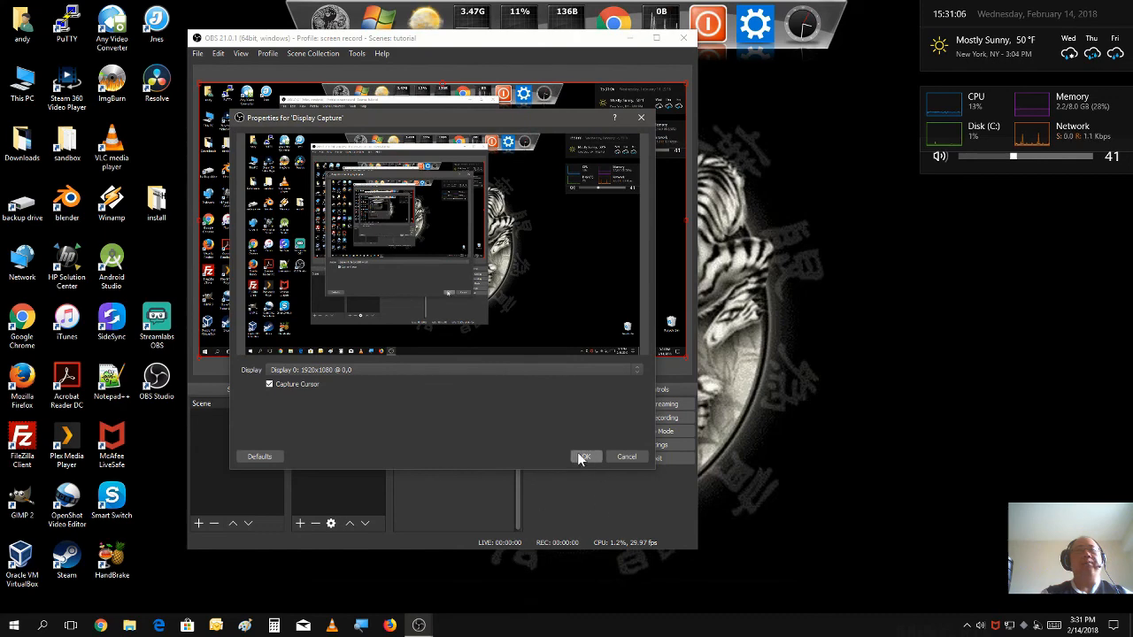
left_click(584, 456)
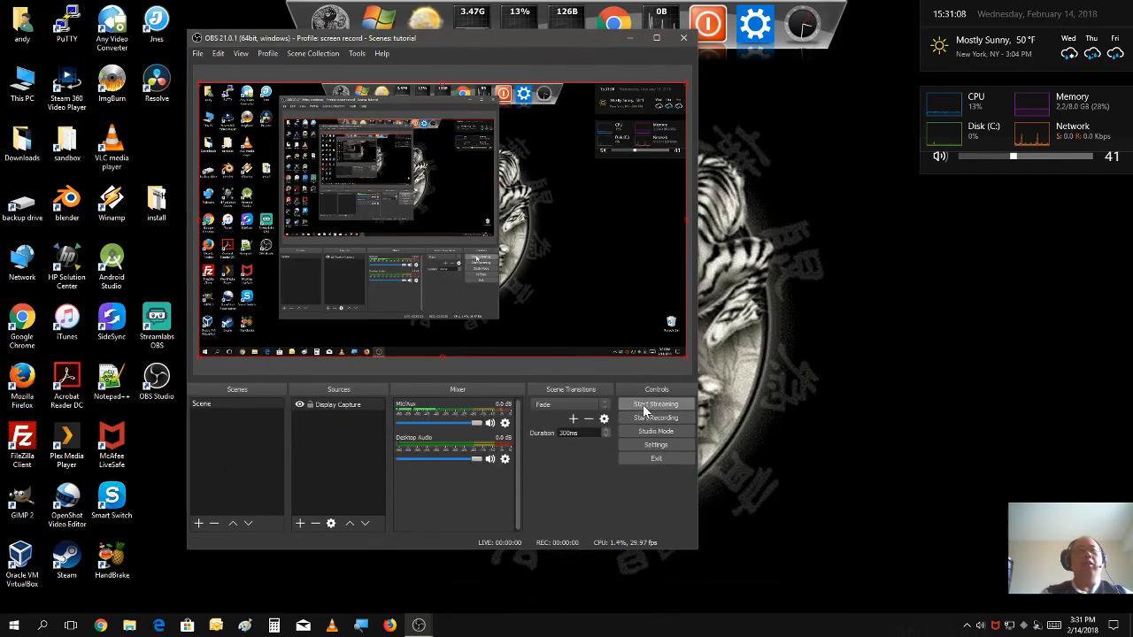
Step: Record a short screen test clip, stop it, and open the Desktop folder in File Explorer
left_click(657, 417)
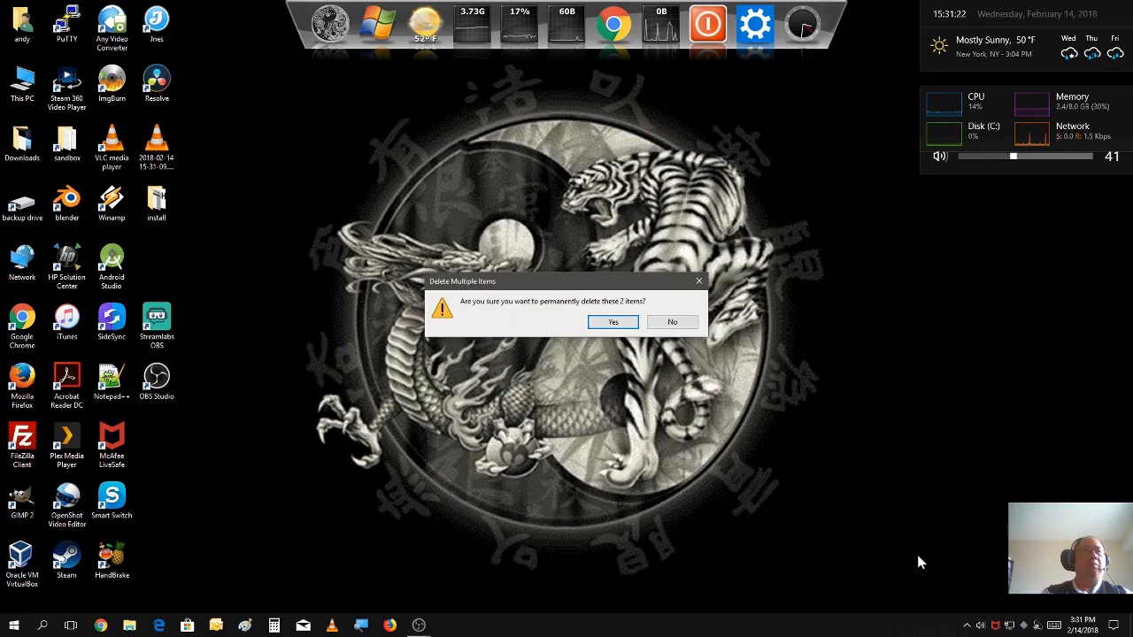
left_click(612, 322)
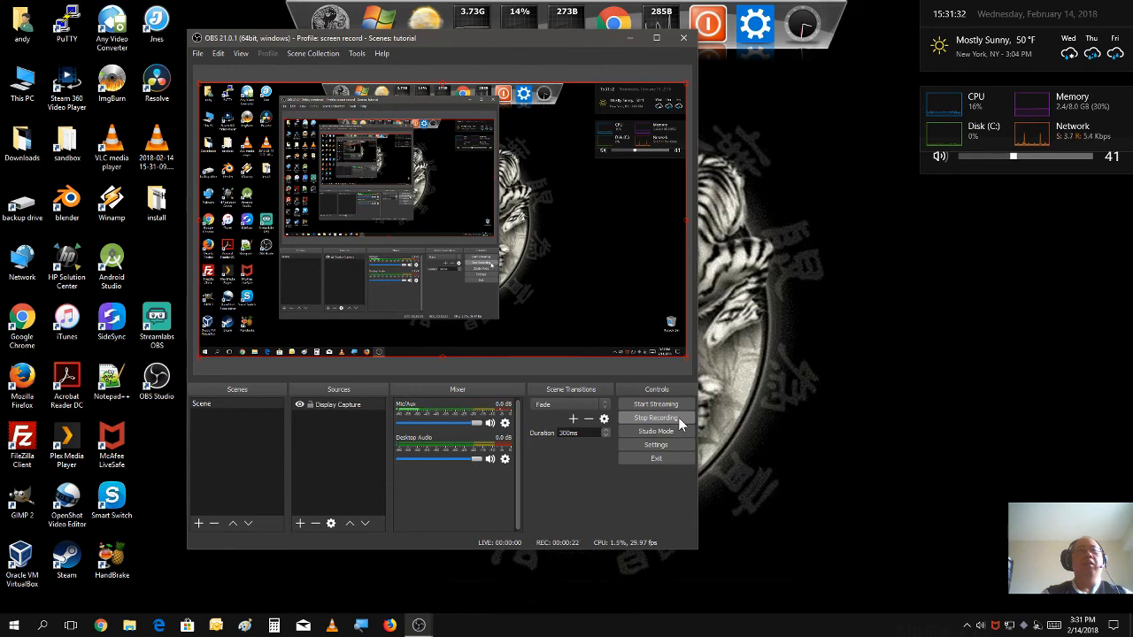
left_click(656, 417)
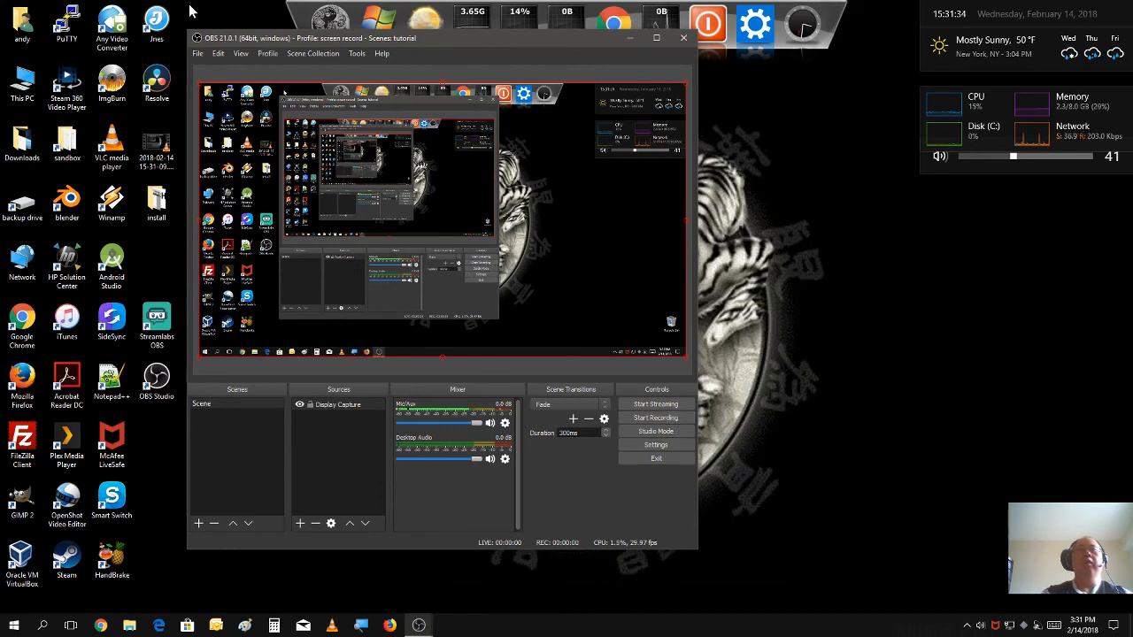
left_click(198, 54)
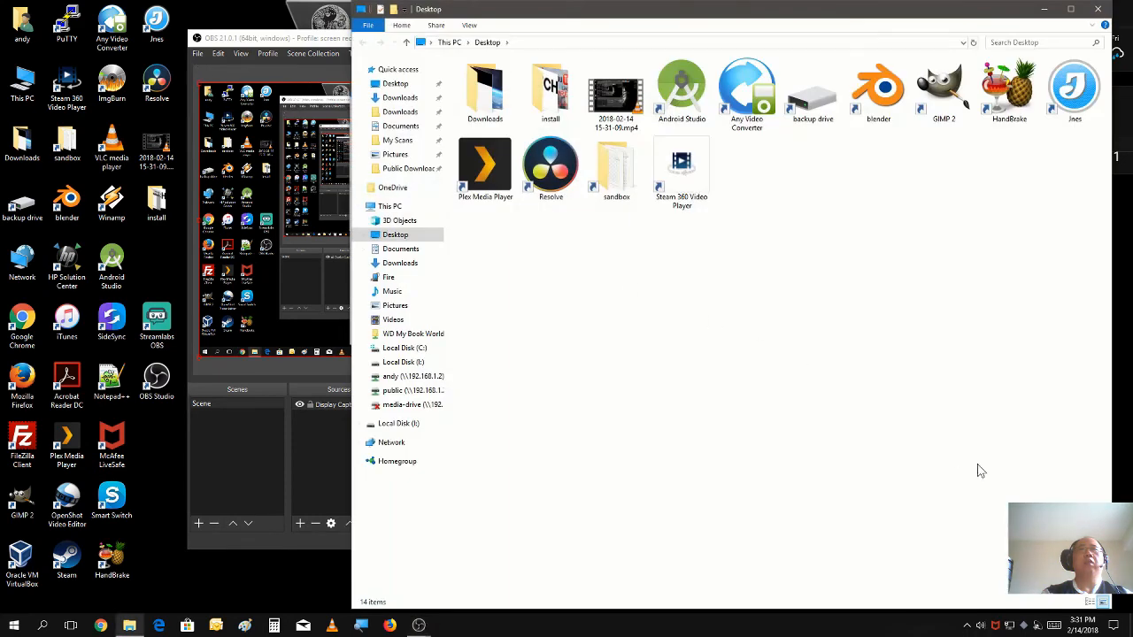
left_click(611, 89)
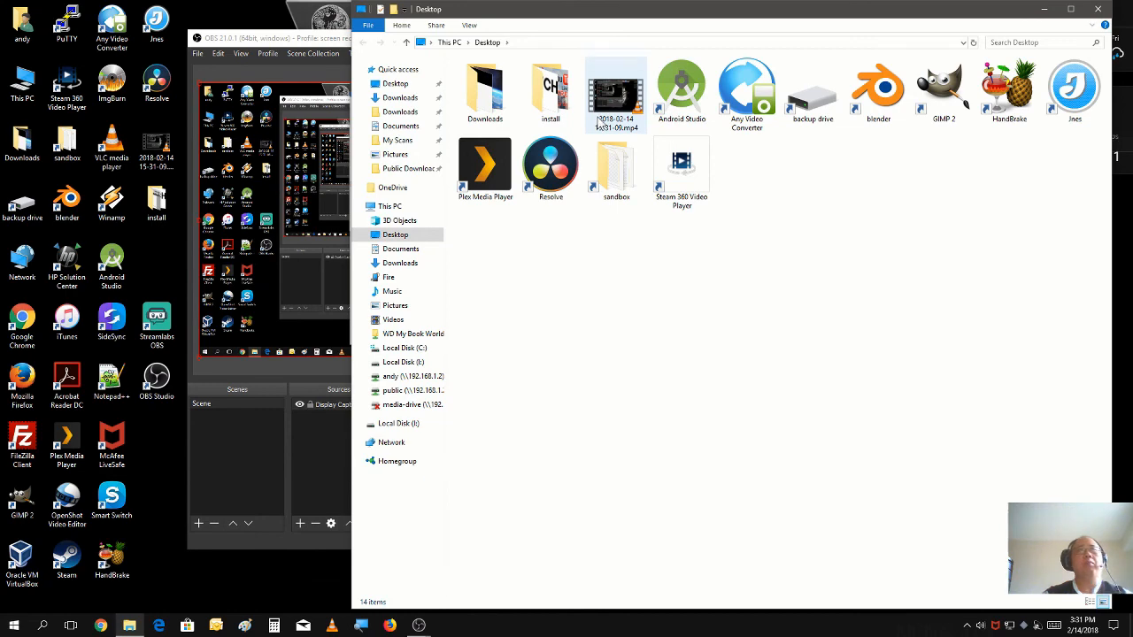
left_click(607, 88)
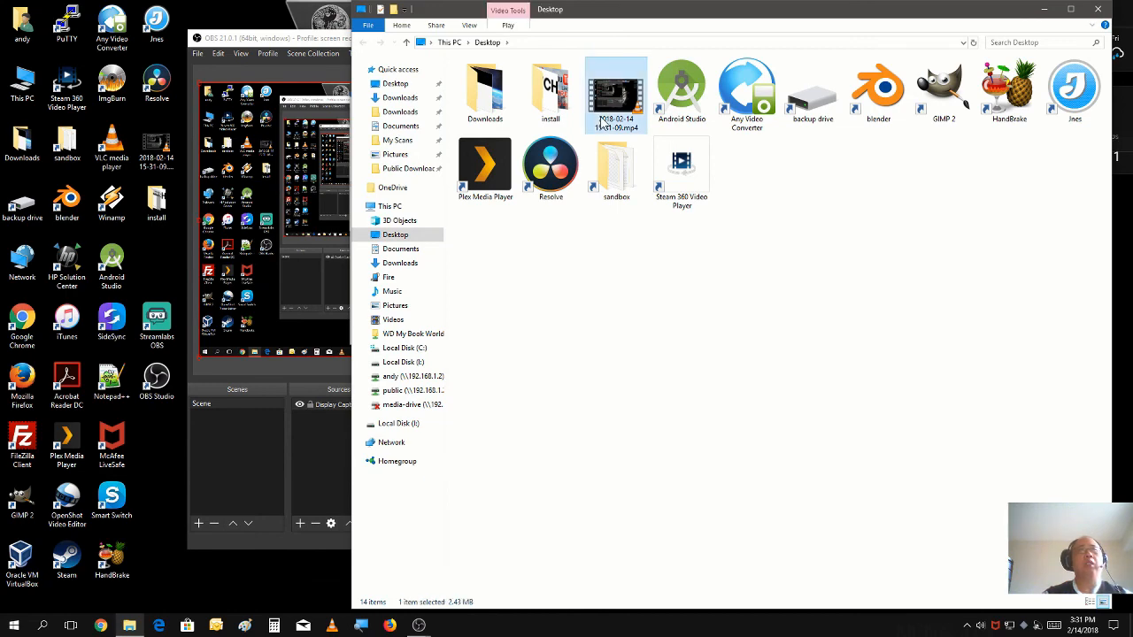
double_click(609, 86)
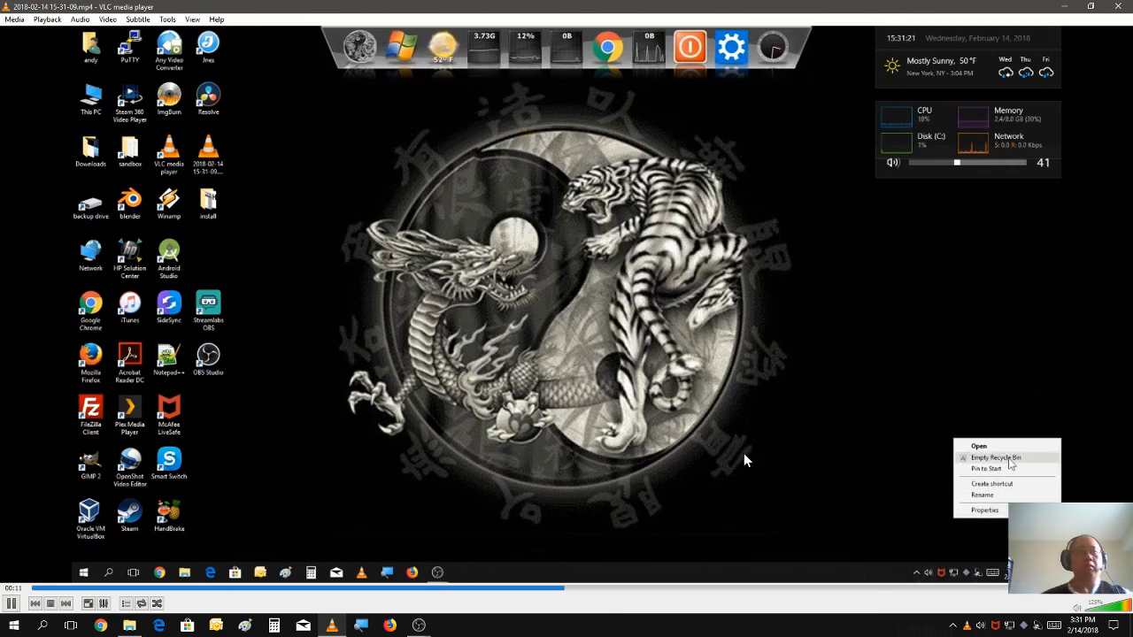
Step: Let the test clip play in VLC until playback ends
left_click(994, 457)
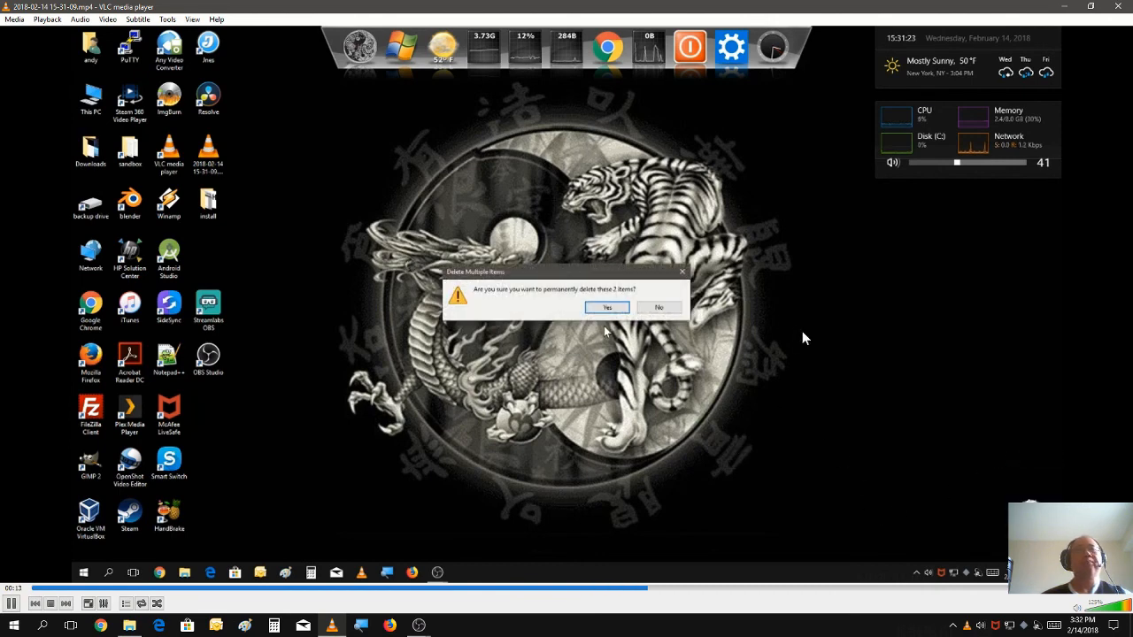
left_click(606, 307)
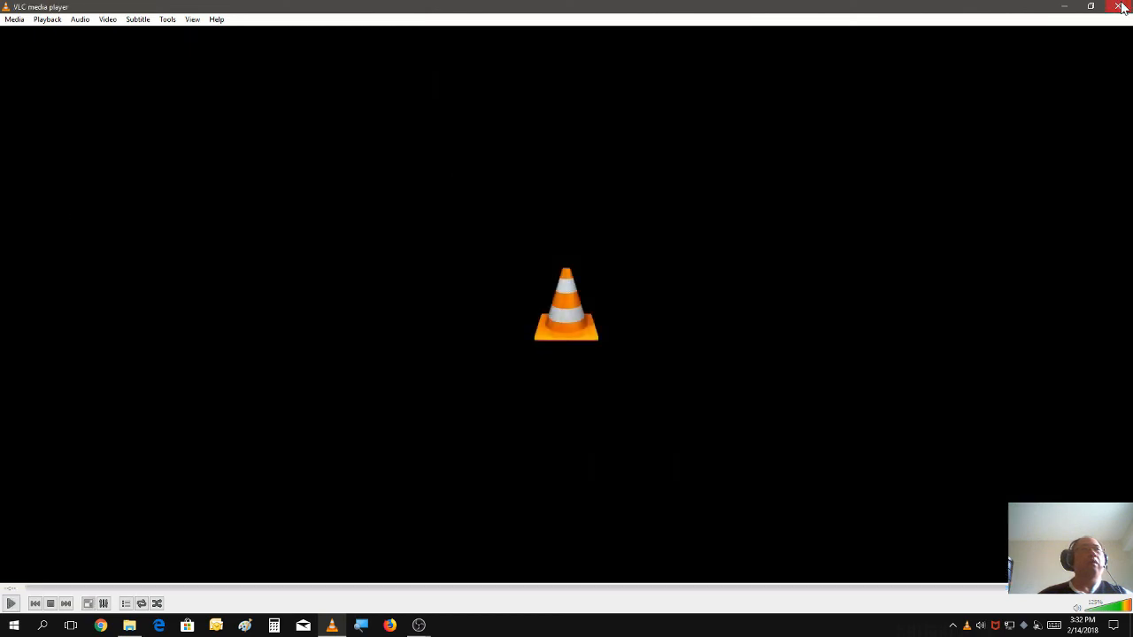
Step: Close VLC media player to return to OBS Studio
left_click(1120, 7)
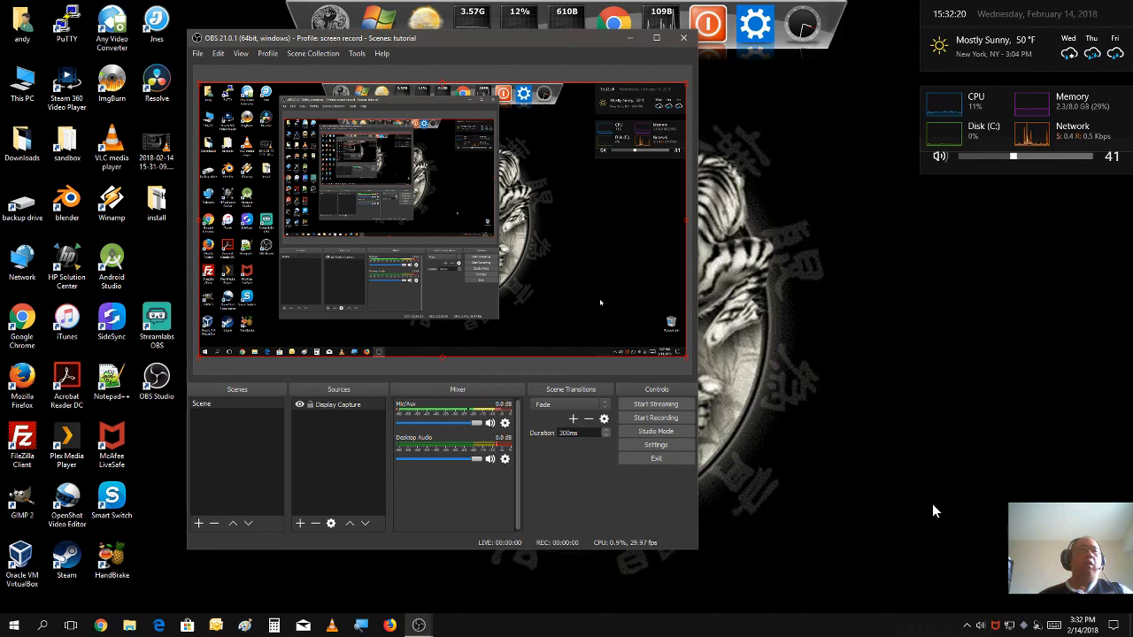
mouse_move(1000, 224)
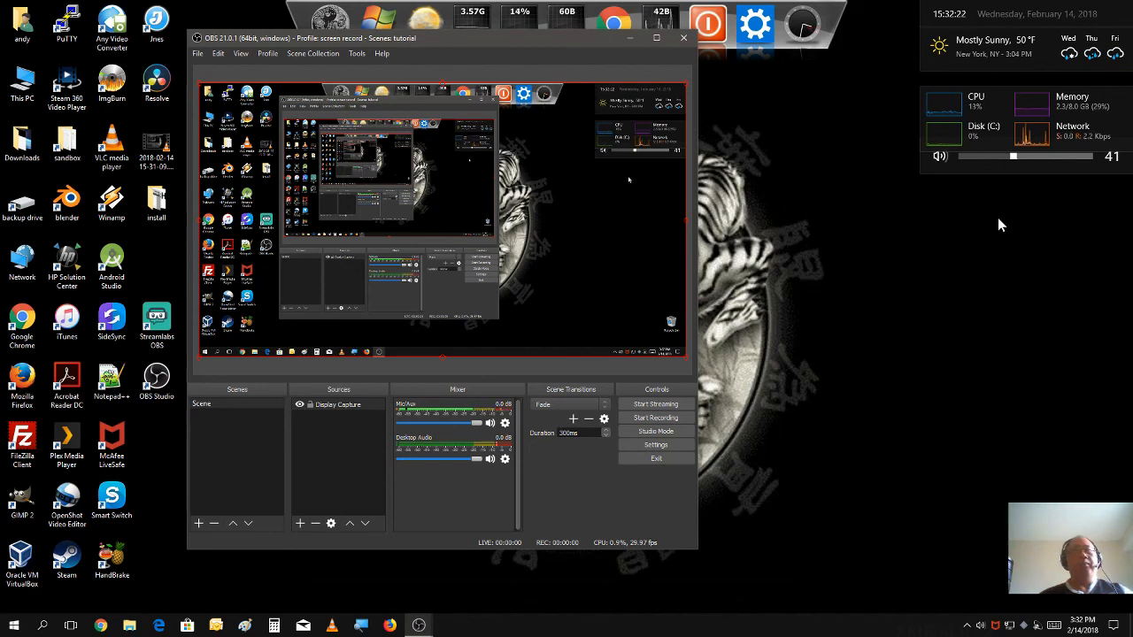